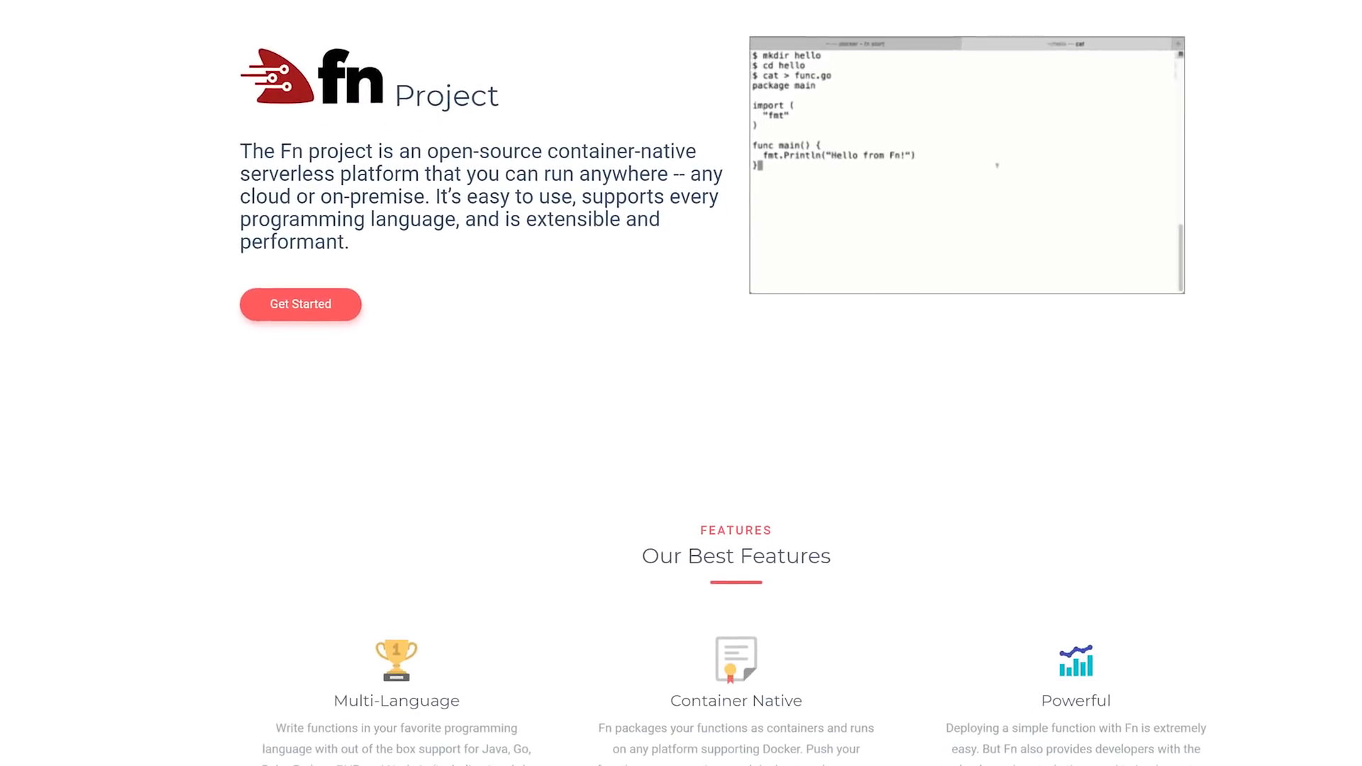
Scroll through the Fn Project features and the Kubernetes homepage down to Planet Scale
scroll("down", 3)
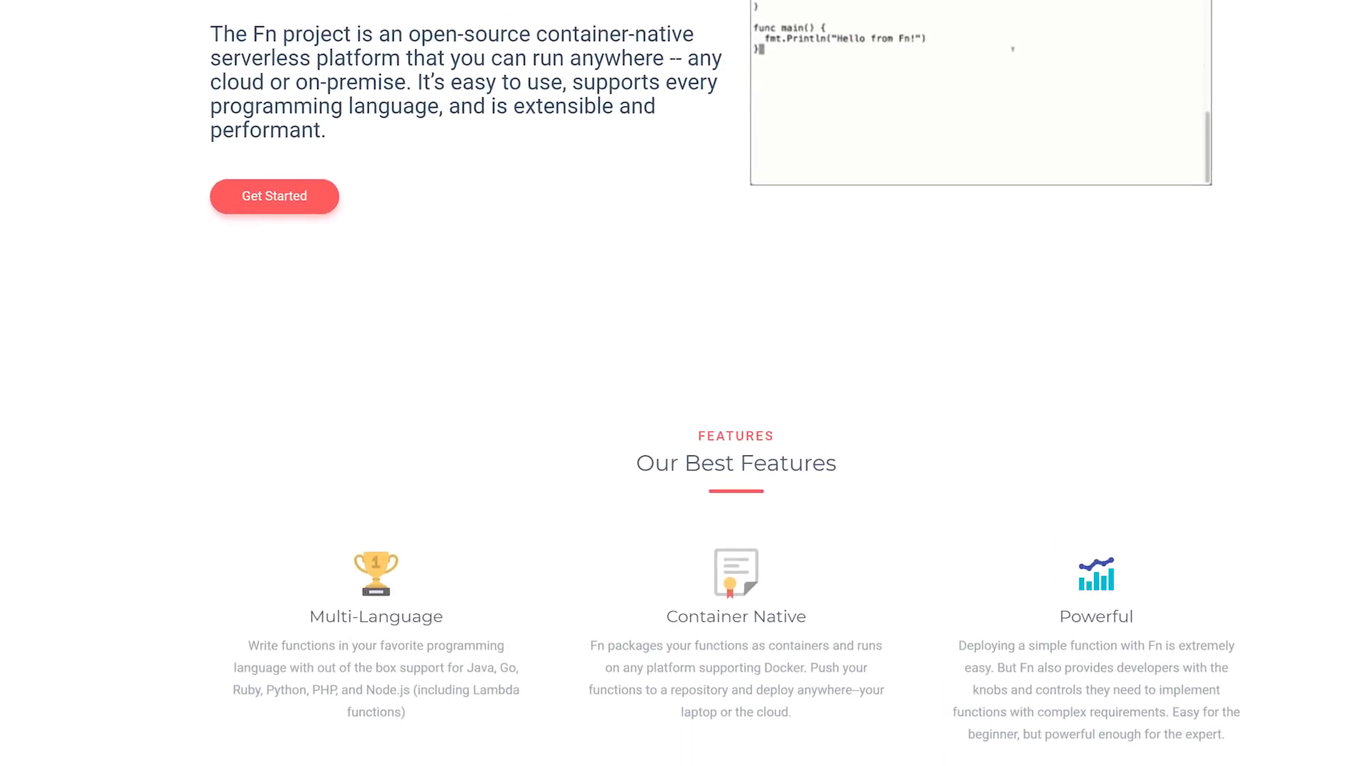
scroll("down", 3)
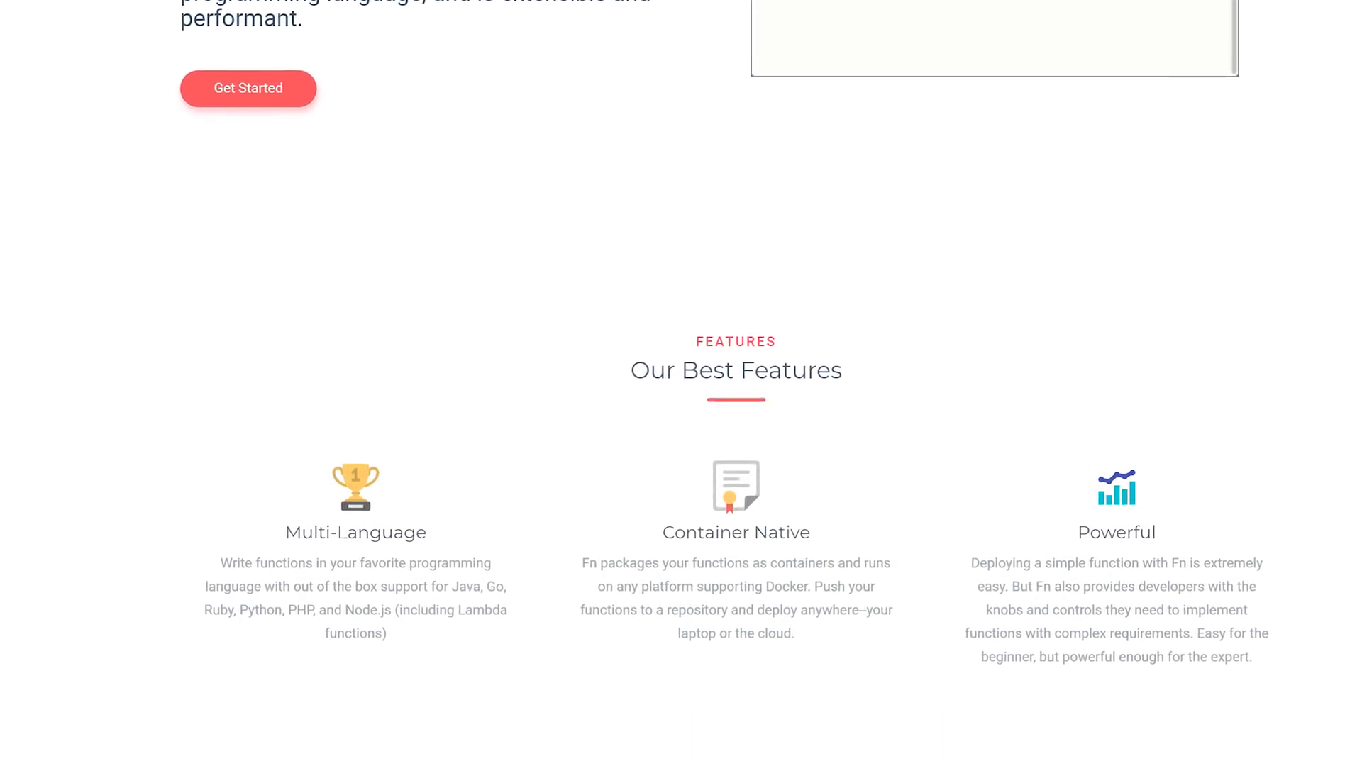
scroll("down", 3)
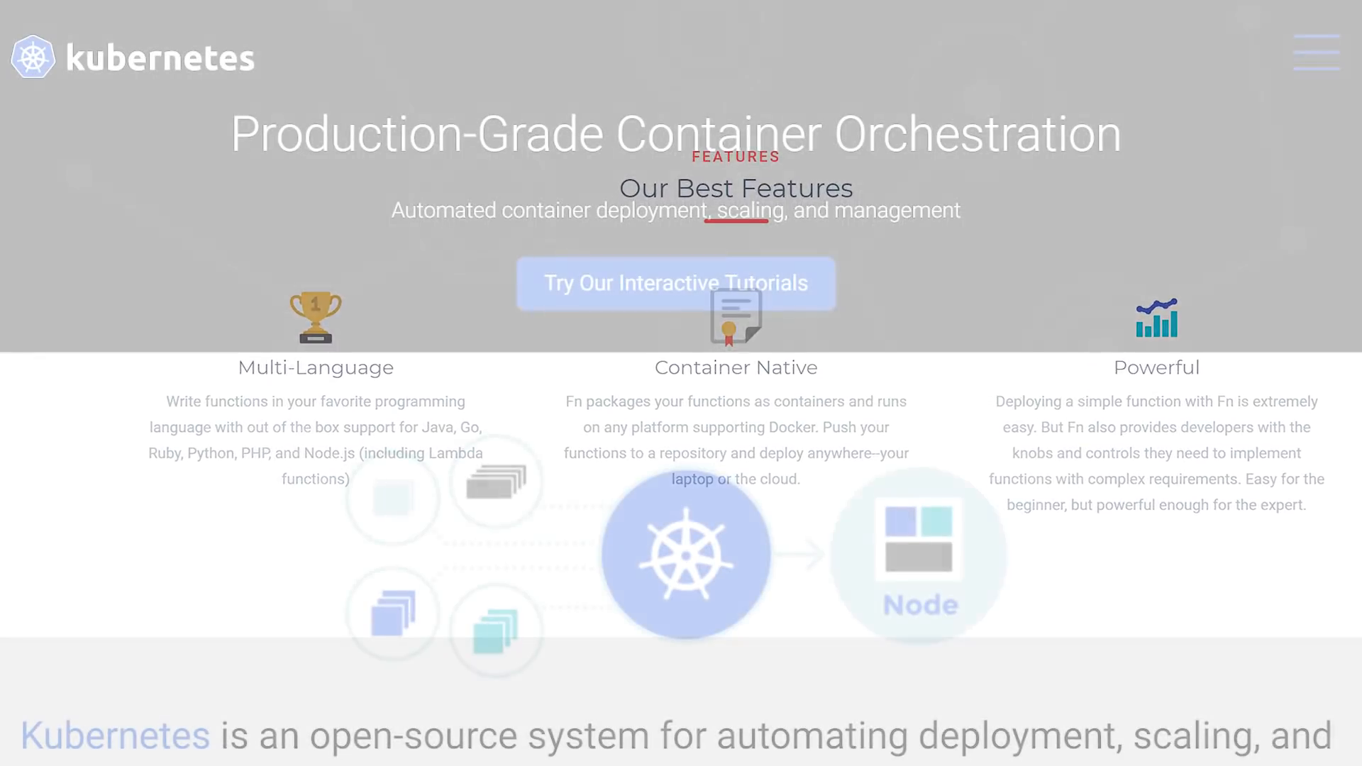
scroll("down", 3)
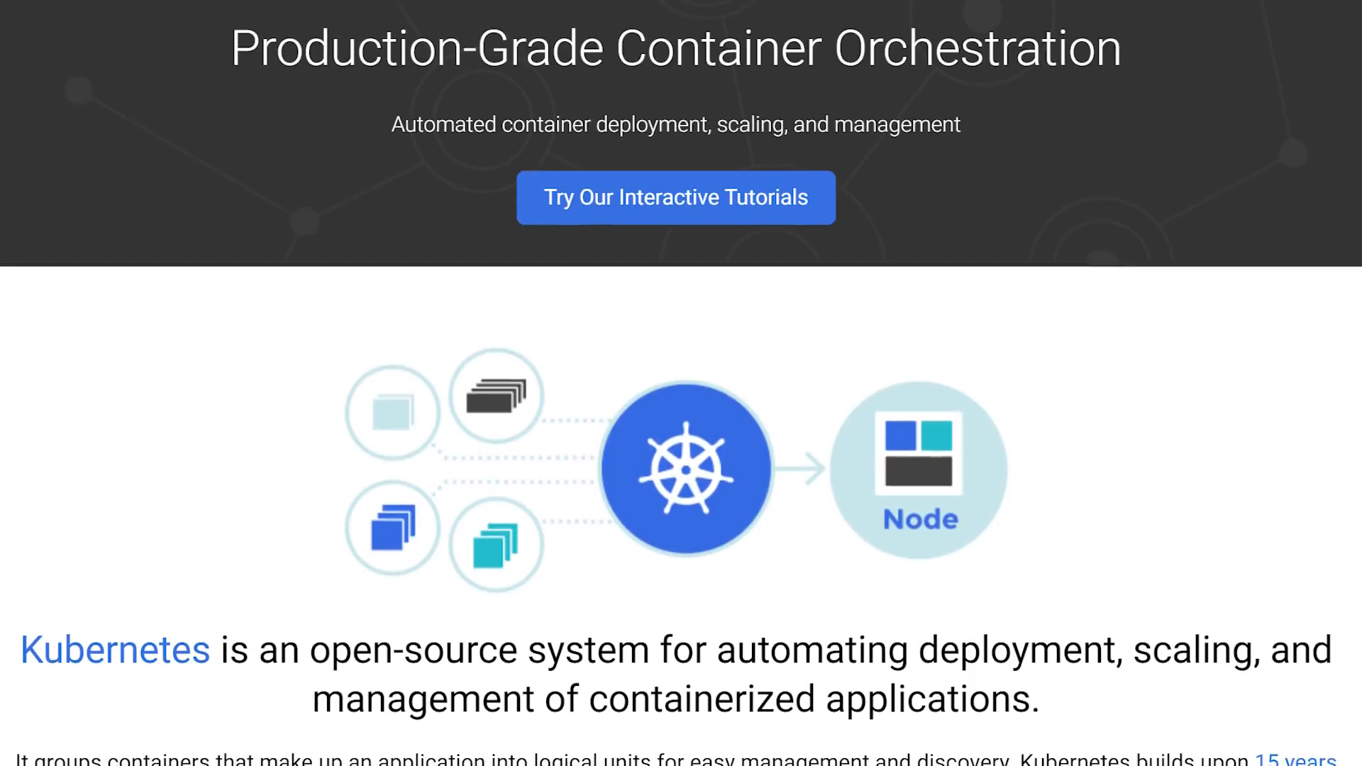
scroll("down", 3)
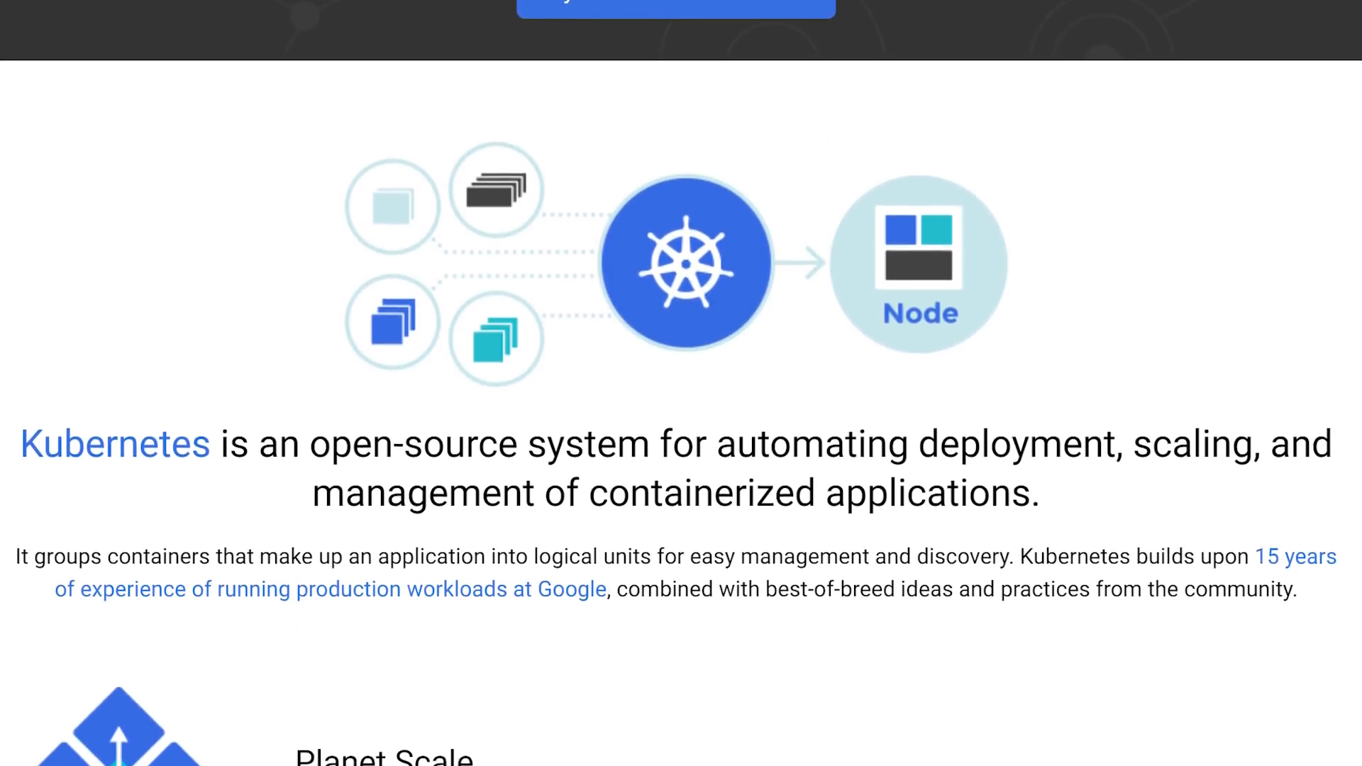
scroll("down", 3)
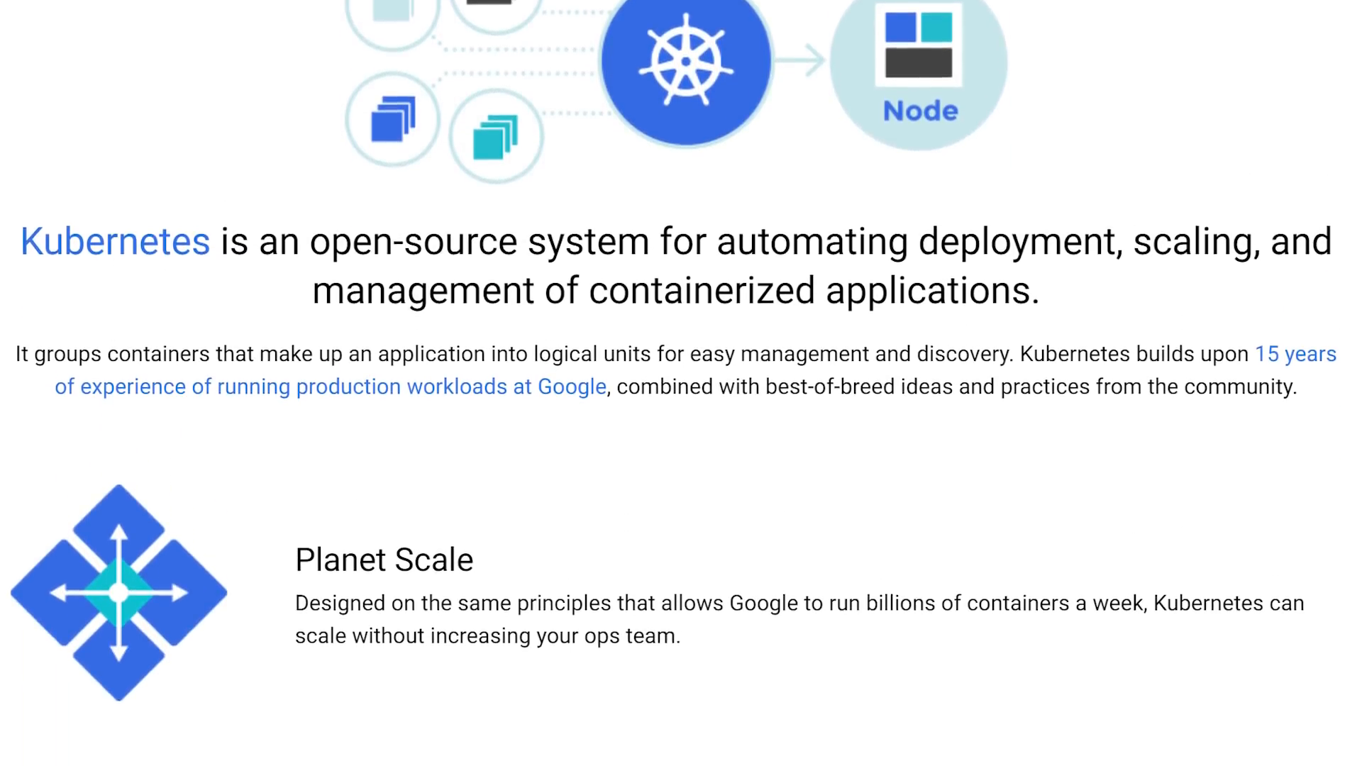
scroll("down", 3)
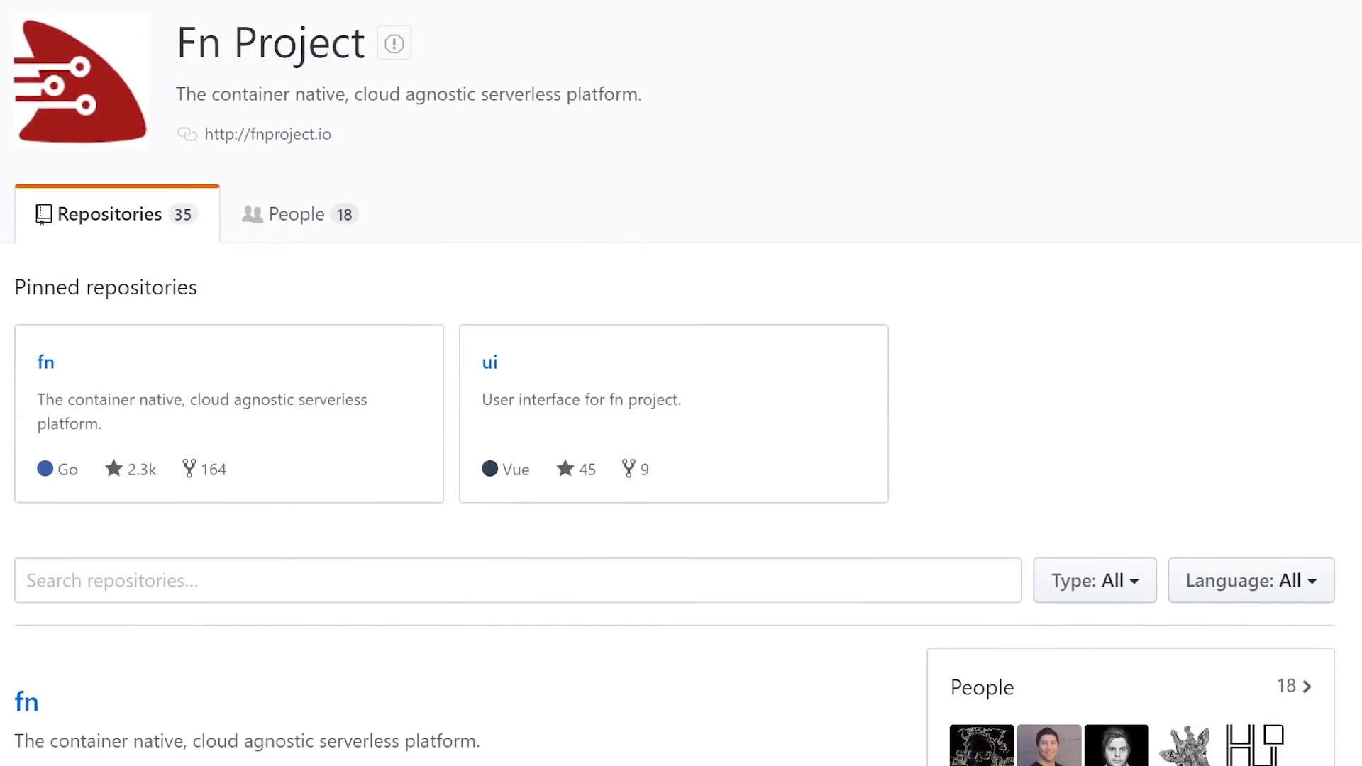
Scroll the fnproject organization page and enter the fn repository's file list
scroll("down", 3)
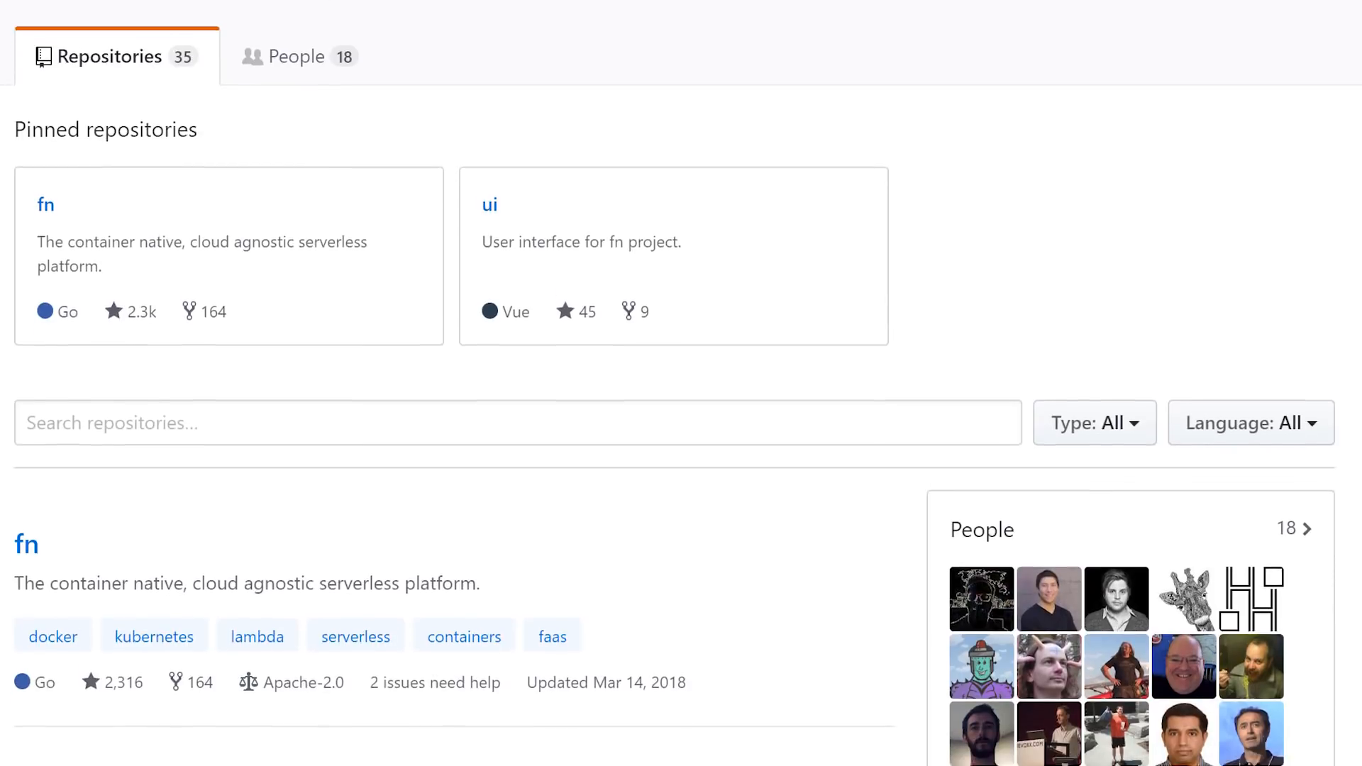
scroll("down", 3)
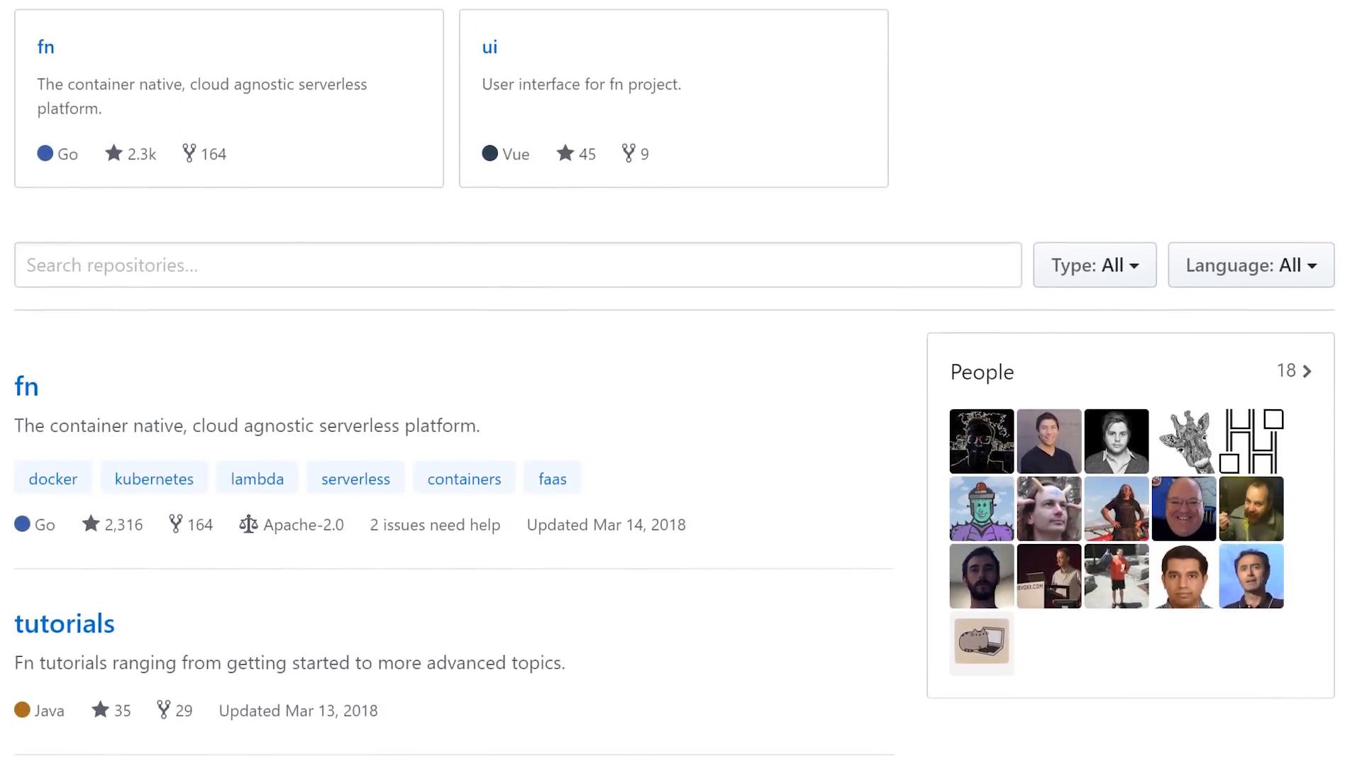
scroll("down", 3)
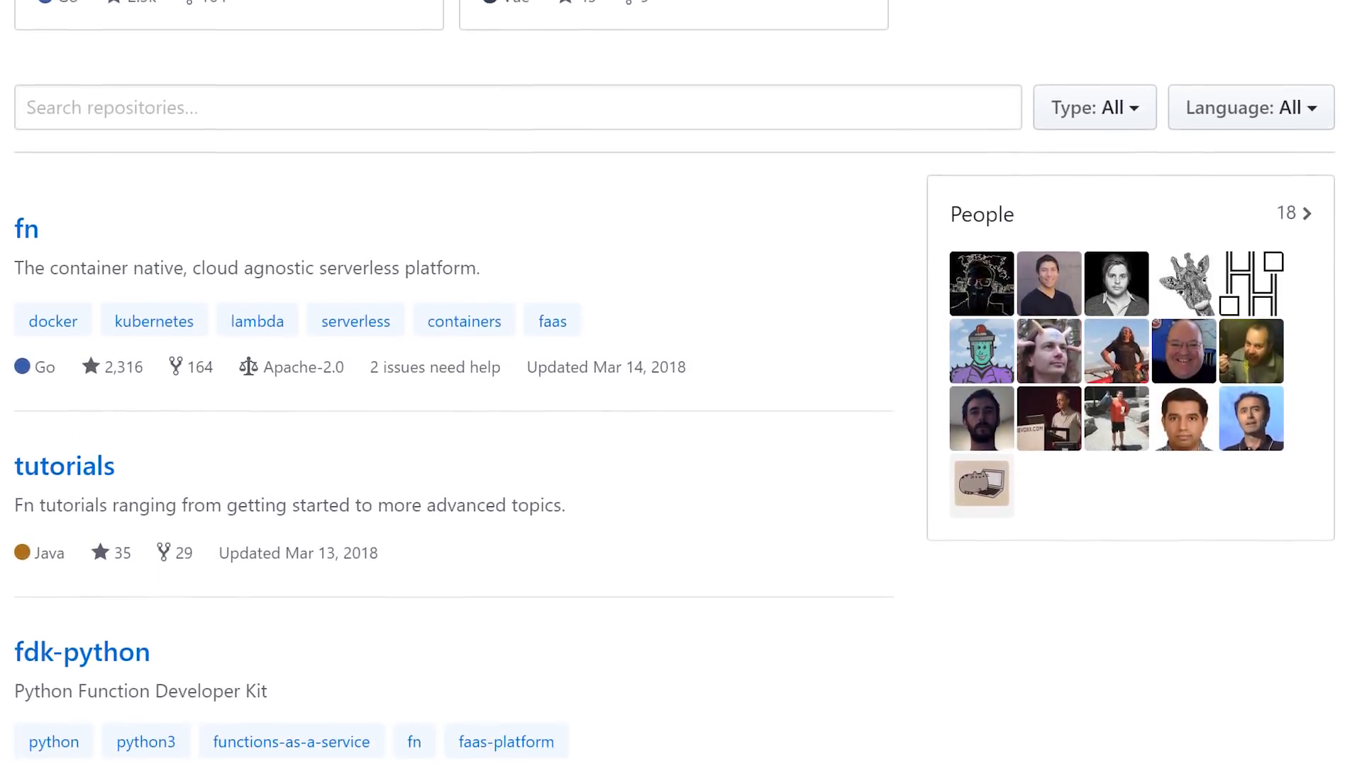
scroll("down", 3)
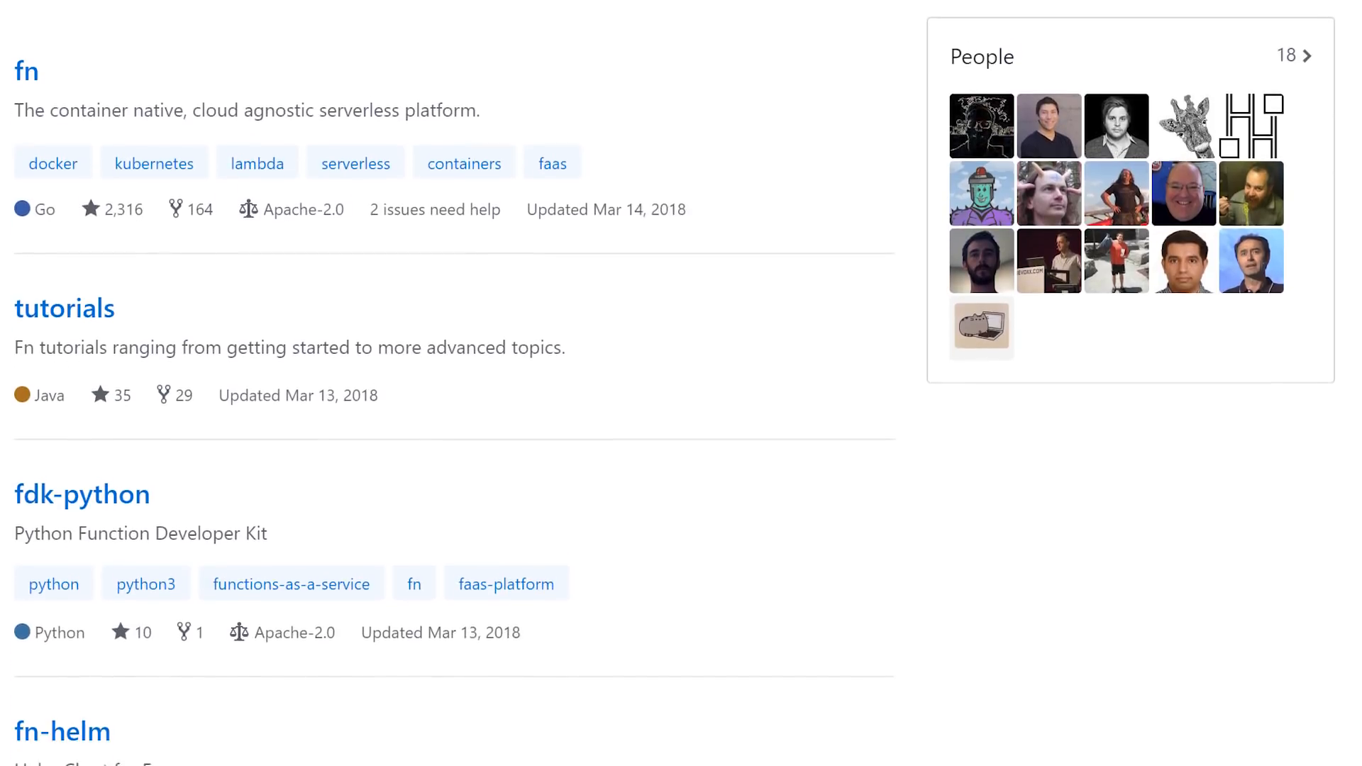
scroll("down", 3)
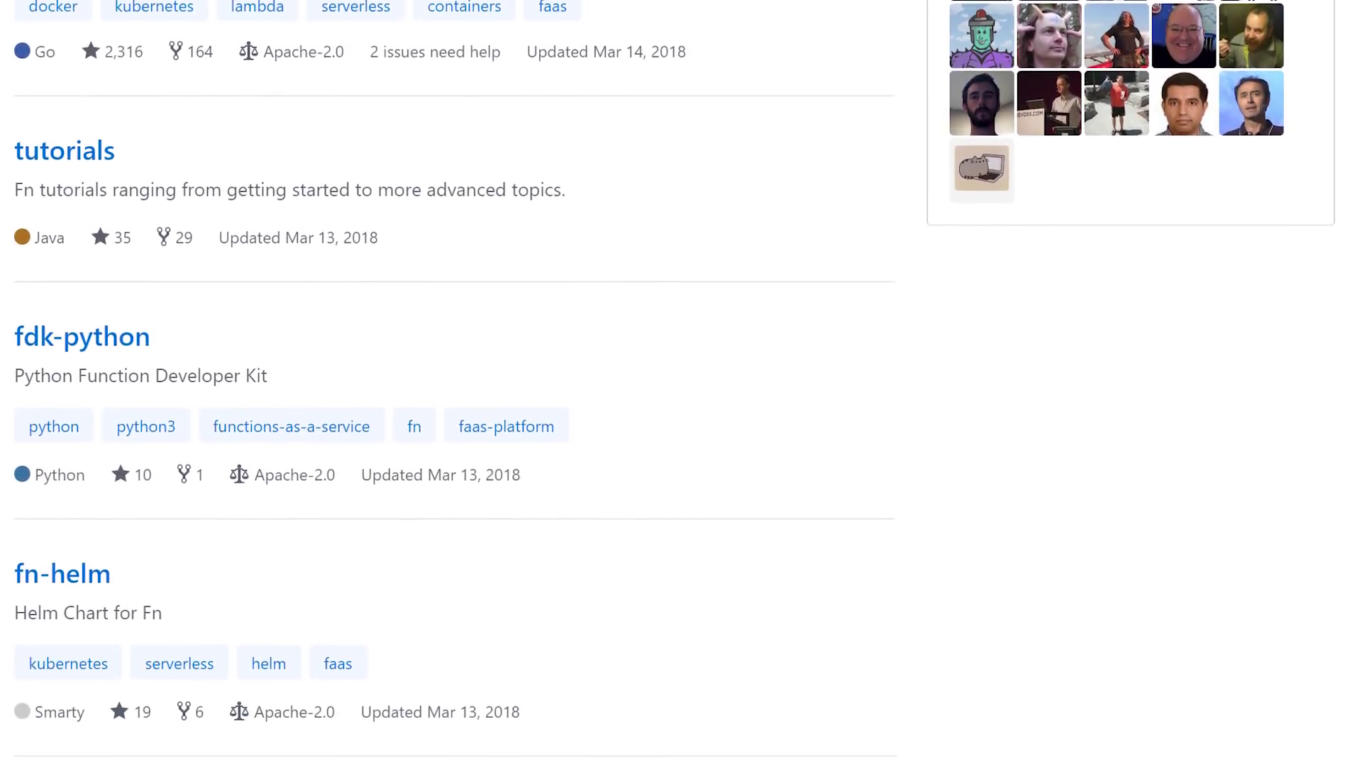
scroll("down", 3)
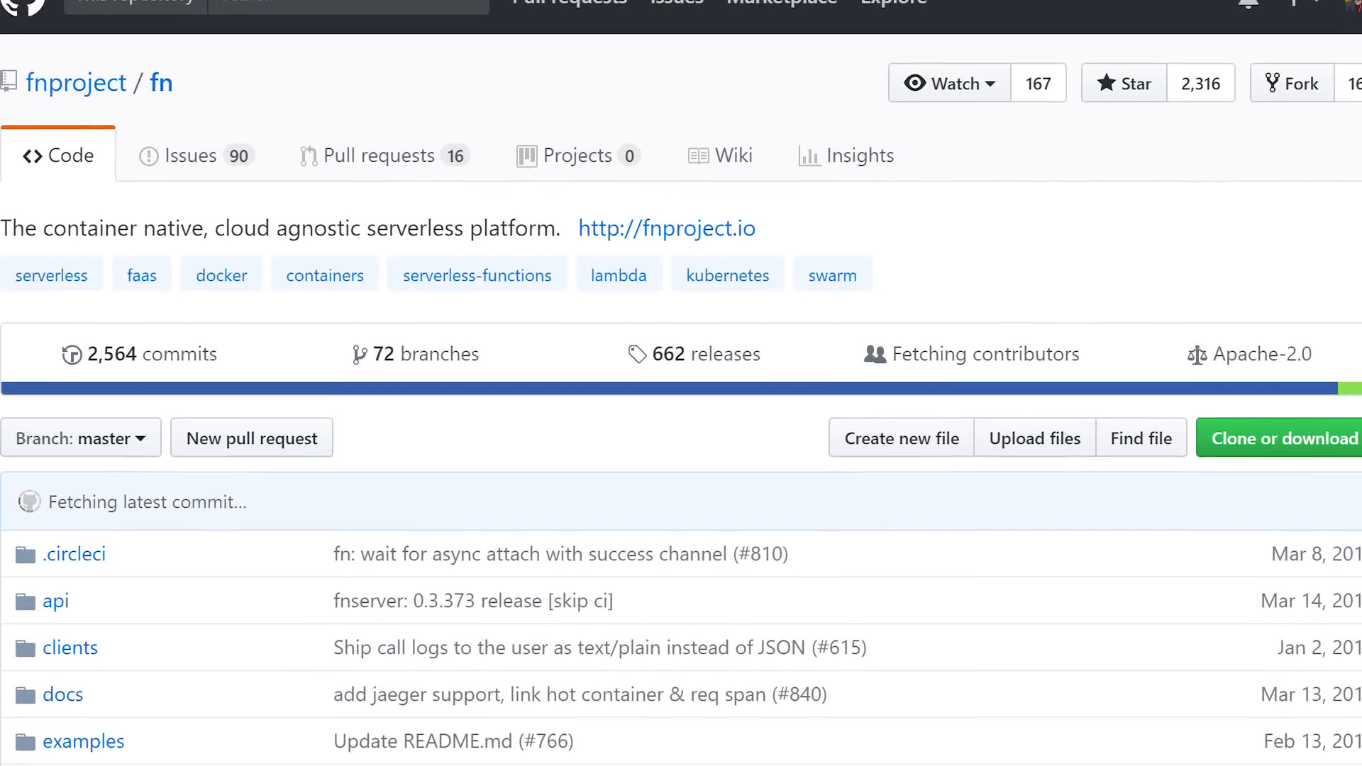
scroll("down", 3)
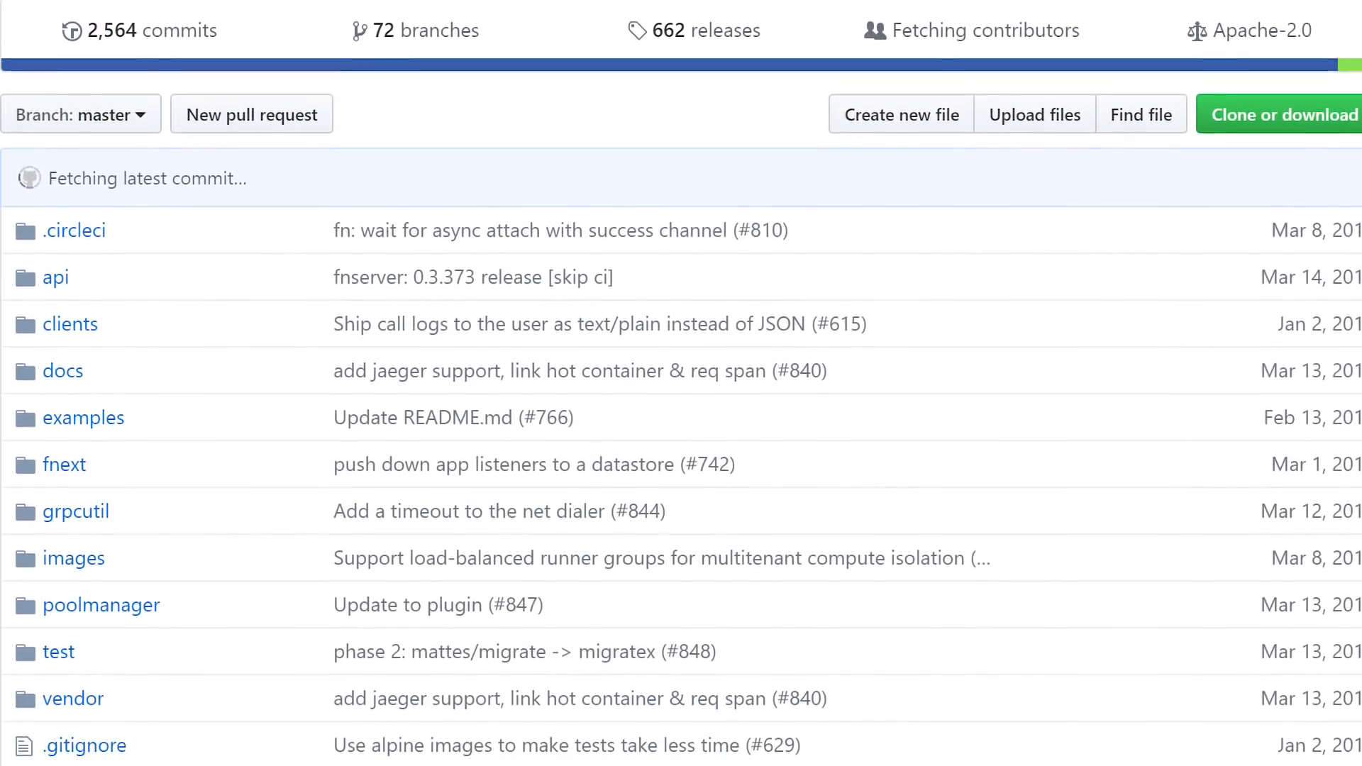
scroll("down", 3)
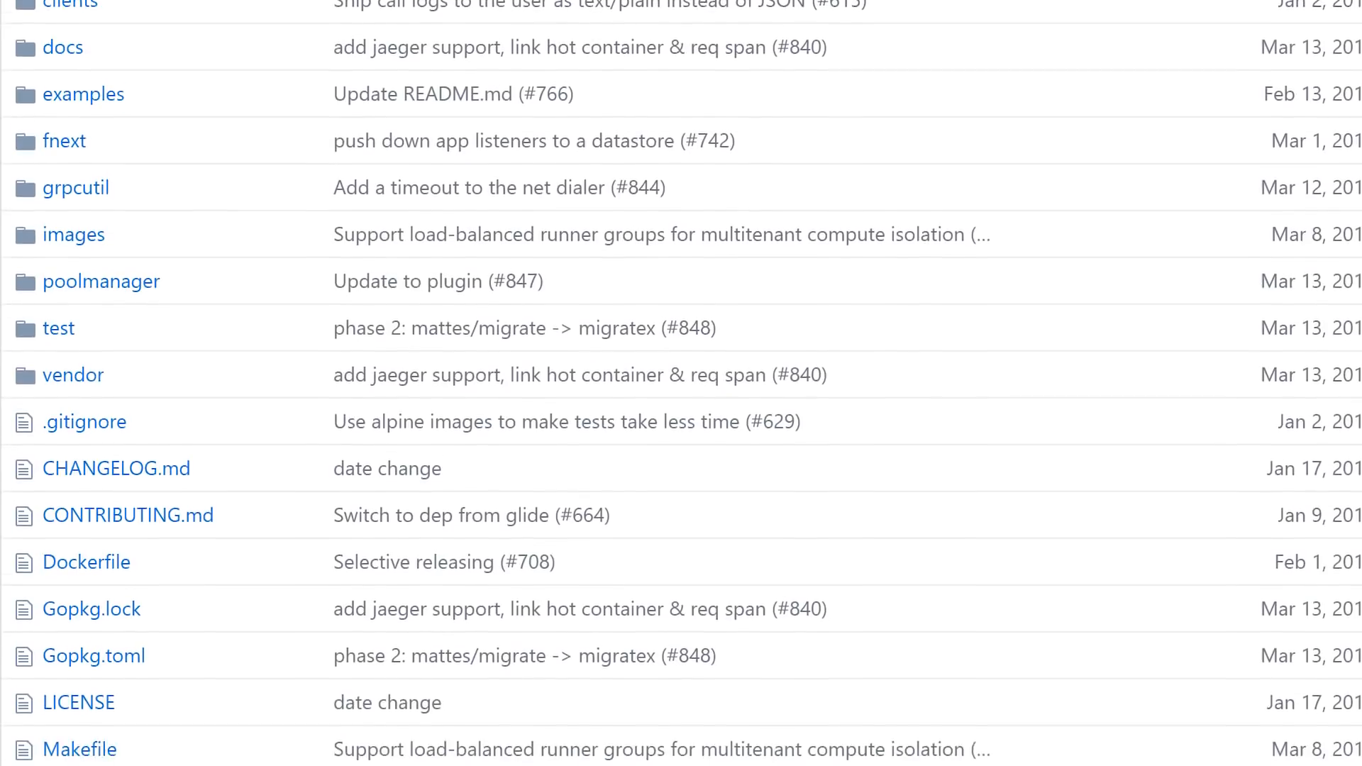
Scroll the fn repository down into README.md's Quickstart pre-requisites
scroll("down", 3)
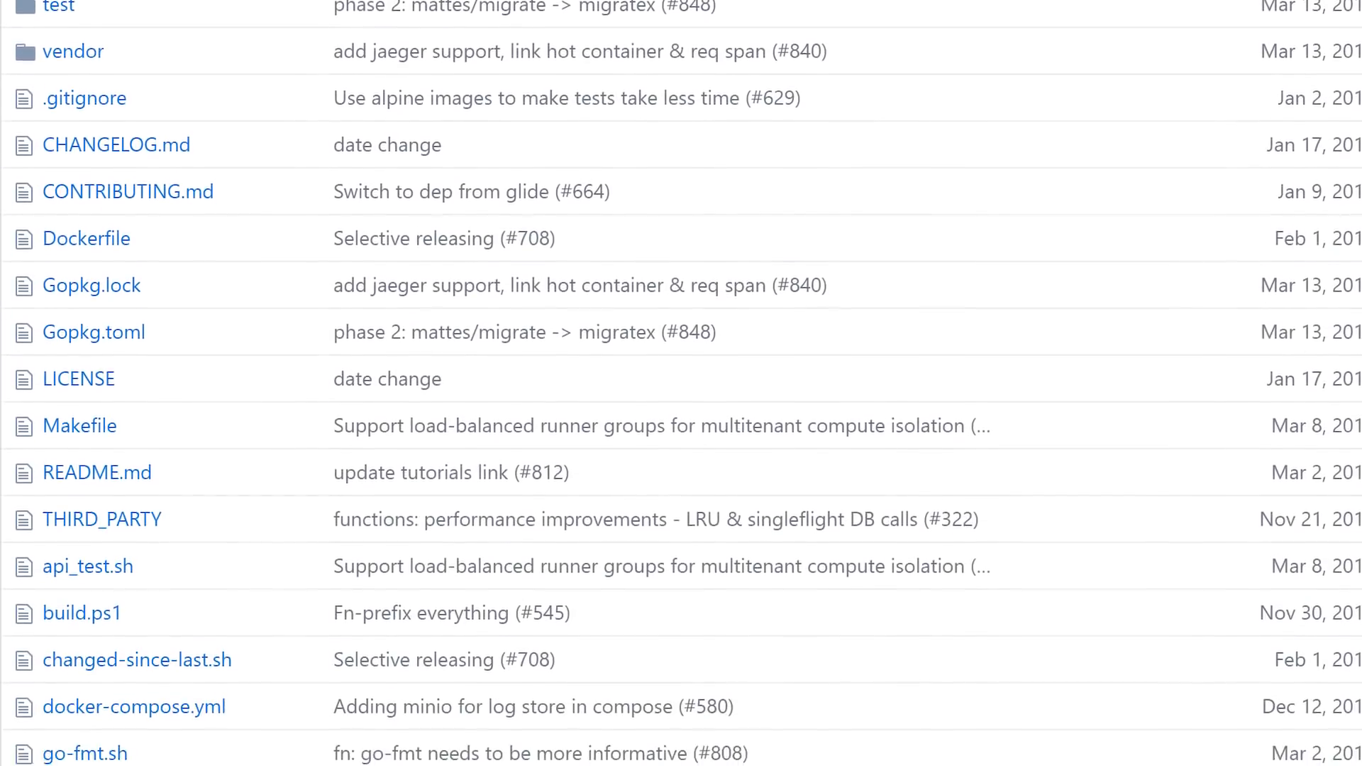
scroll("down", 3)
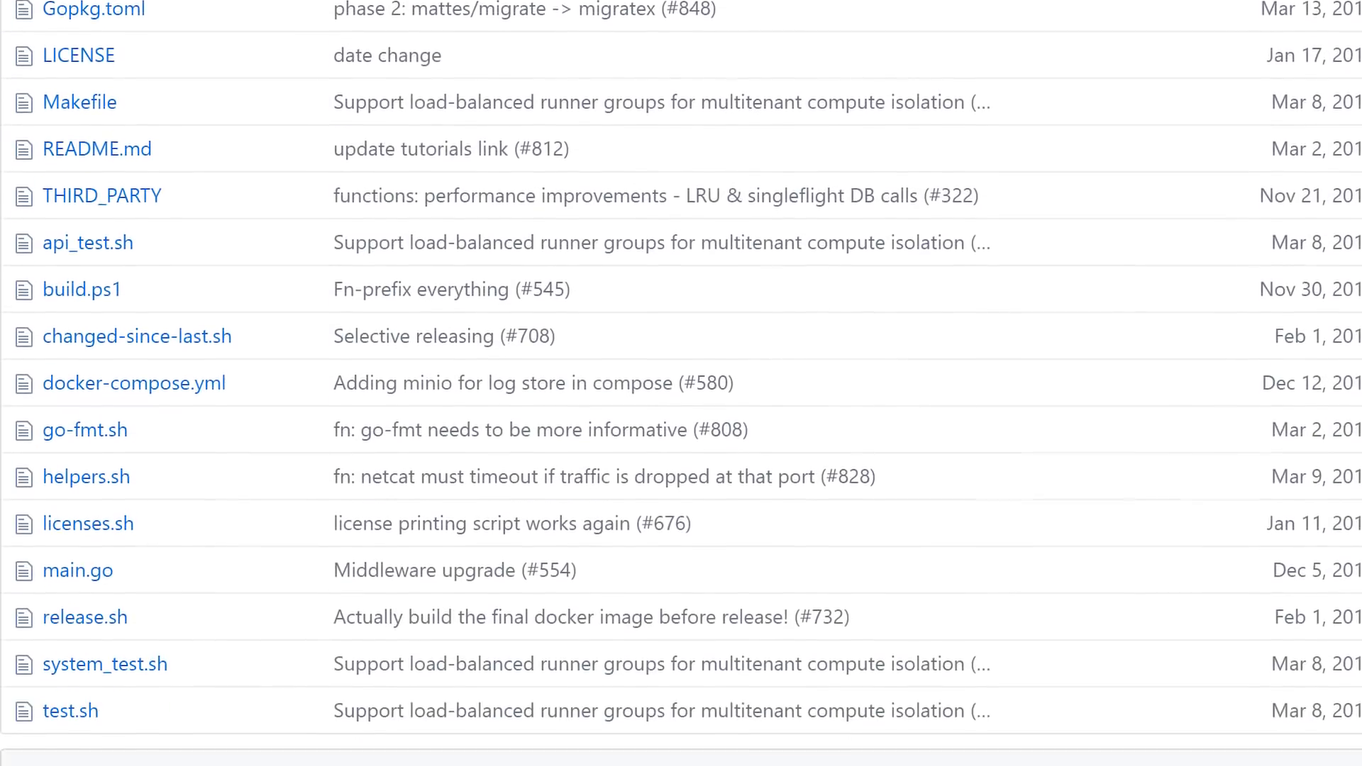
scroll("down", 3)
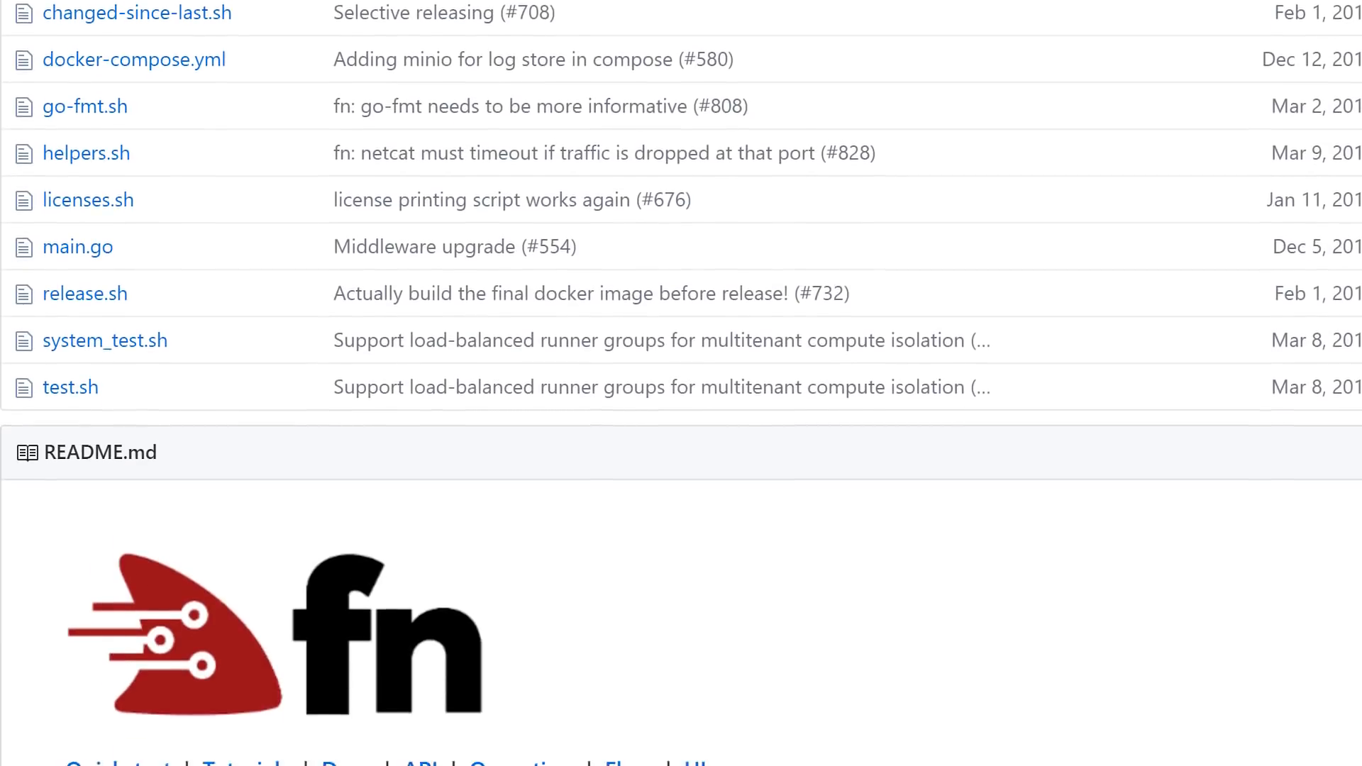
scroll("down", 3)
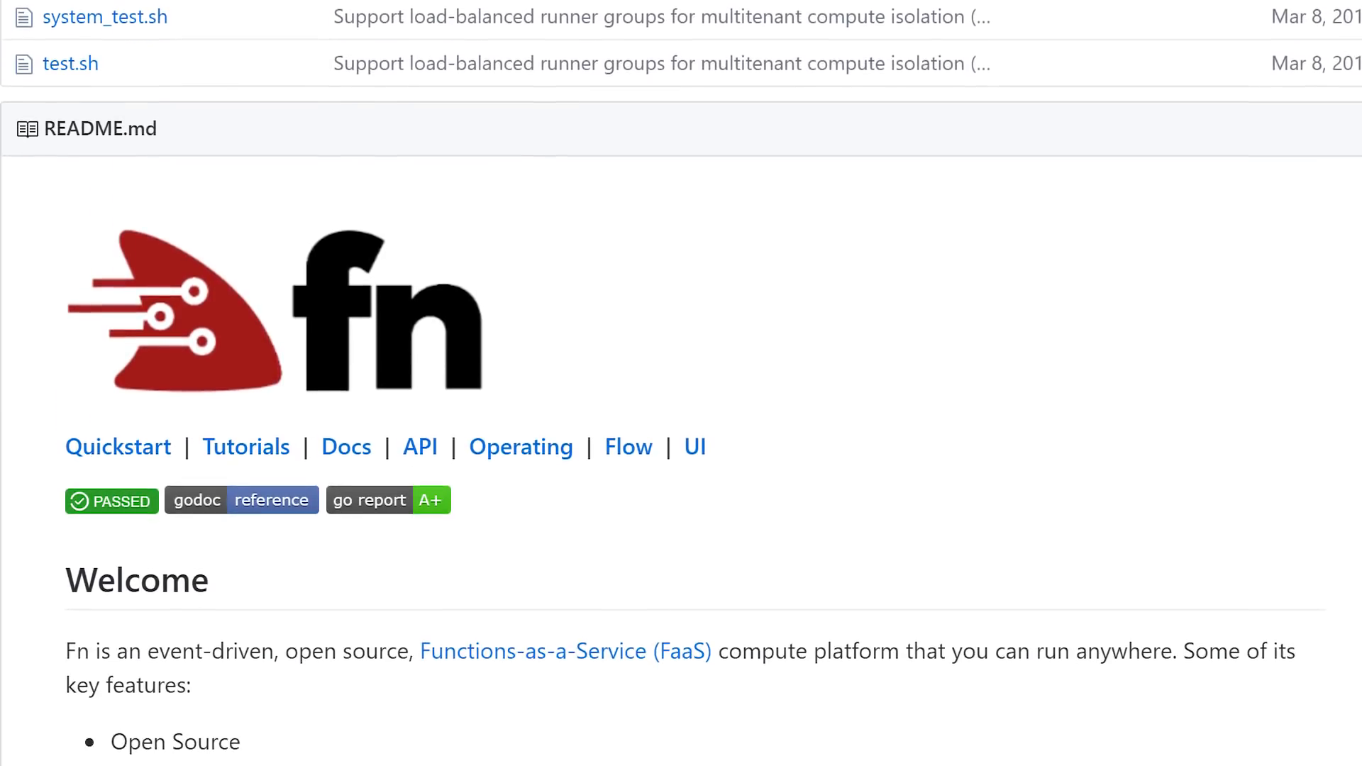
scroll("down", 3)
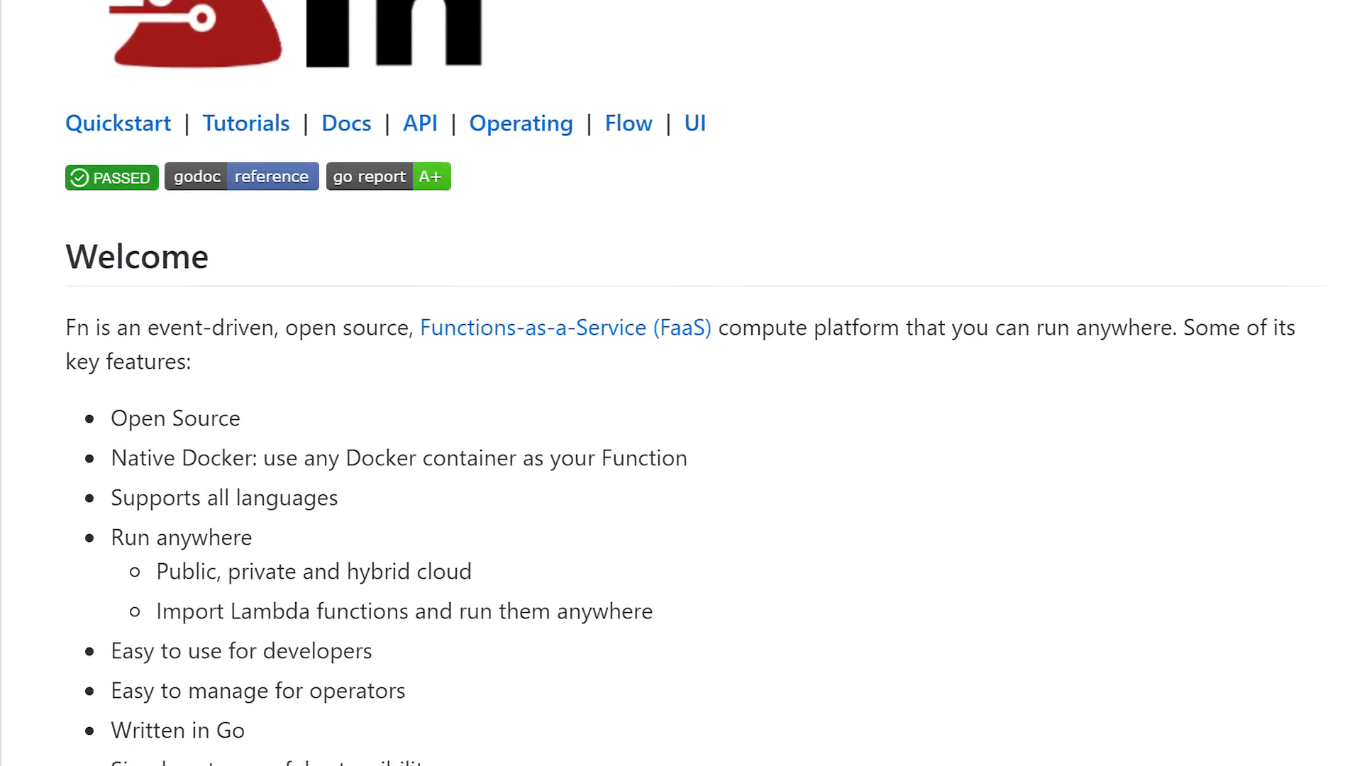
scroll("down", 3)
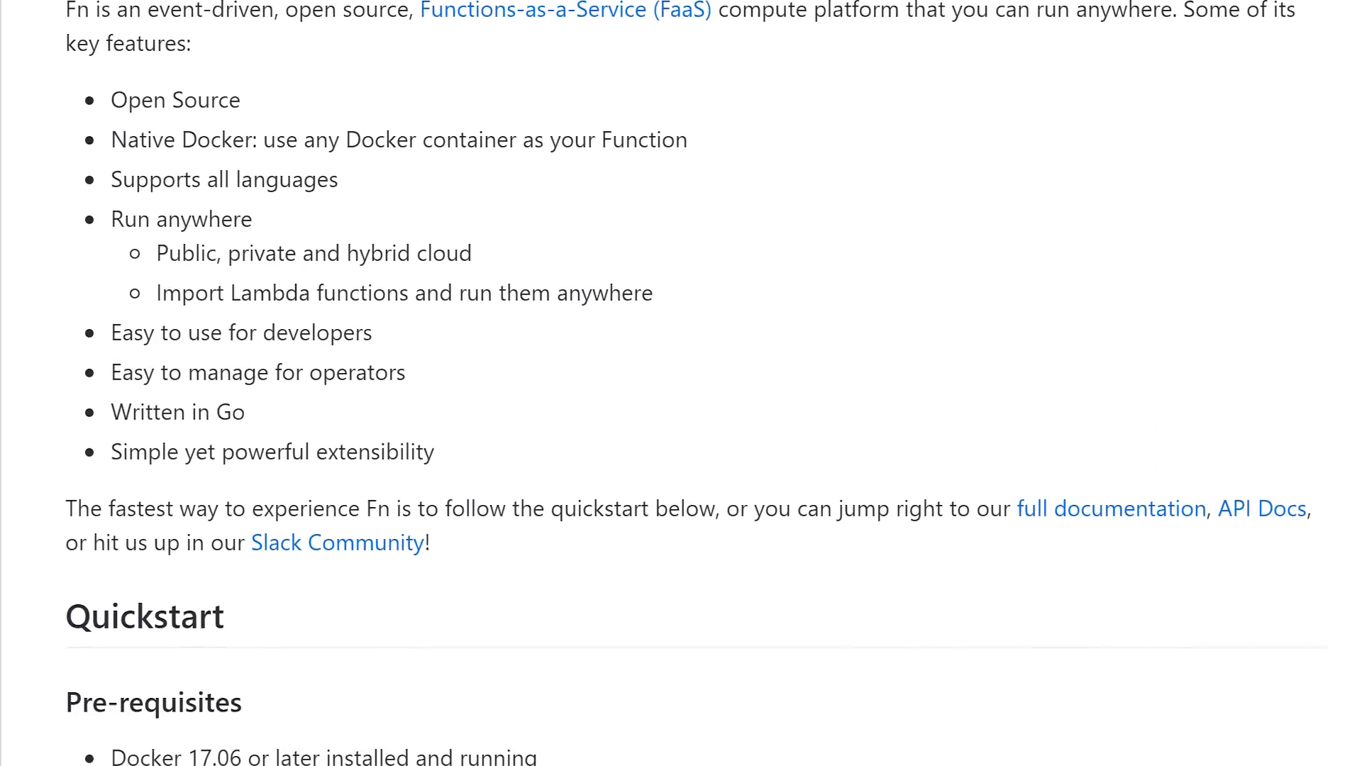
scroll("down", 3)
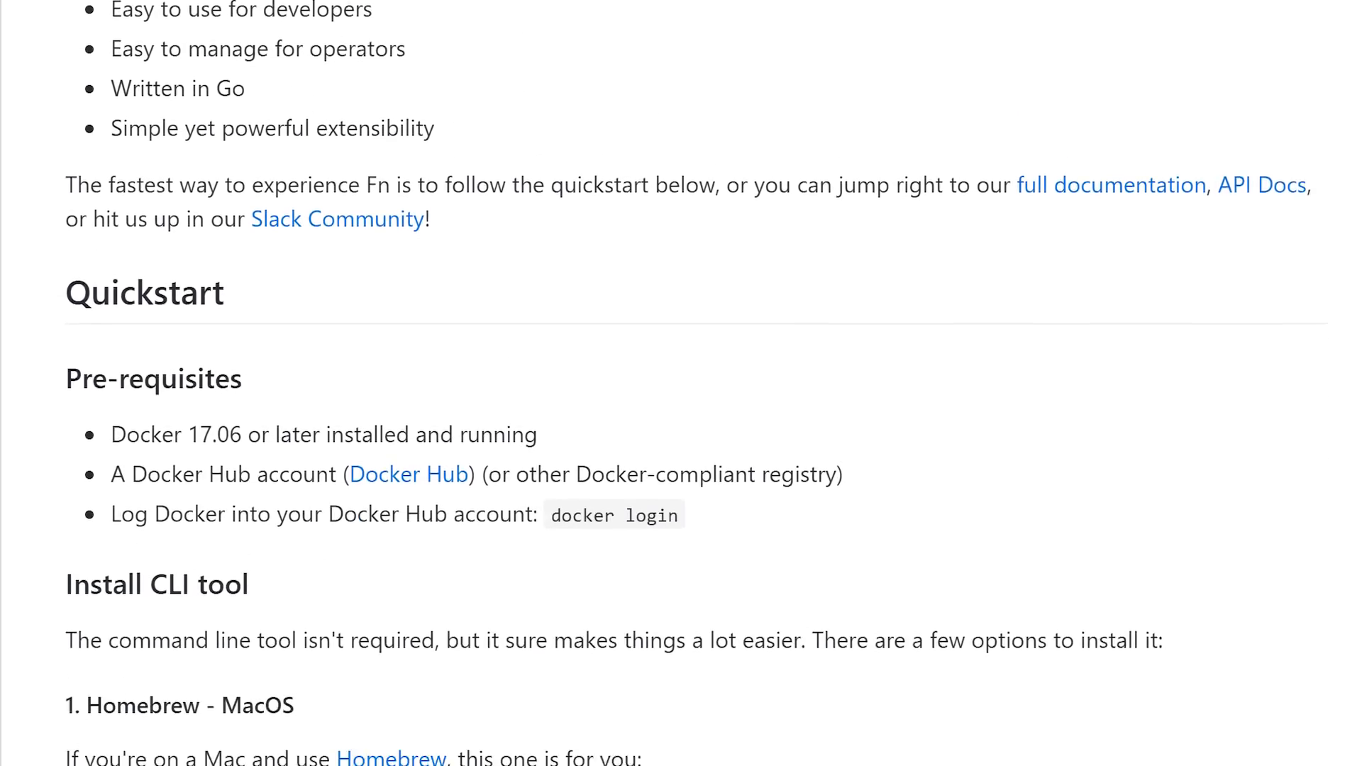
scroll("down", 3)
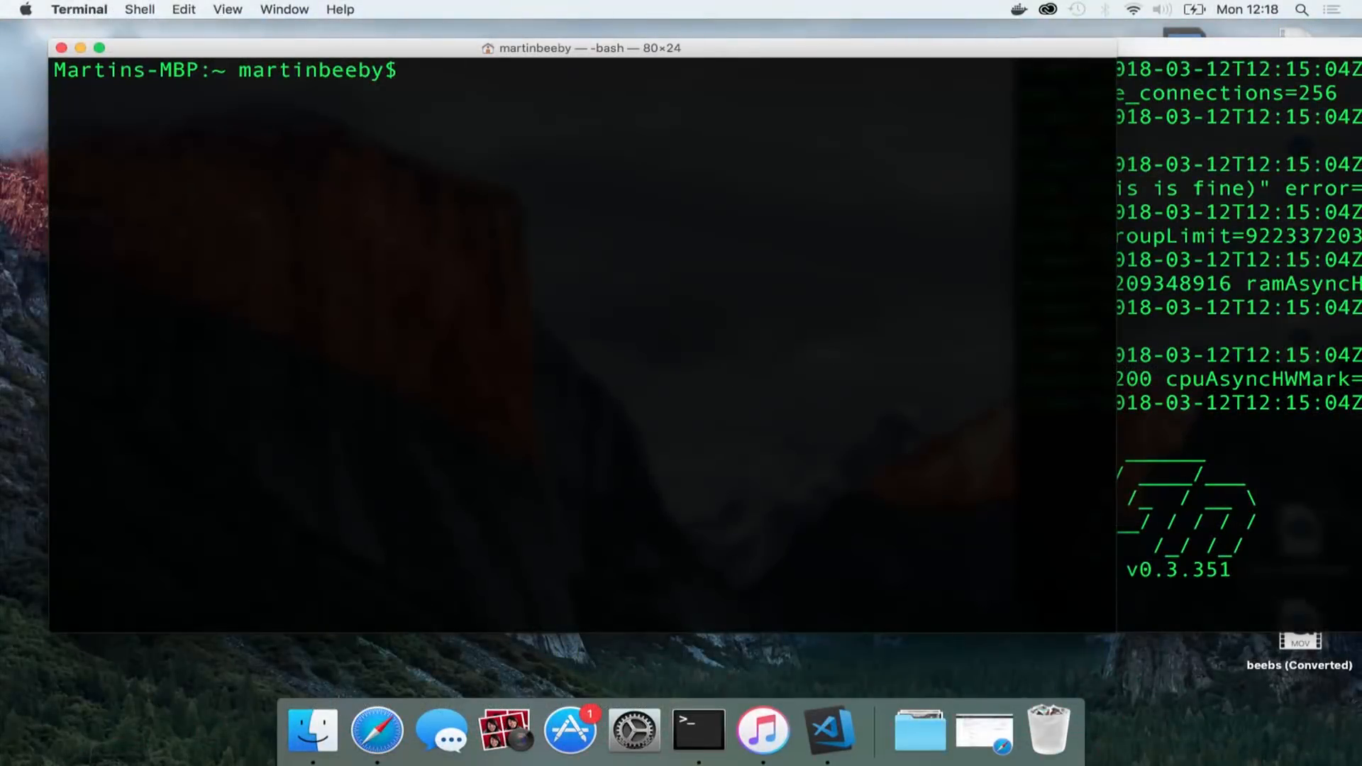
mouse_move(443, 125)
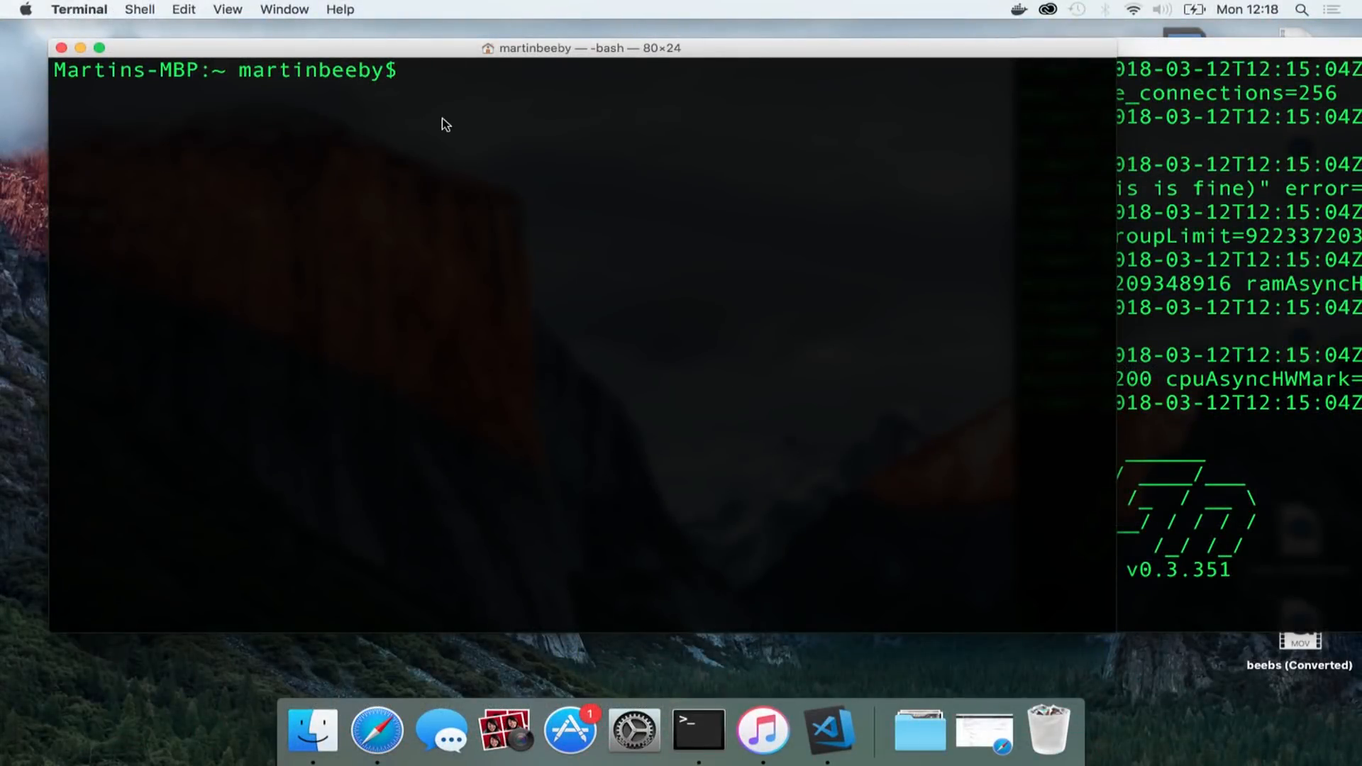
Create the functionsbasic folder with mkdir and change into it
type("mkdir")
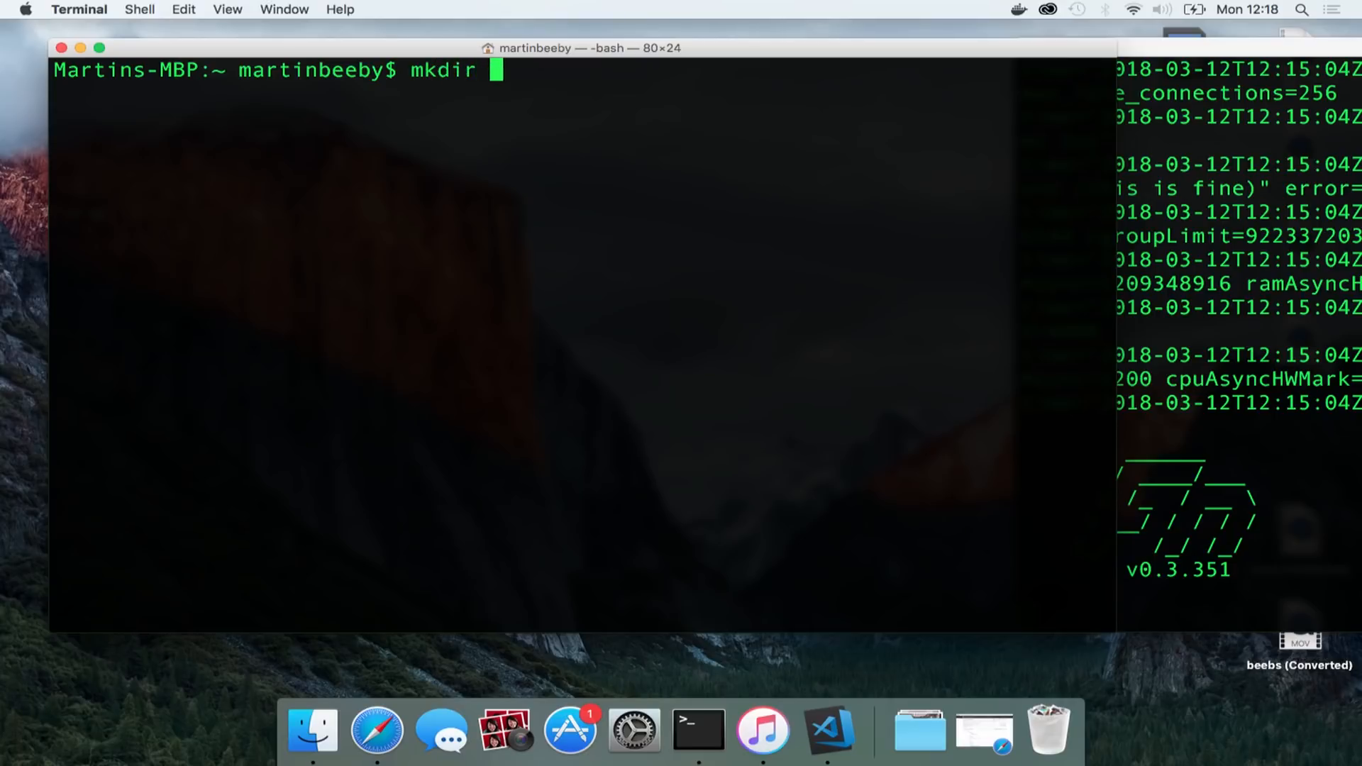
type("functions")
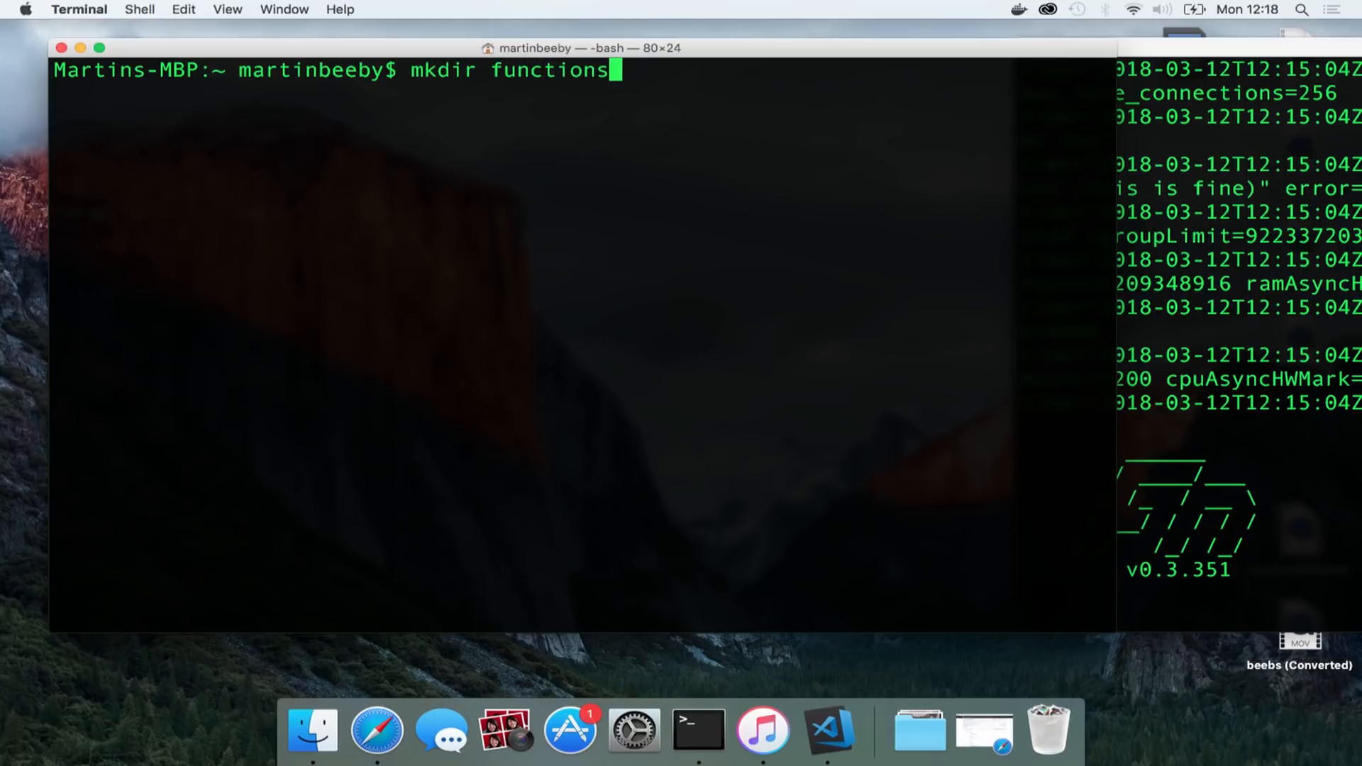
type("basic")
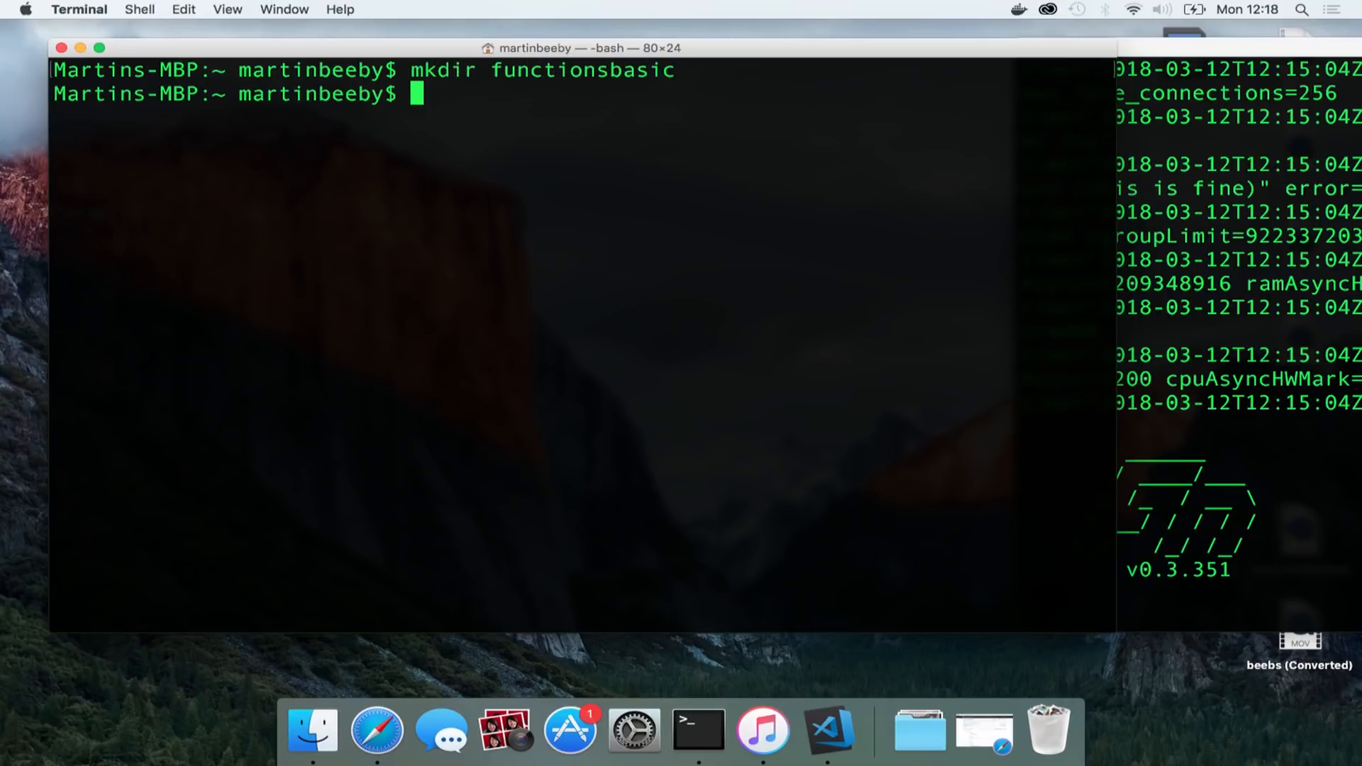
type("cd functionsbasic")
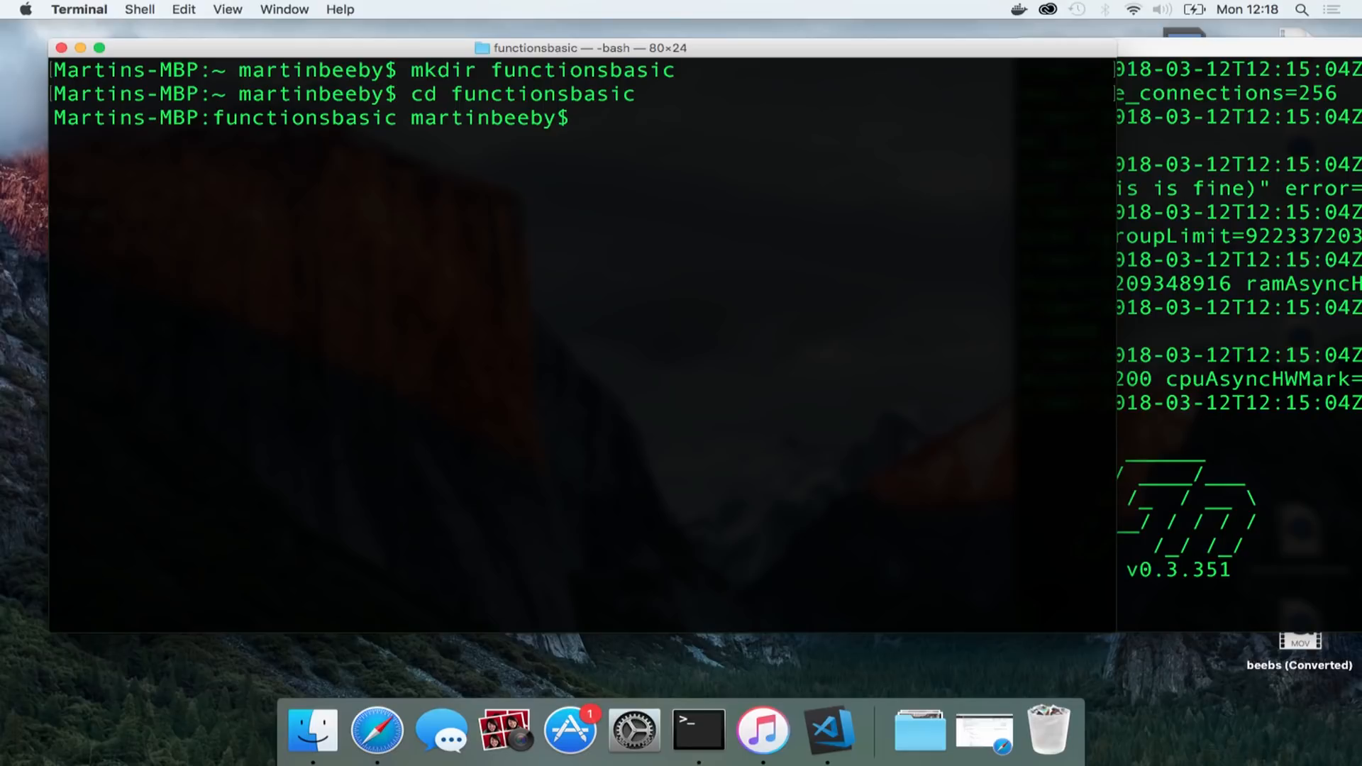
Generate a Go function hello with fn init --runtime go and move into it
type("fn init")
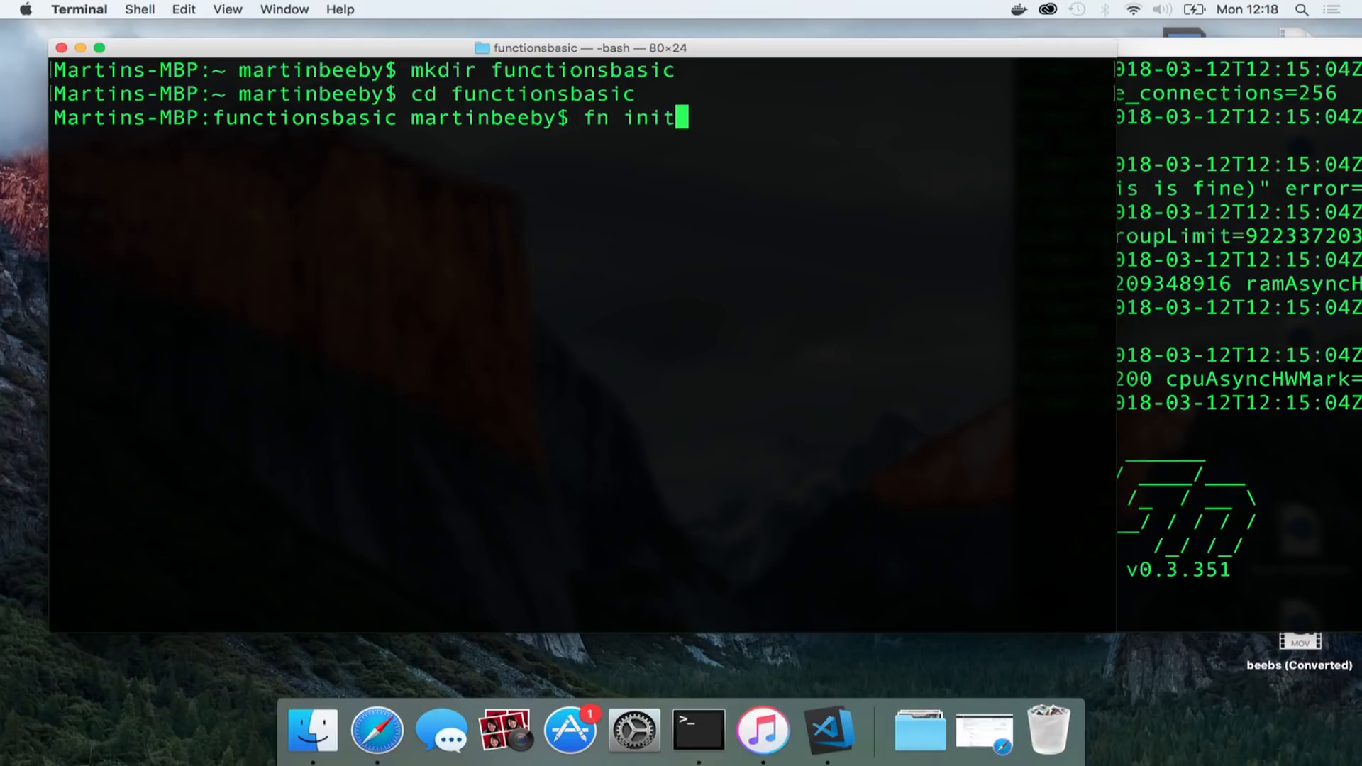
type("--runt")
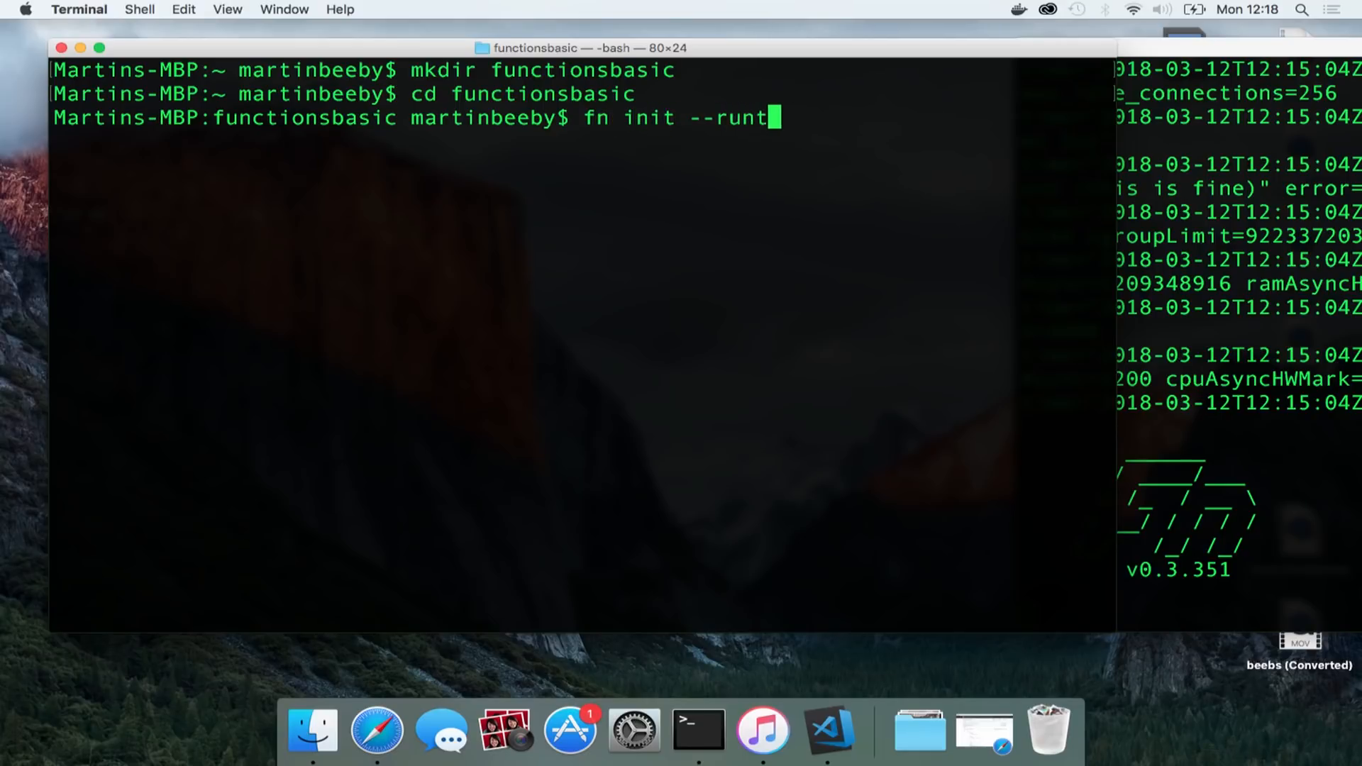
type("ime go hello")
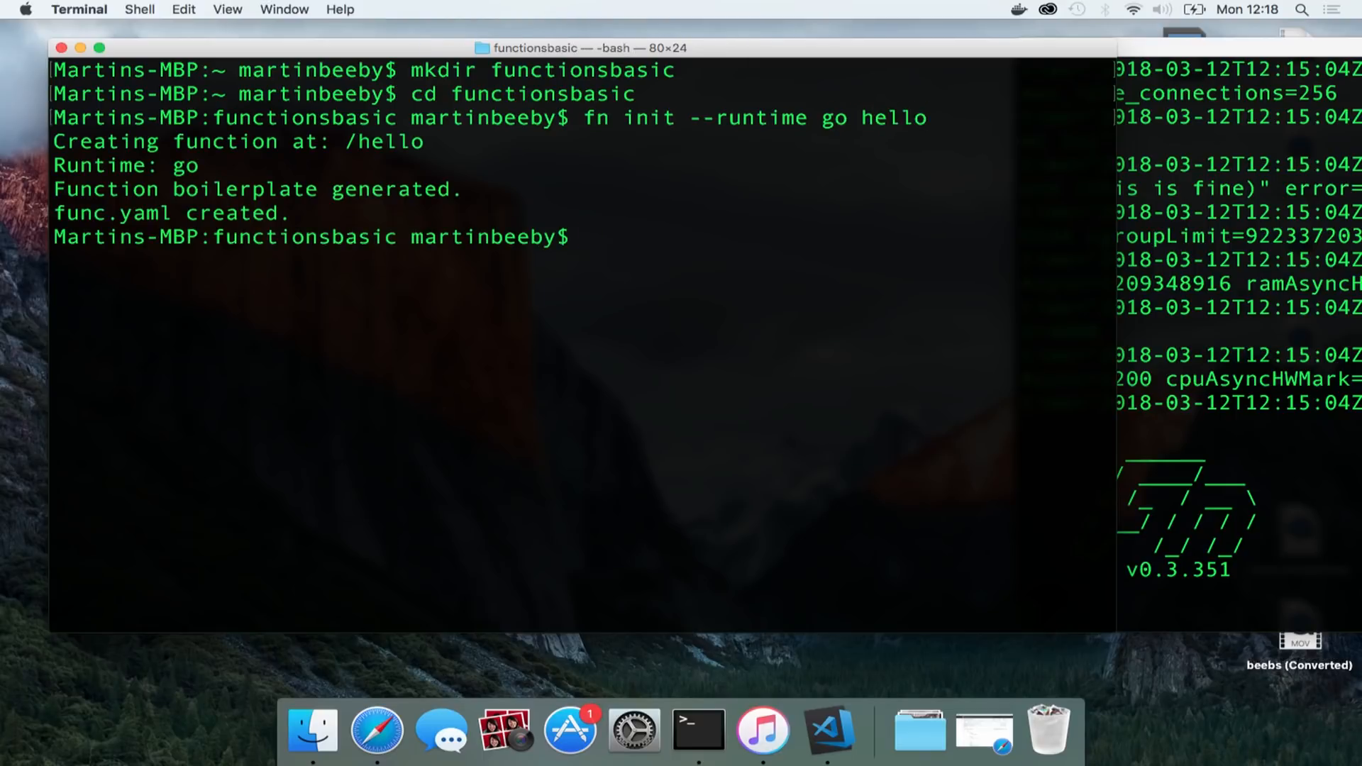
type("cd hello")
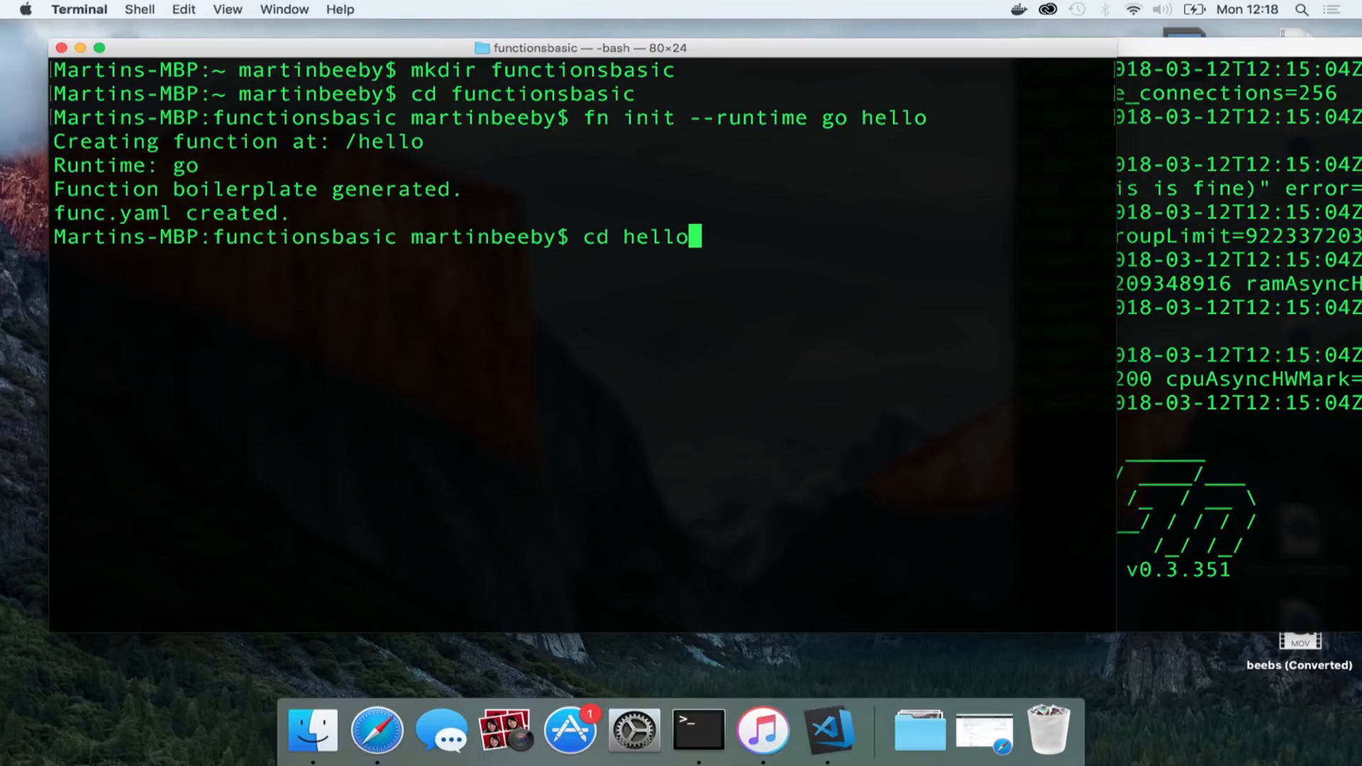
left_click(829, 731)
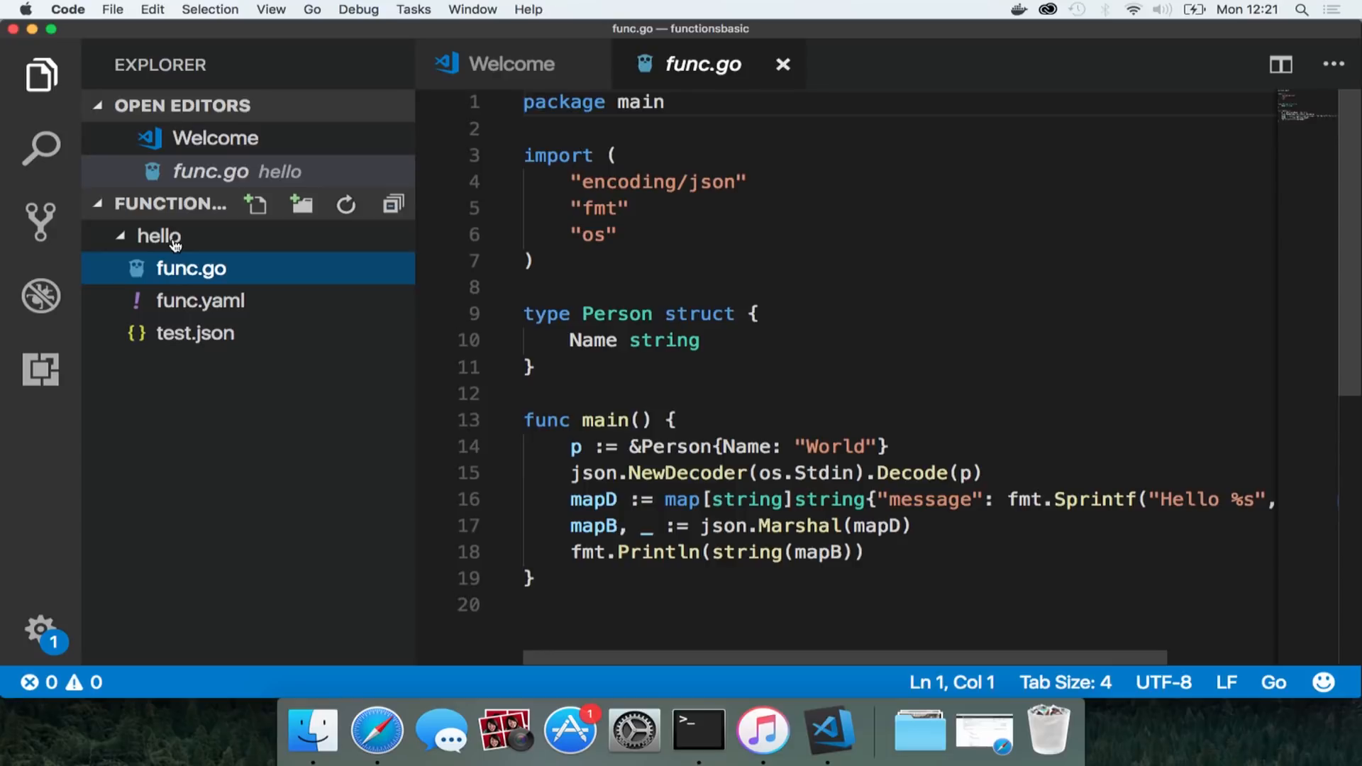
Highlight the Println line in func.go, then run the hello function locally with fn run
left_click_drag(524, 156, 532, 261)
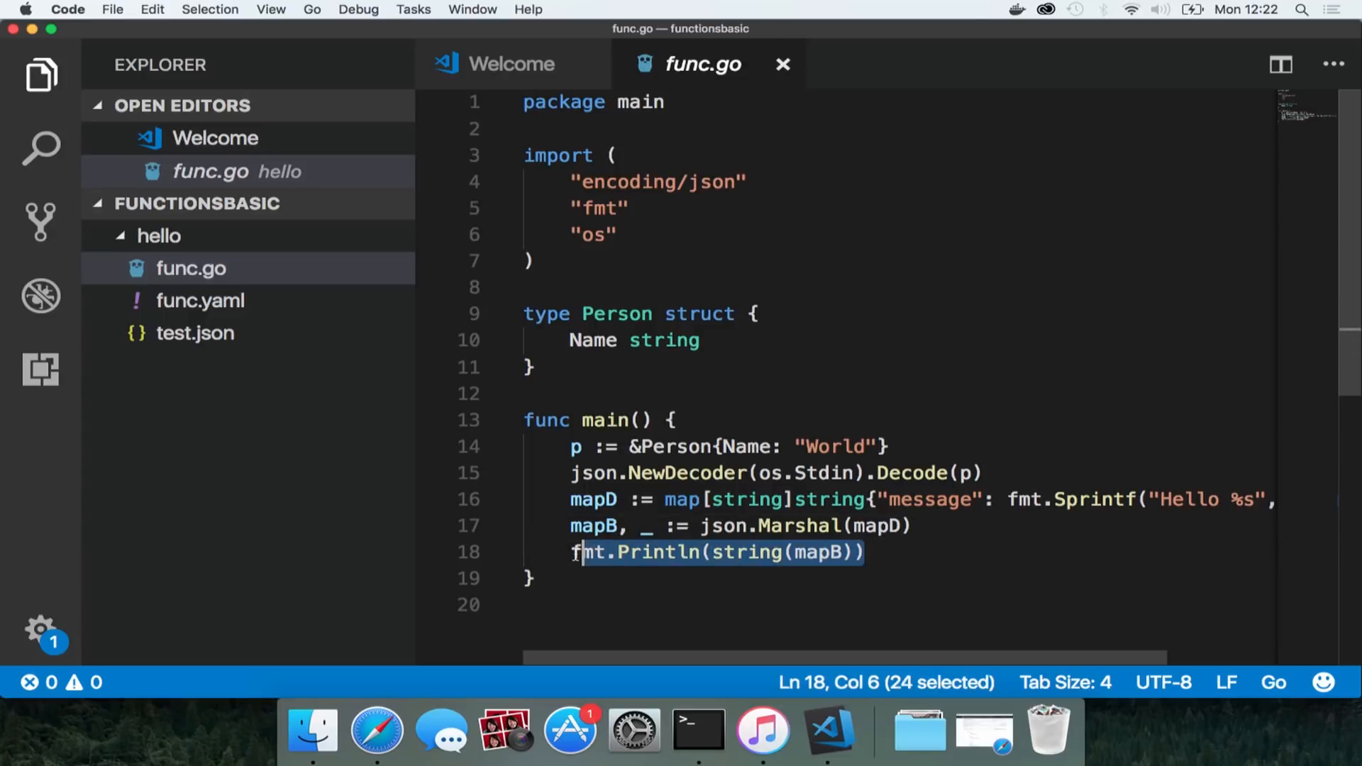
scroll("right", 3)
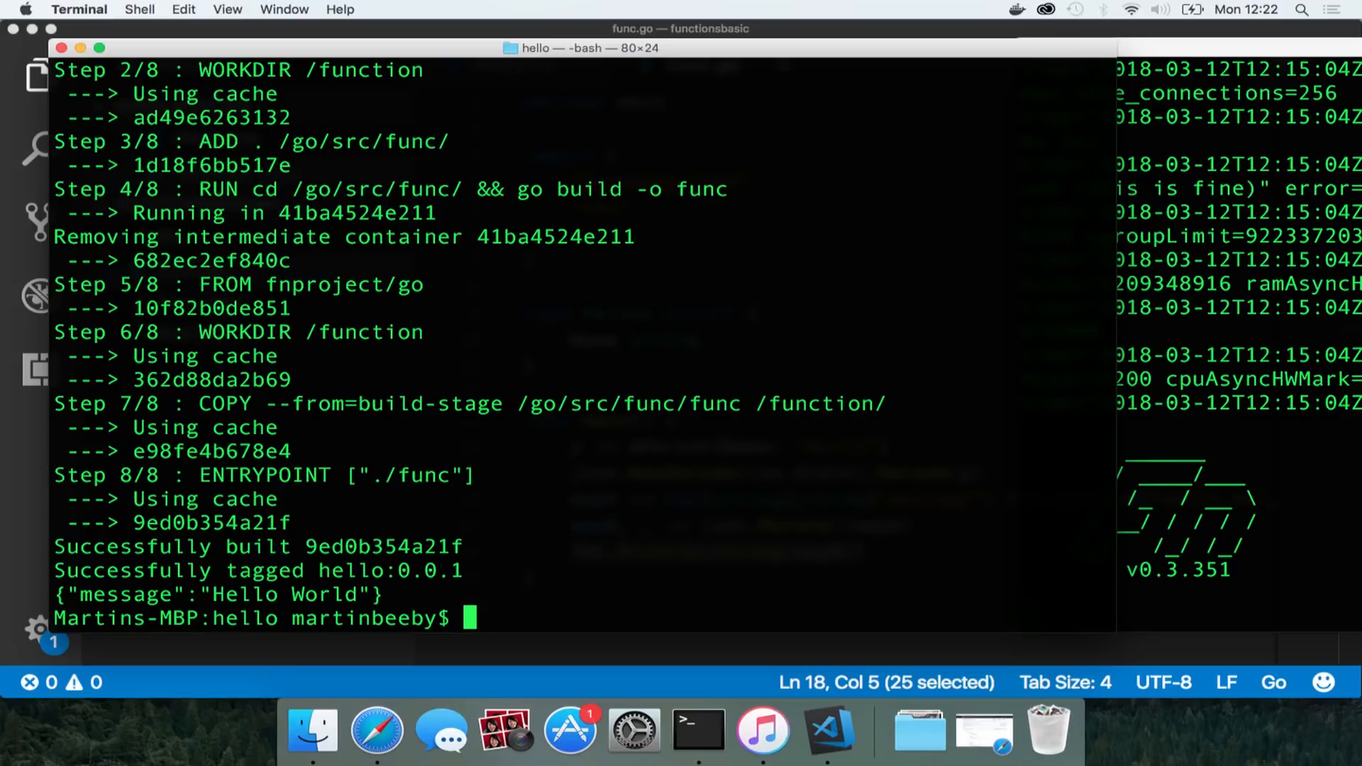
type("fn deploy --a")
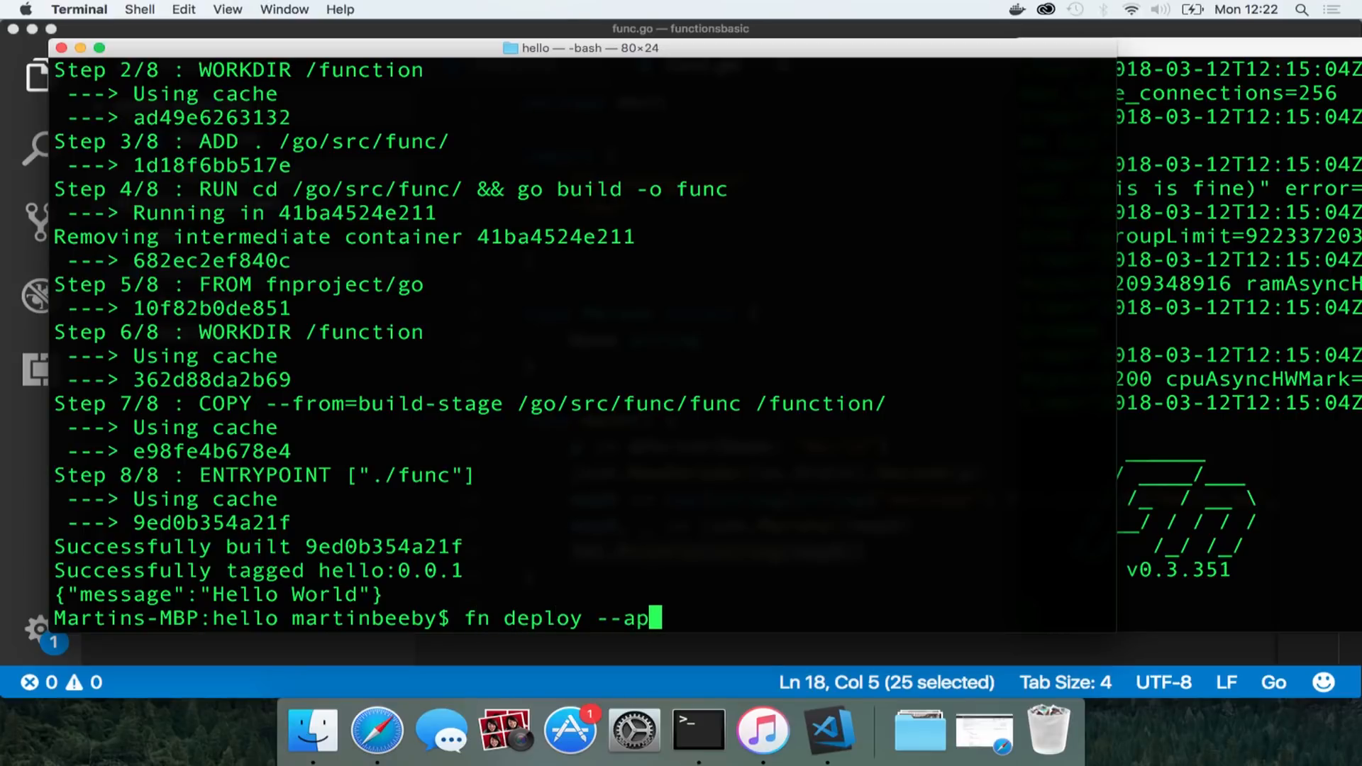
Deploy hello with fn deploy --app myapp, list its routes and call it with fn call myapp hello
type("p myapp")
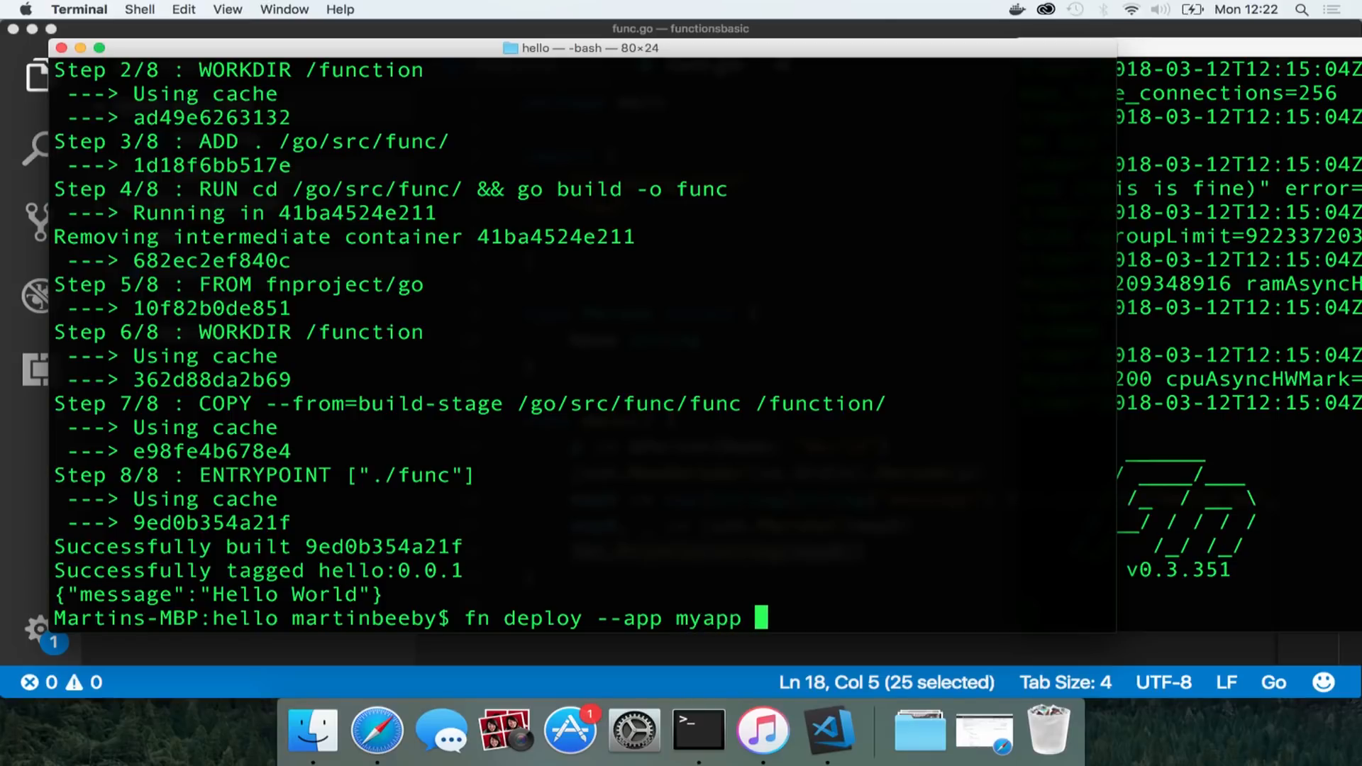
key("Return")
type("fn")
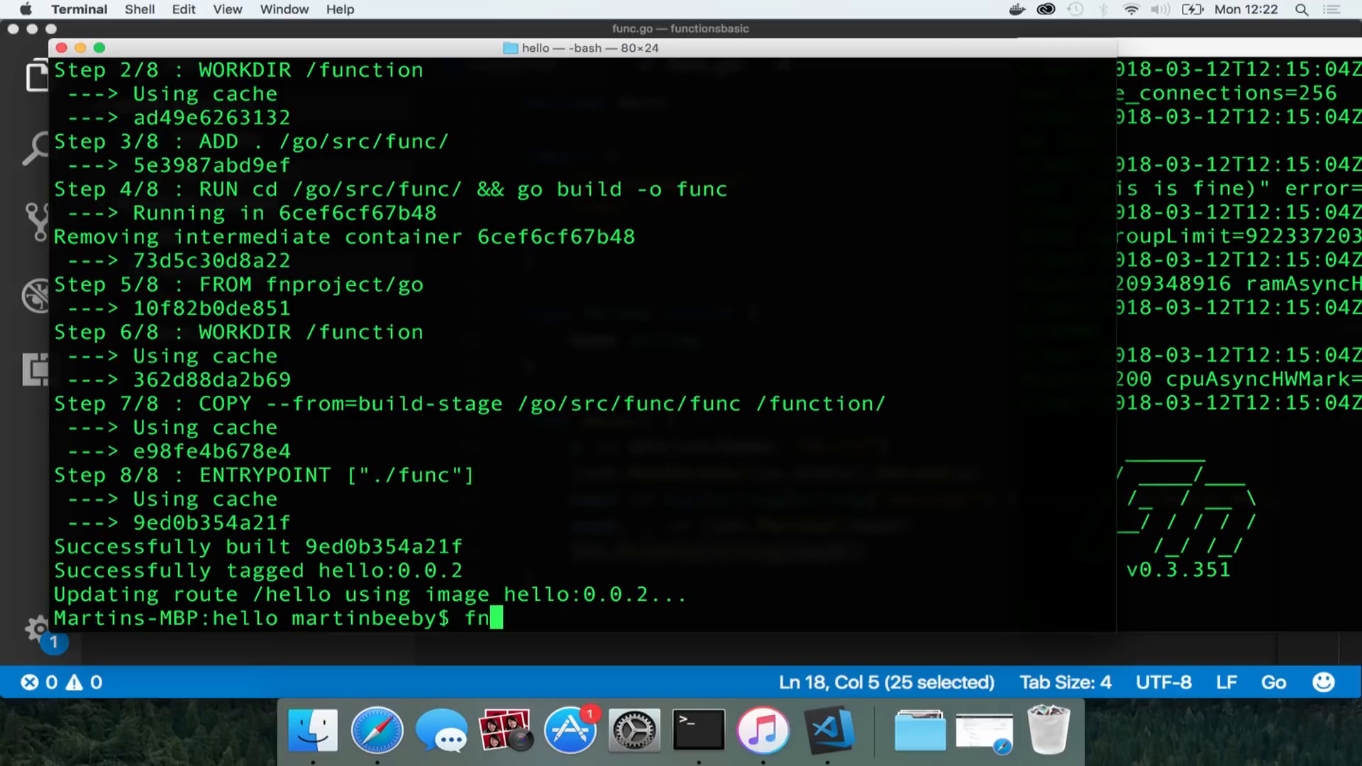
type("routes list myapp")
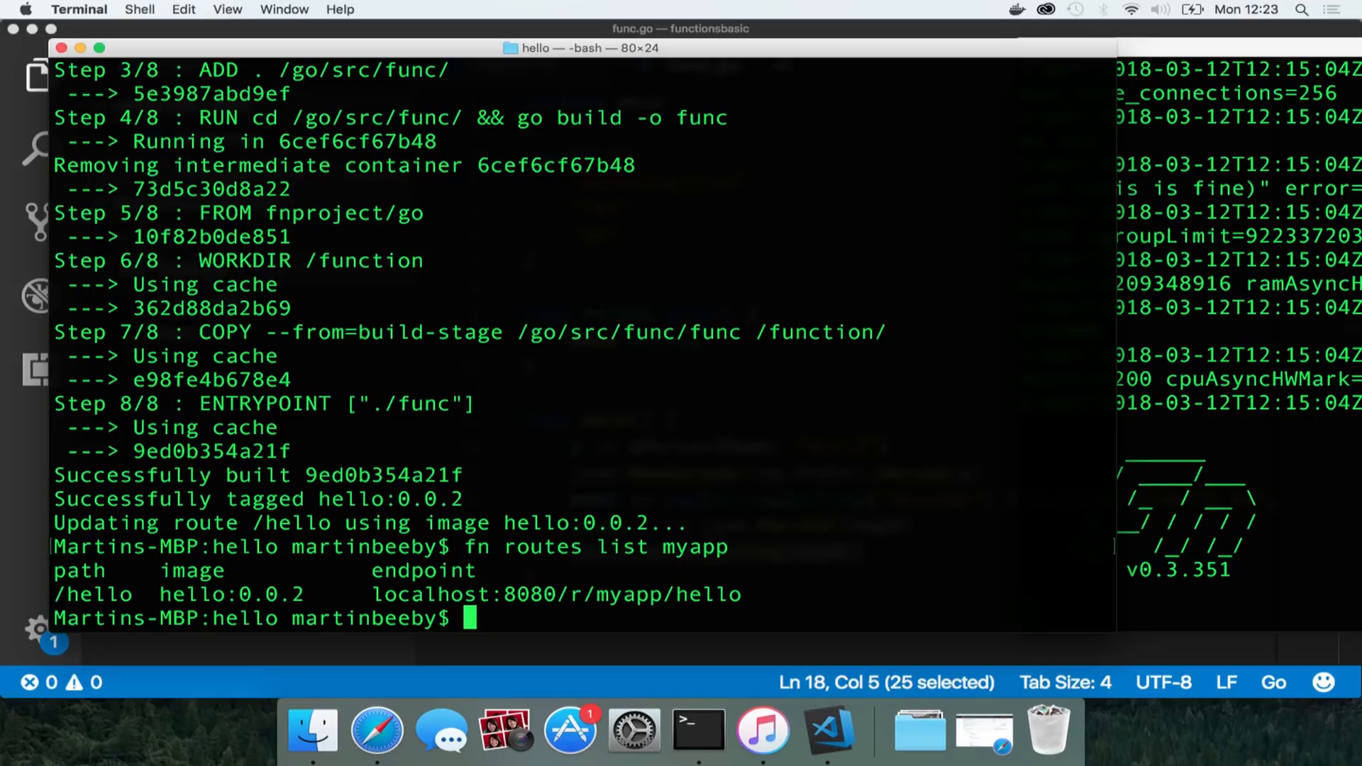
type("fn cal")
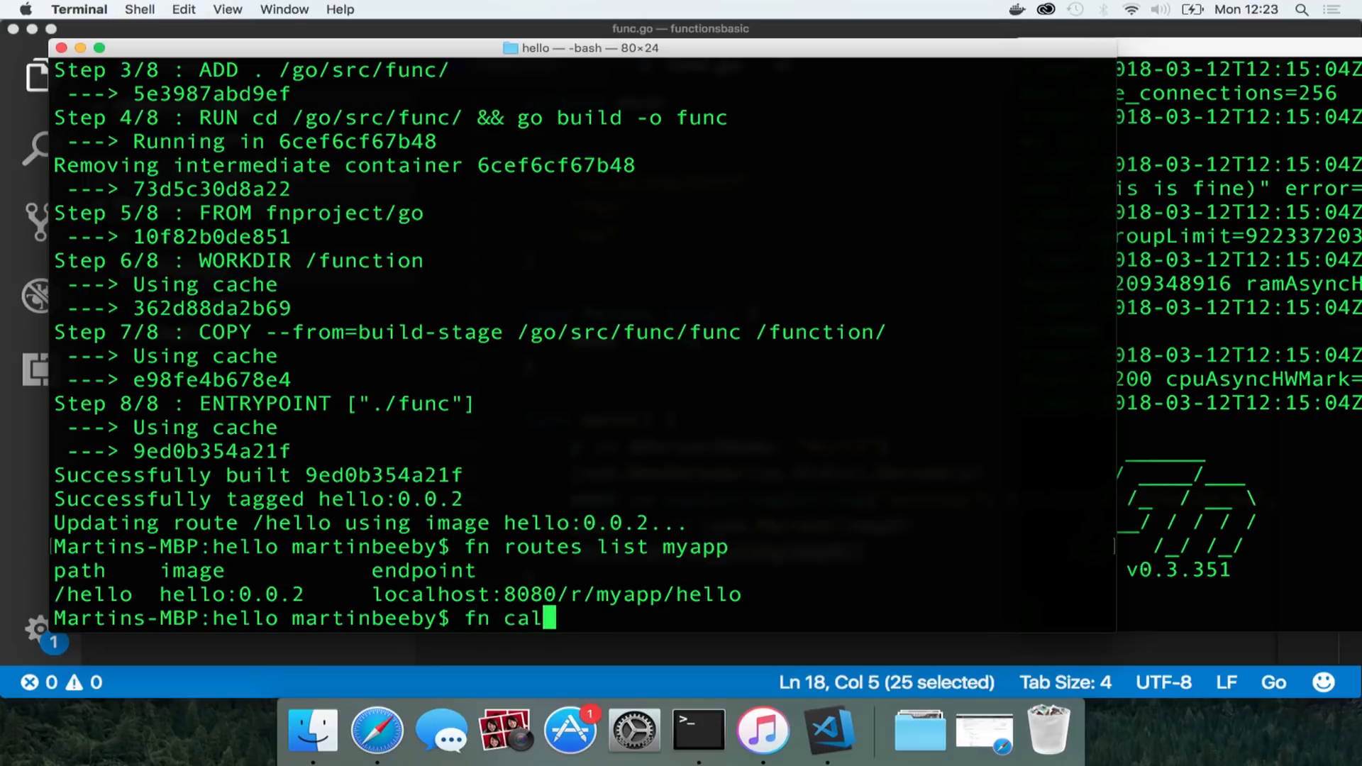
type("l myapp hello")
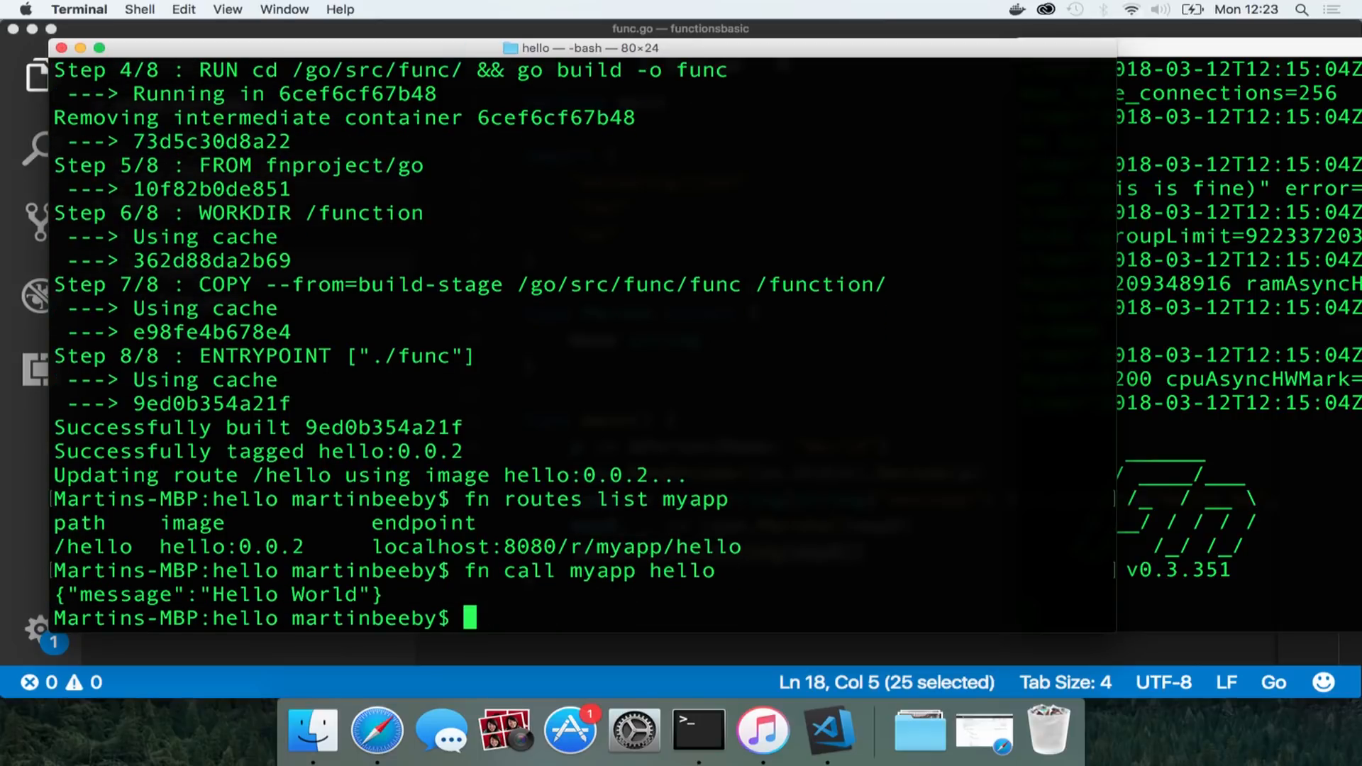
type("cURL http://loc")
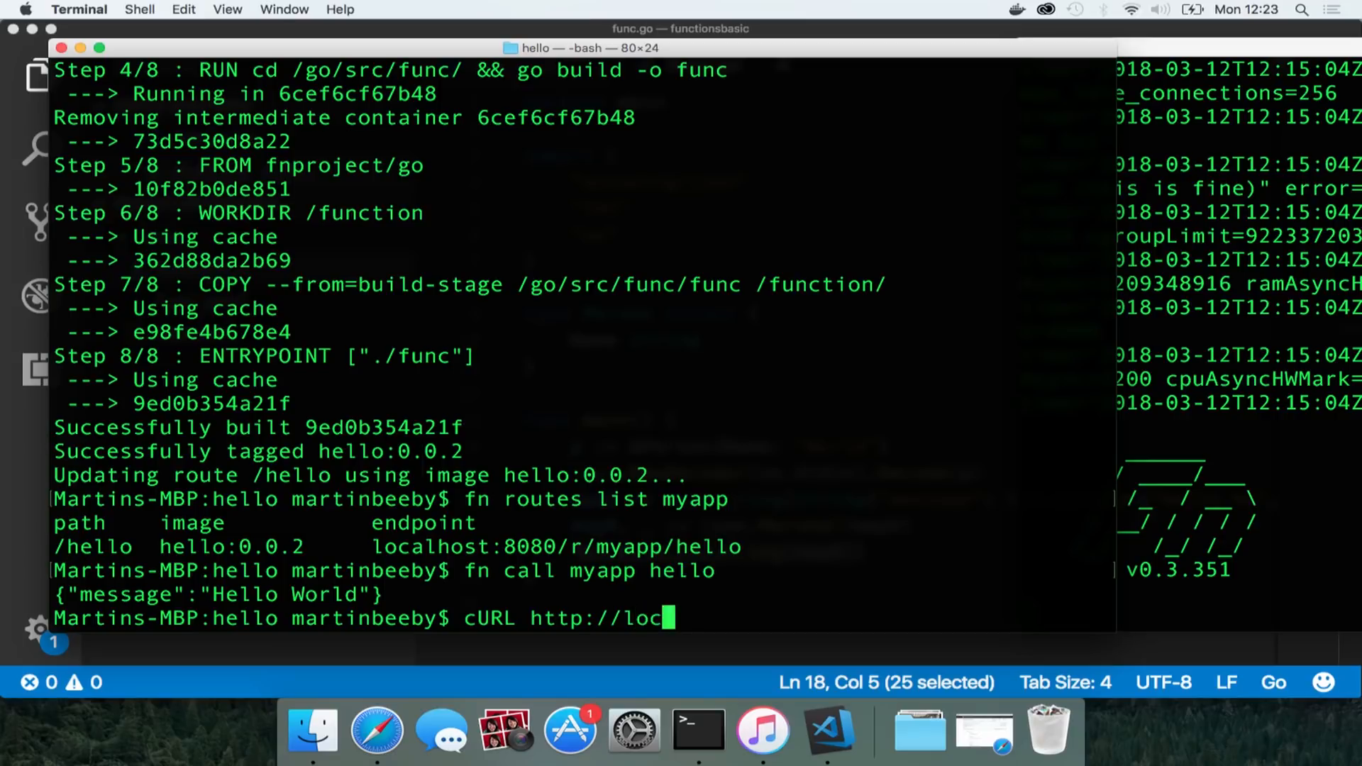
type("alhost:8")
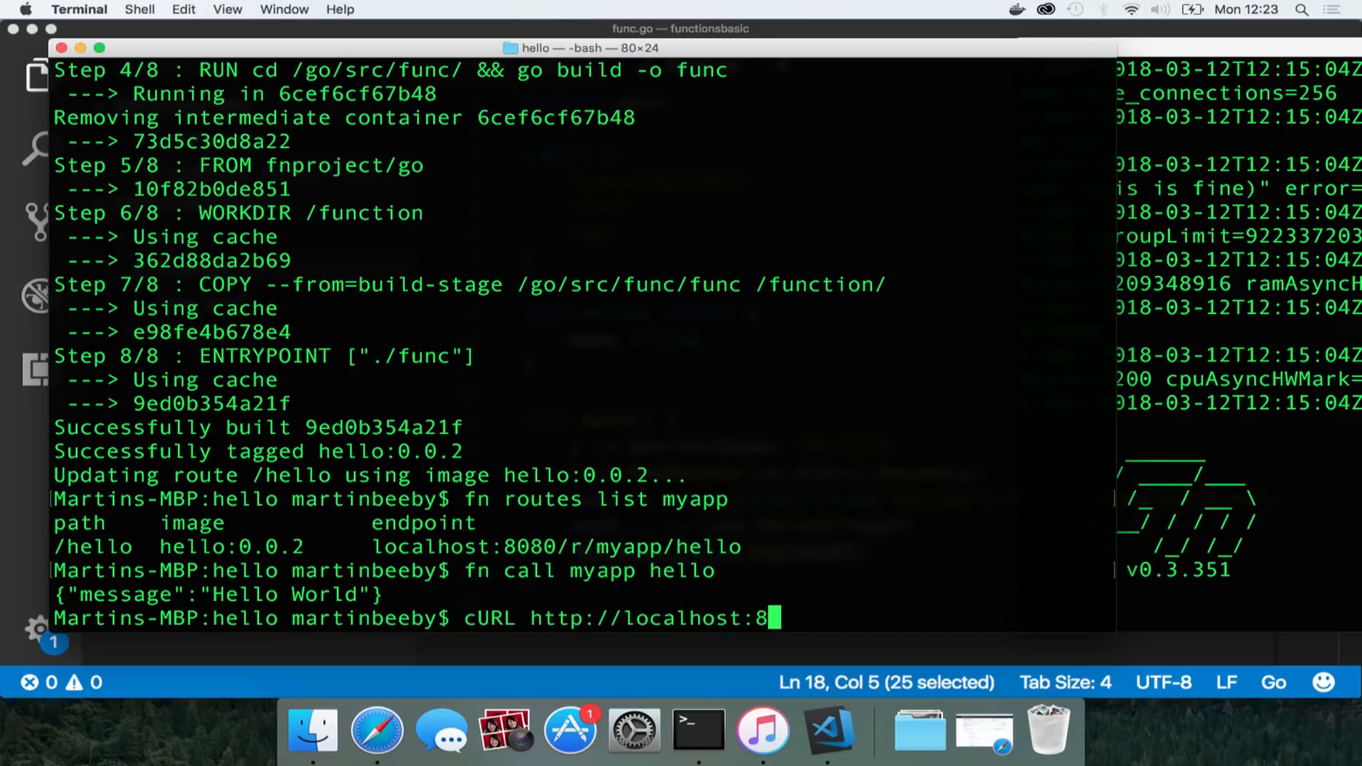
type("080/r/")
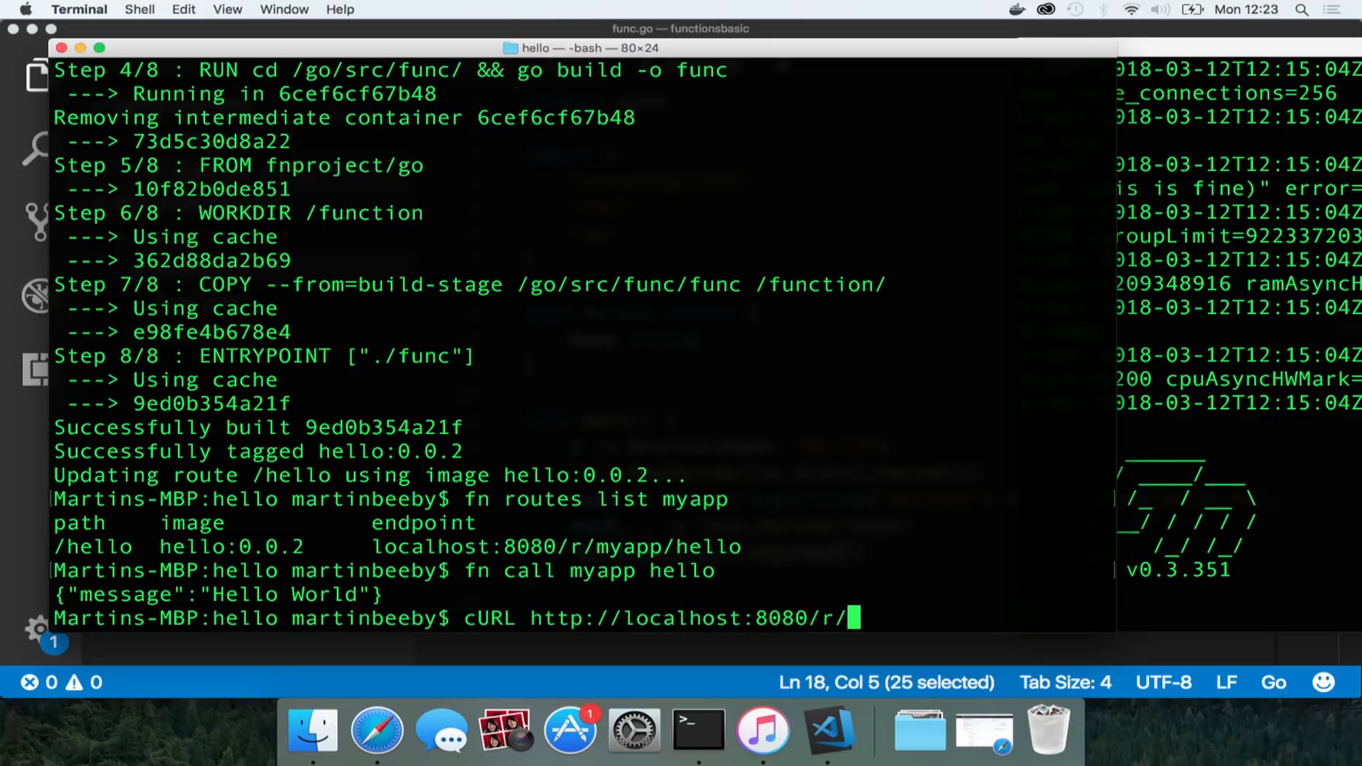
type("myapp/hello")
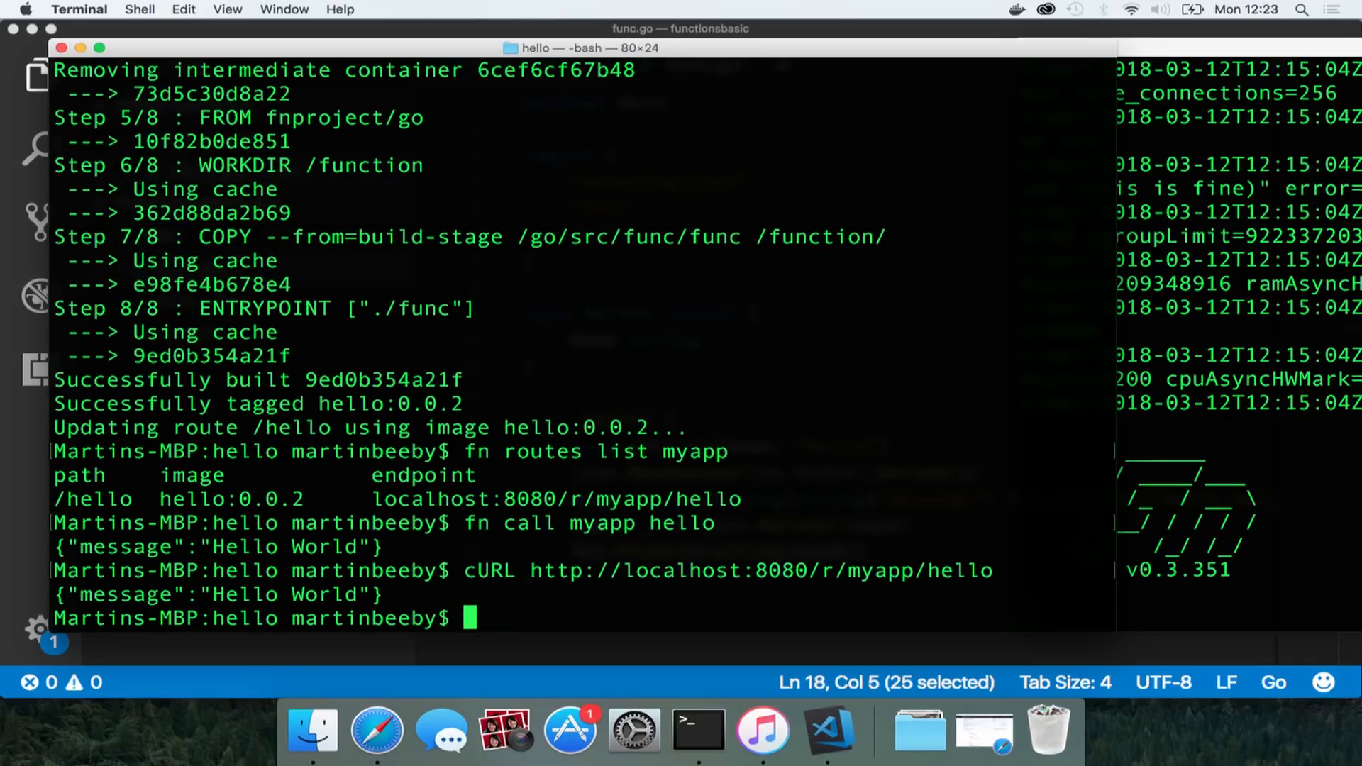
type("cd ../")
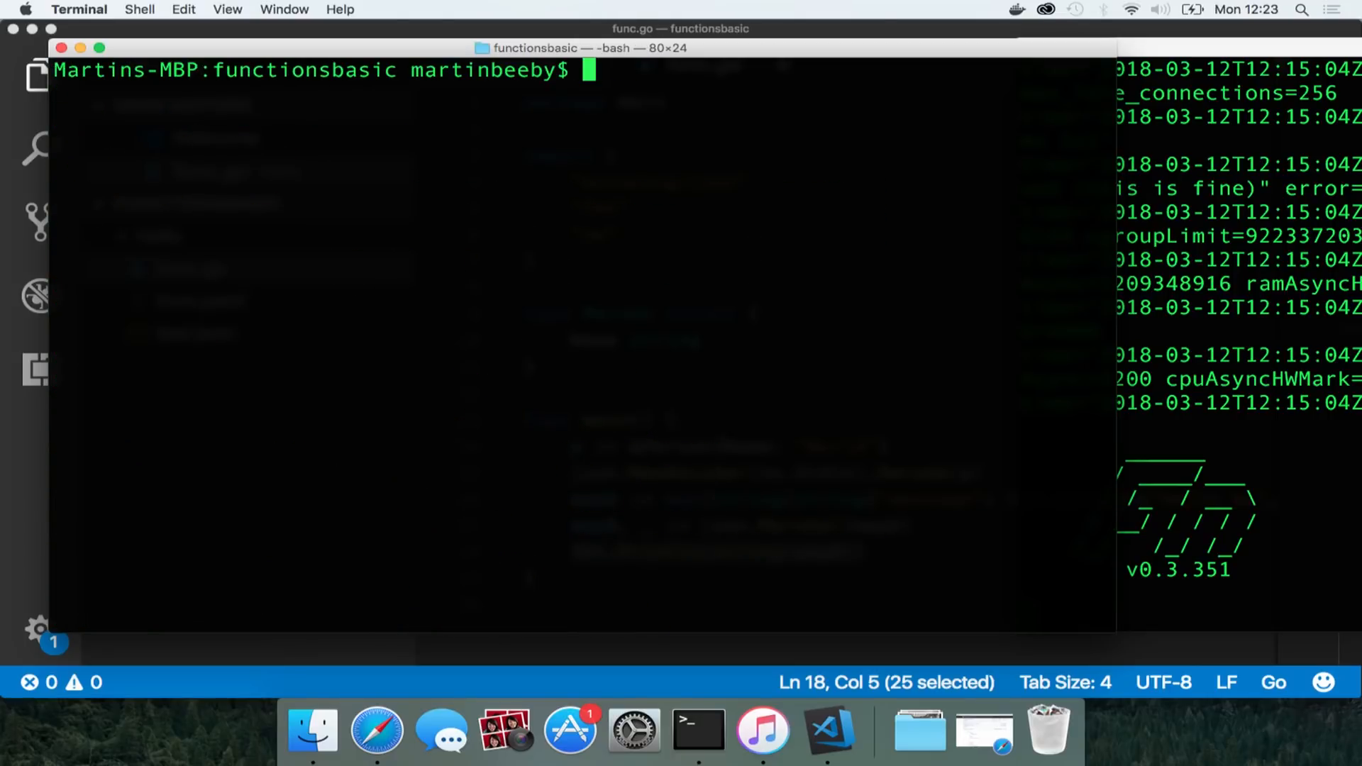
Generate a Node function hellonode with fn init --runtime node and move into it
type("fn init --runtime")
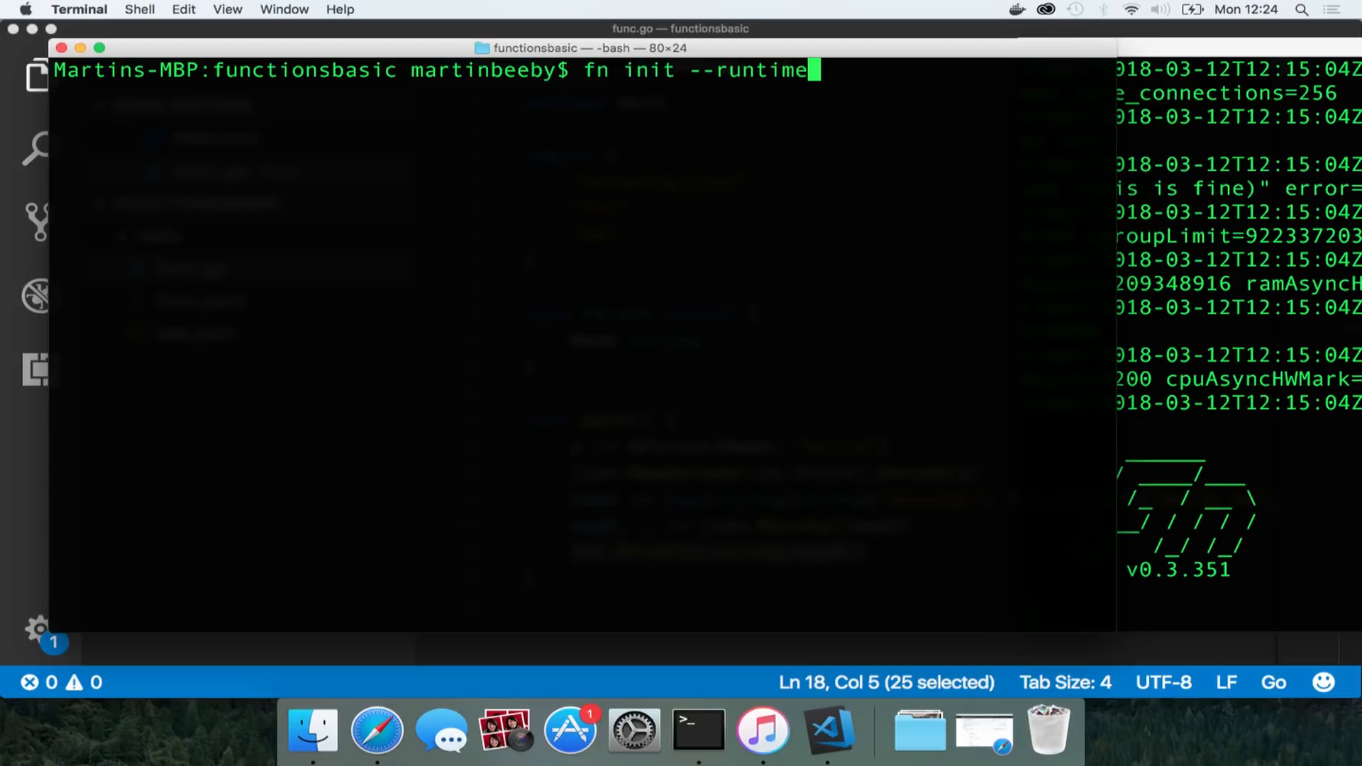
type("node hellonode")
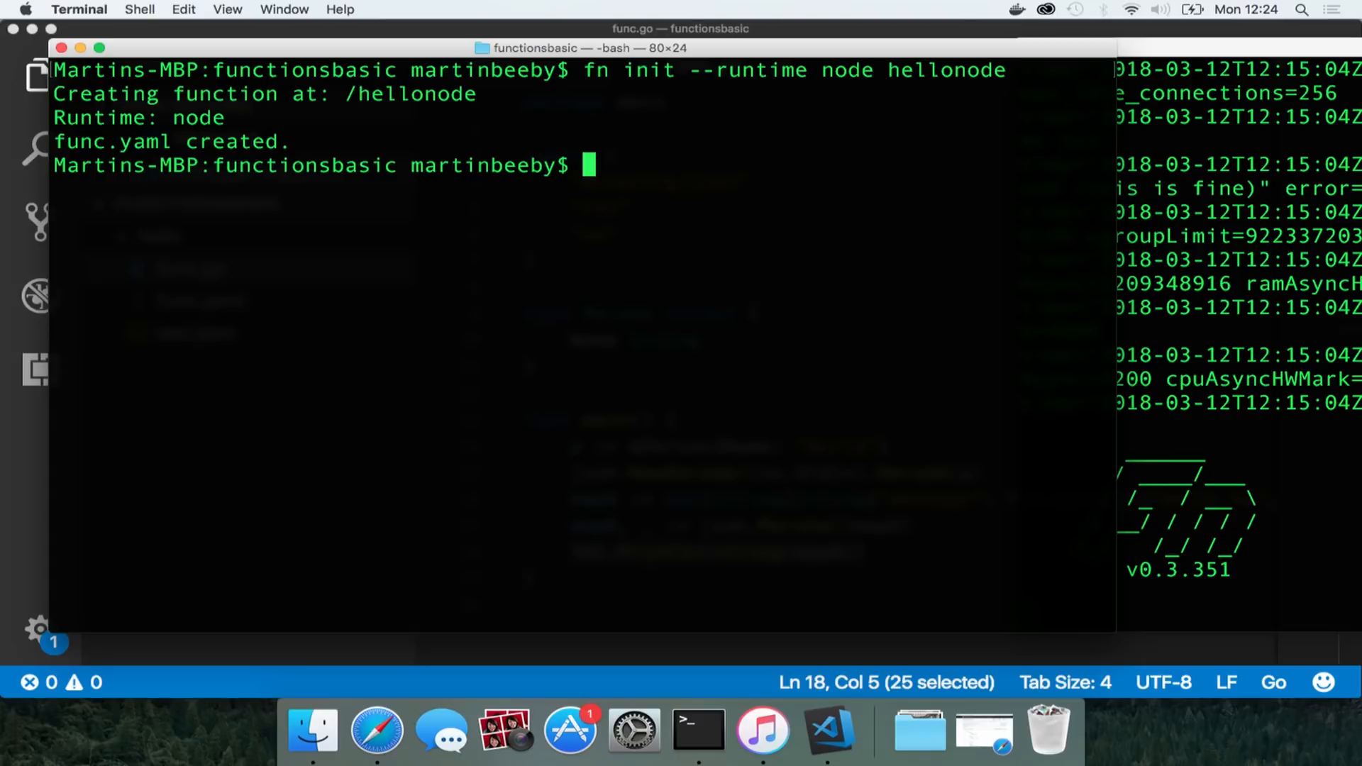
type("cd hellob")
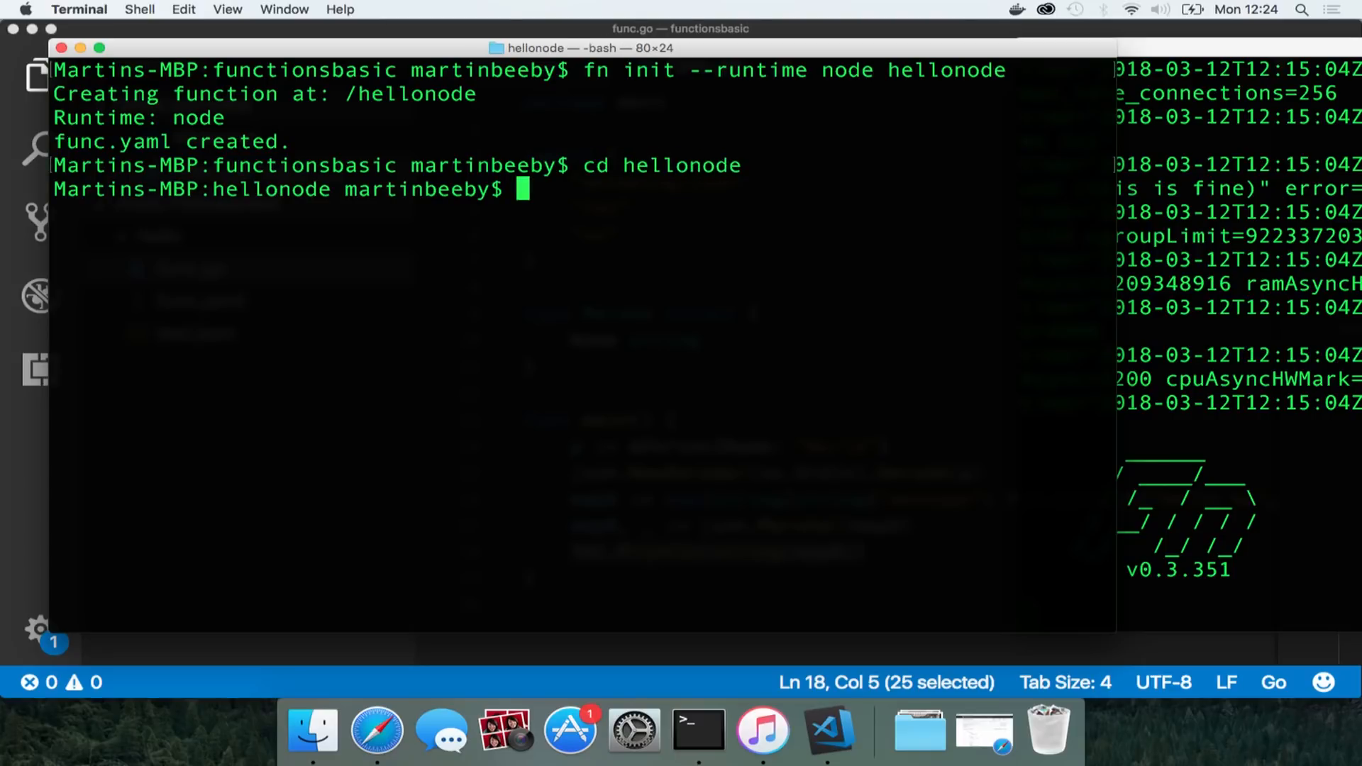
left_click(831, 737)
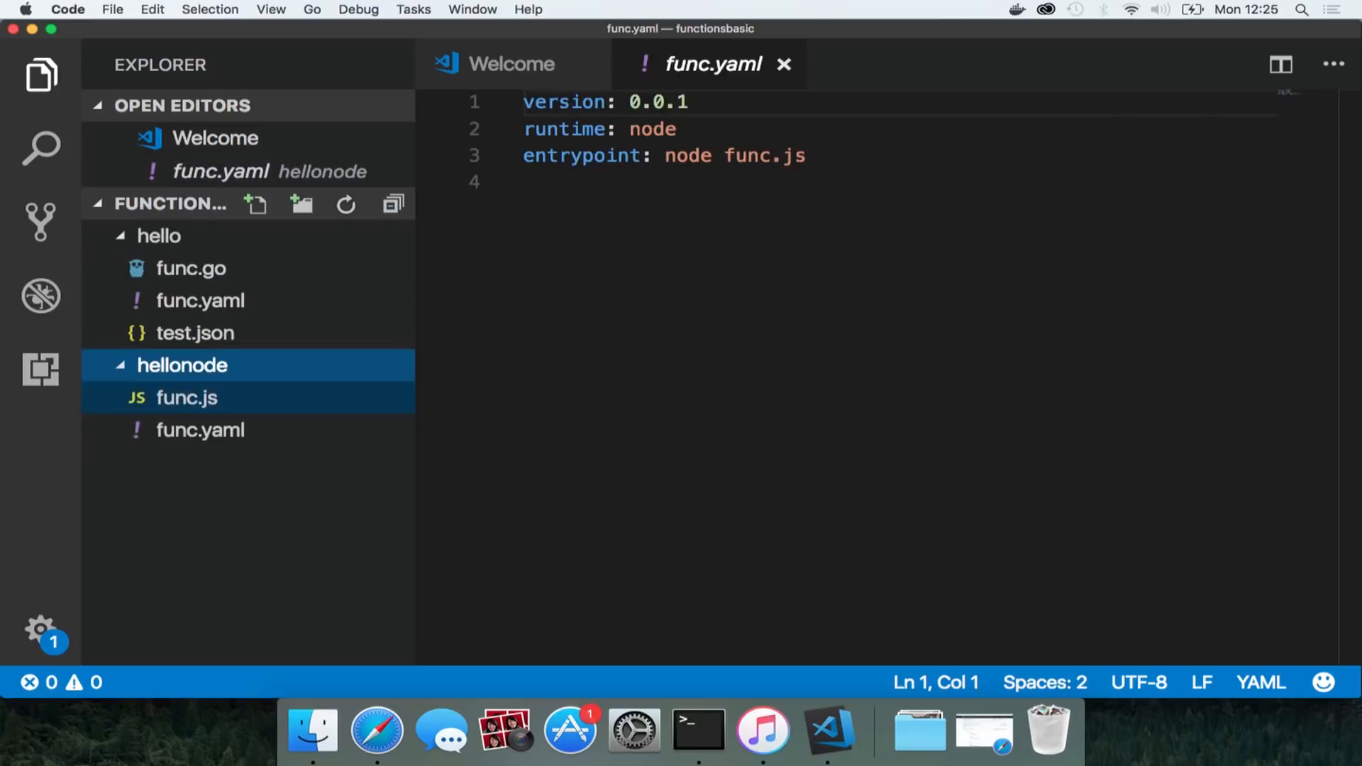
Bring up hellonode's empty func.js in the editor for editing
left_click(186, 397)
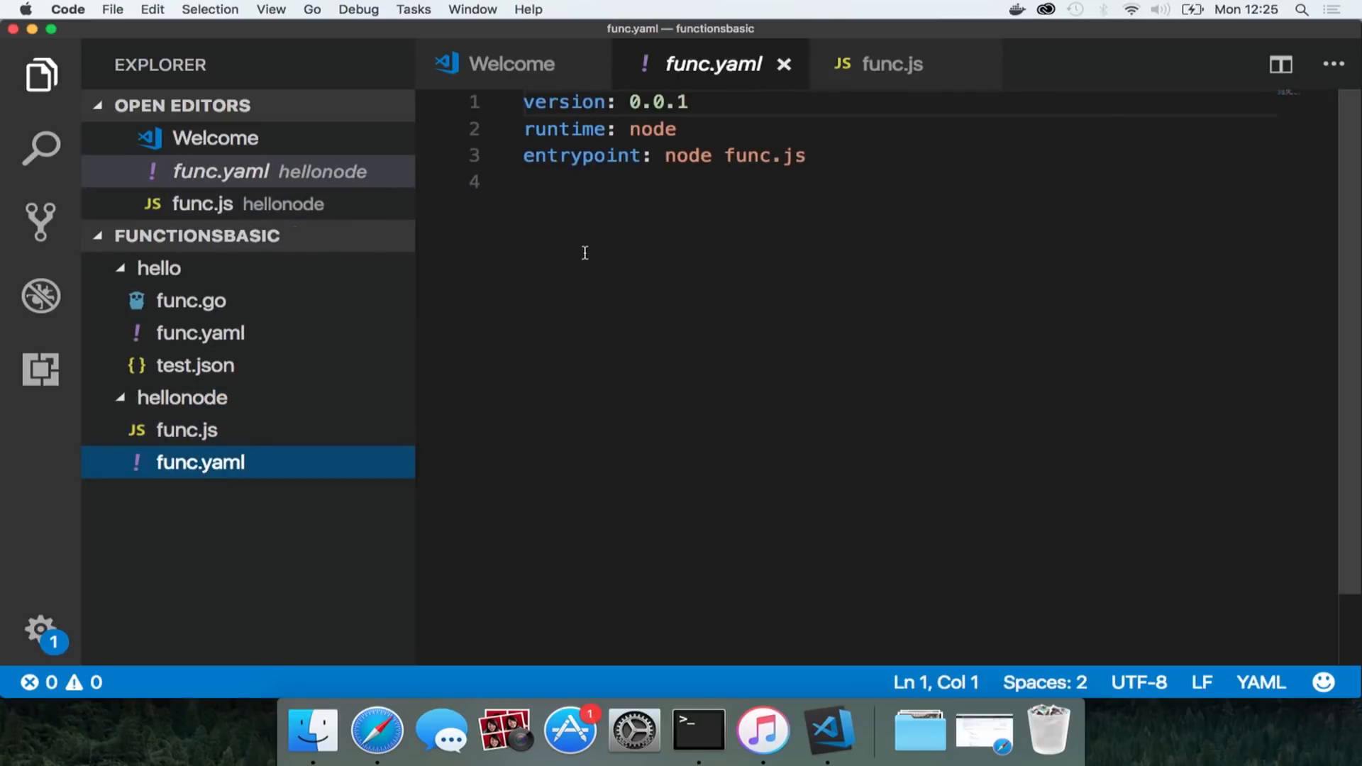
left_click_drag(667, 156, 803, 156)
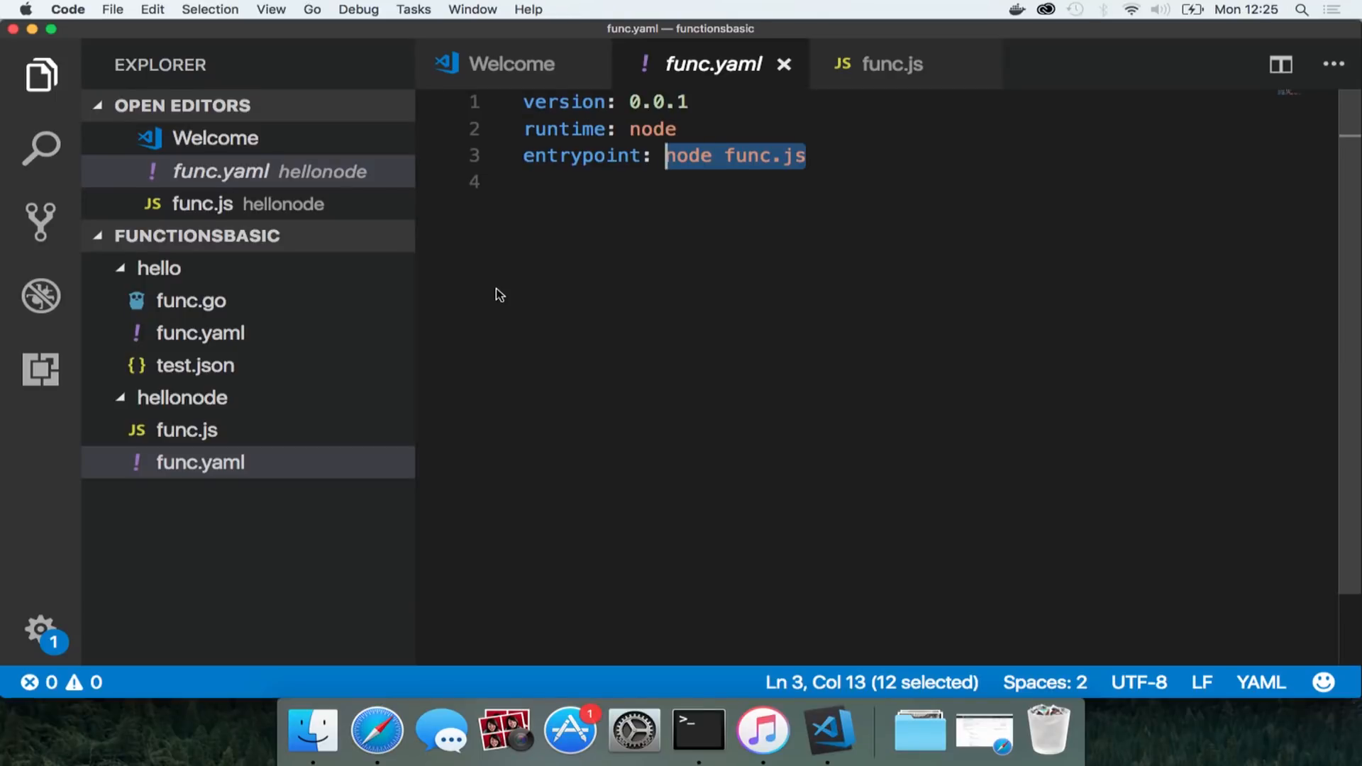
left_click(891, 64)
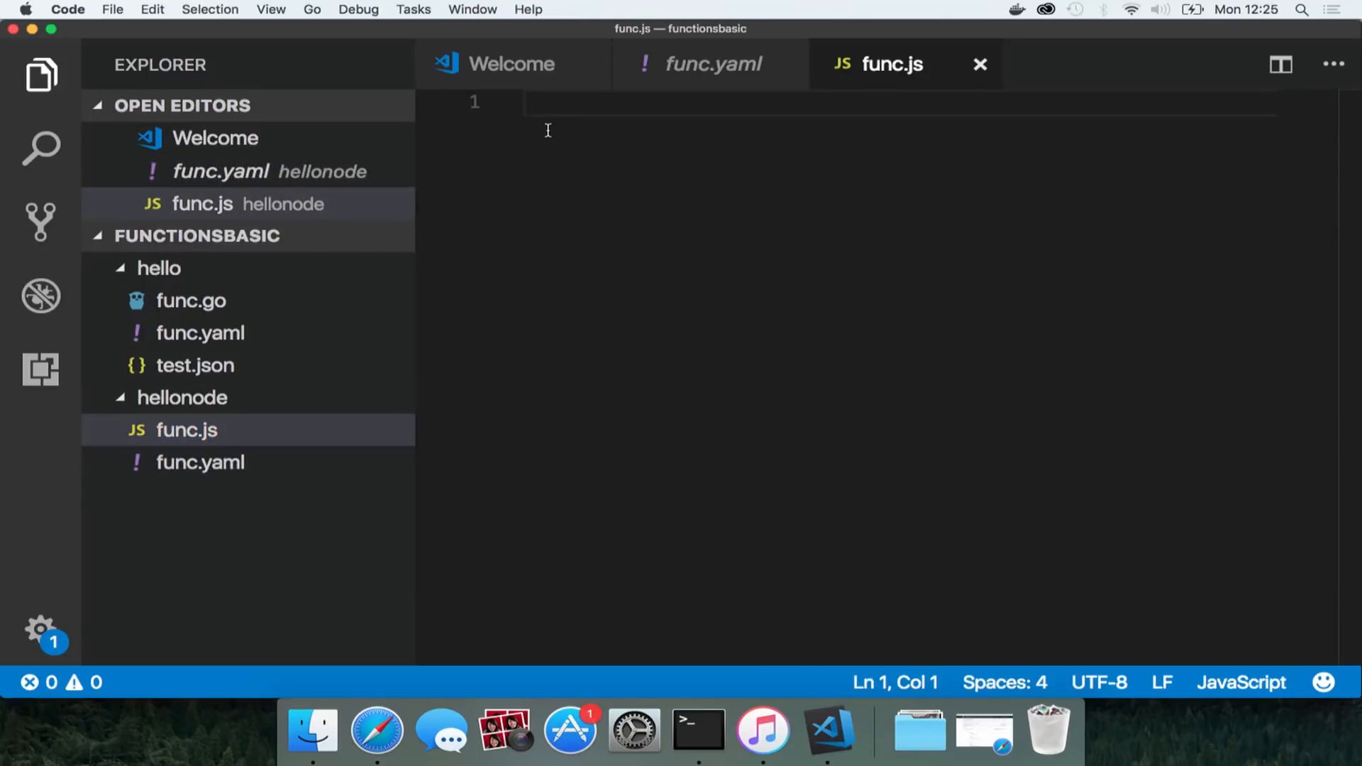
Write the default name 'World', require fs, and a try block parsing JSON from /dev/stdin
type("name = 'World'")
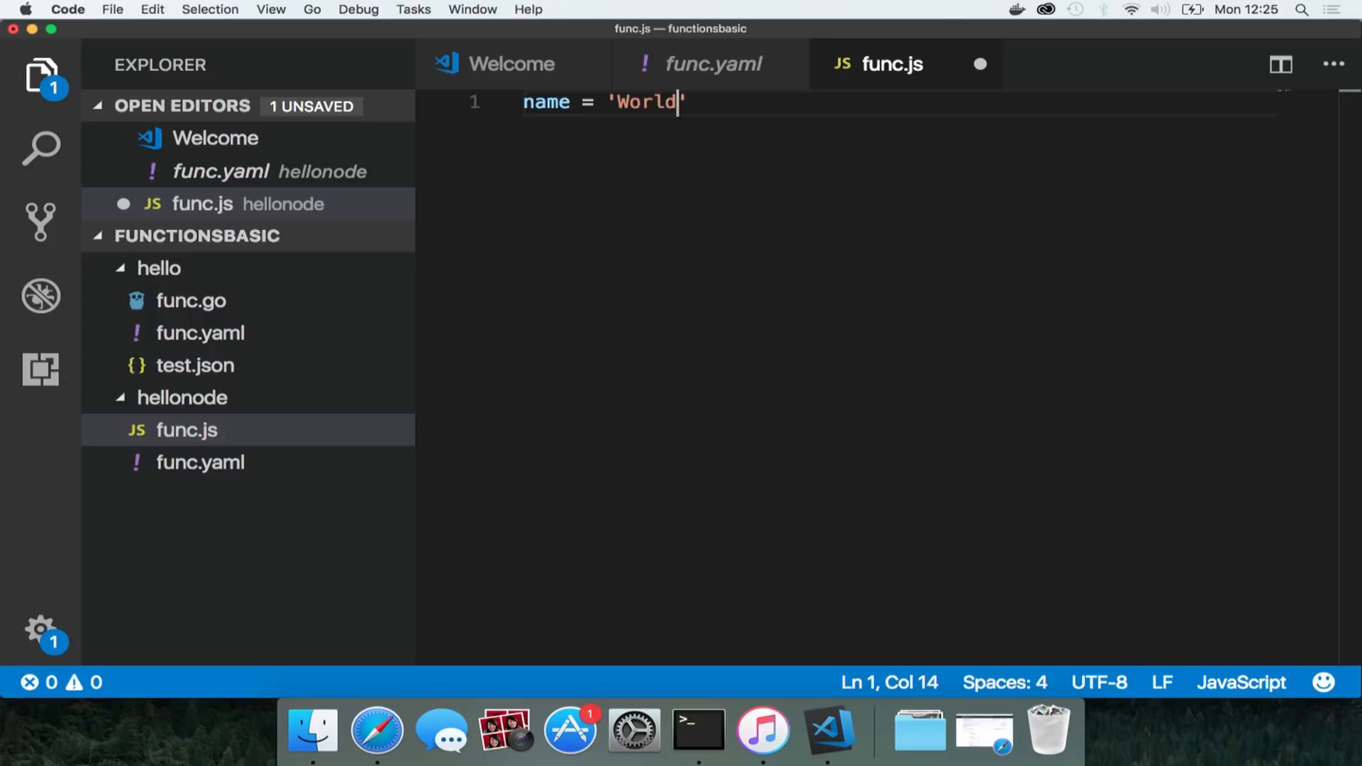
type("fs = require('fs")
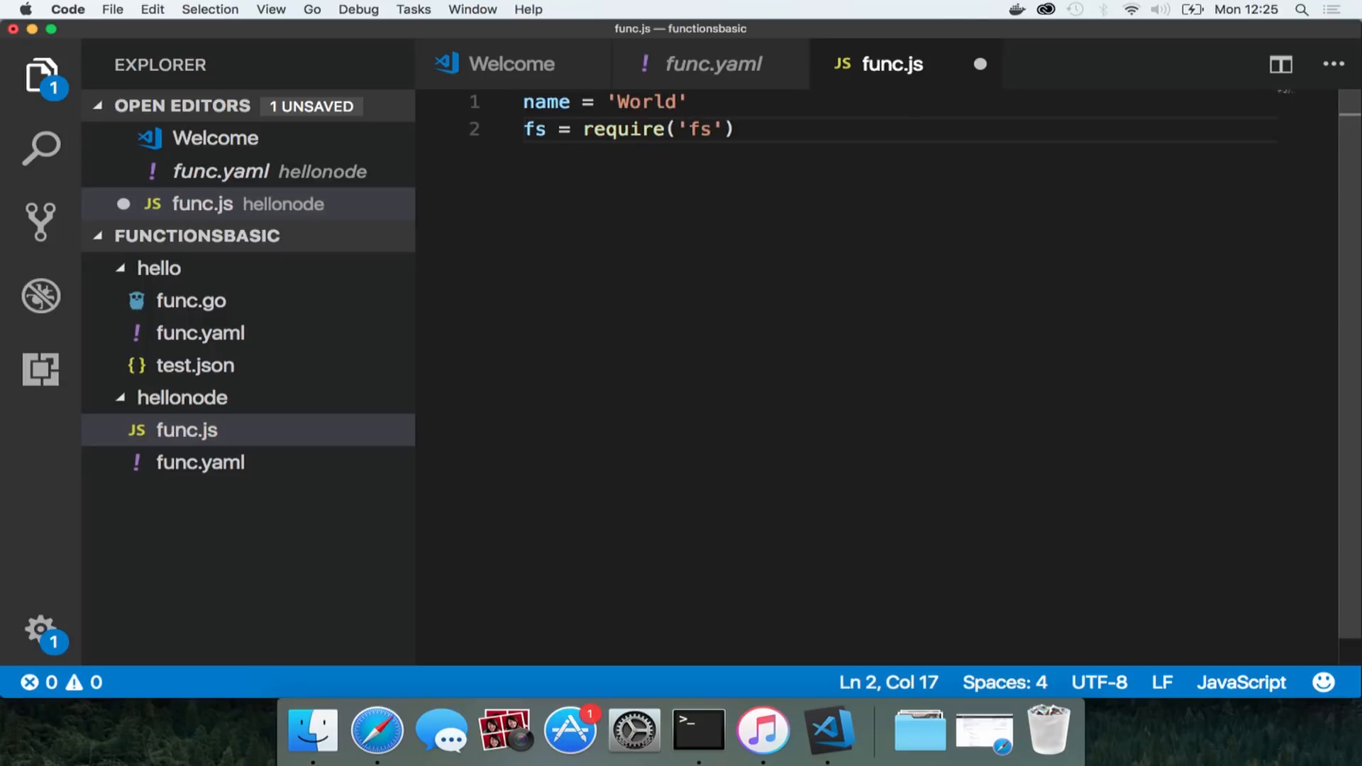
type("try")
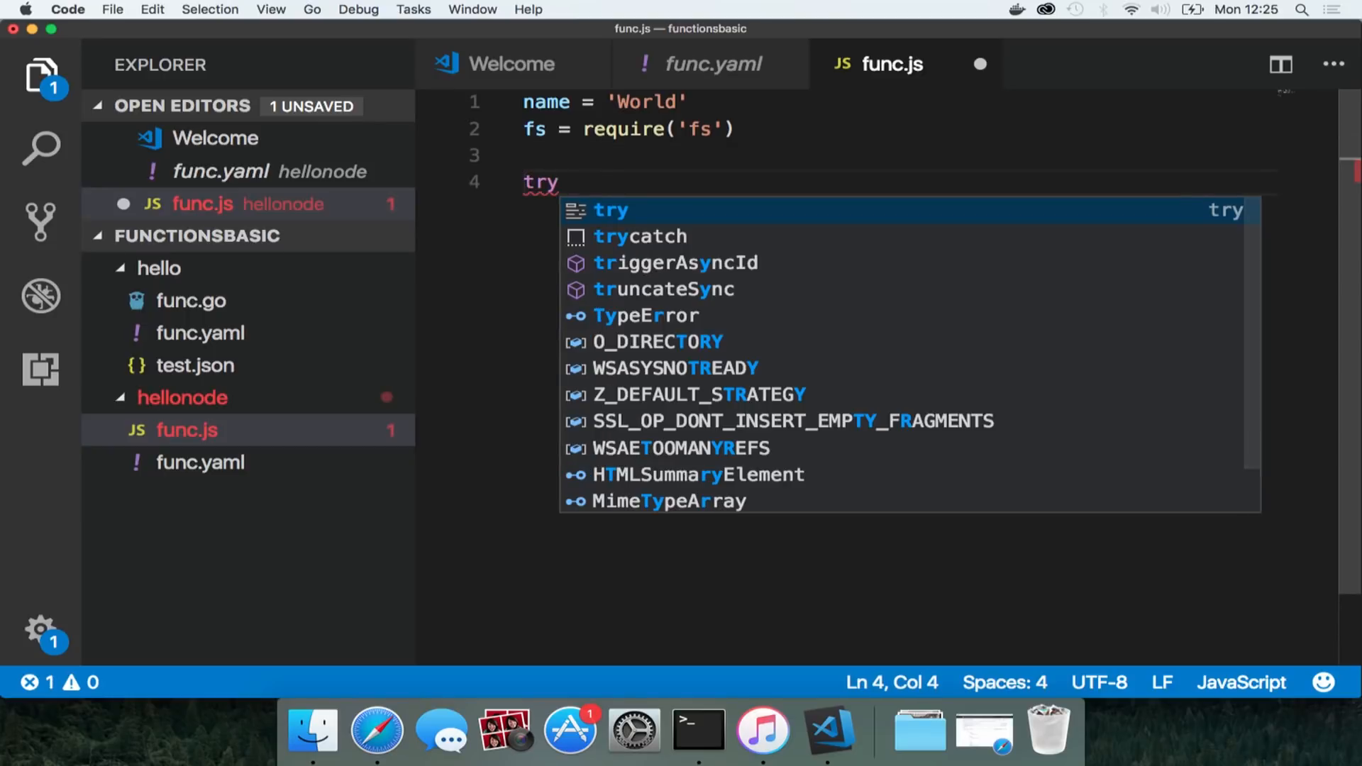
type("{")
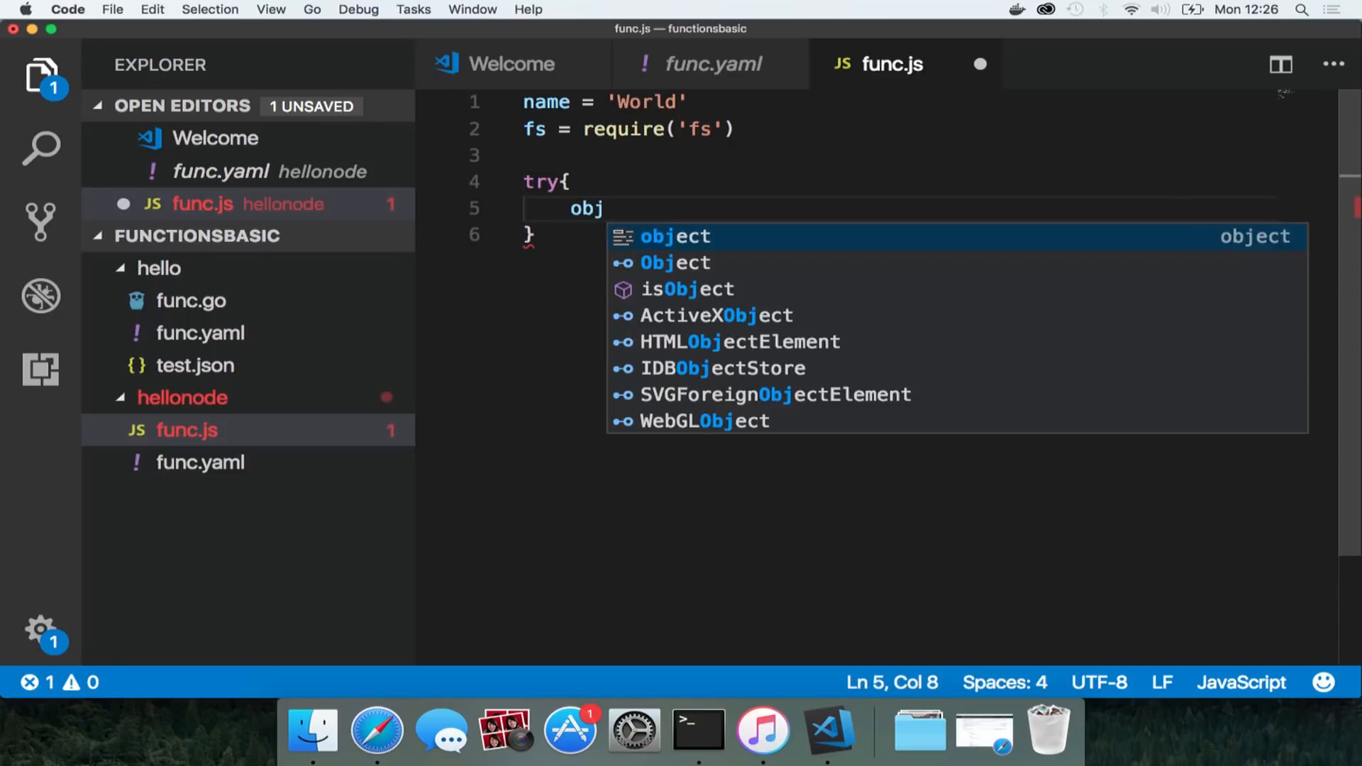
type("= JSON.parse()")
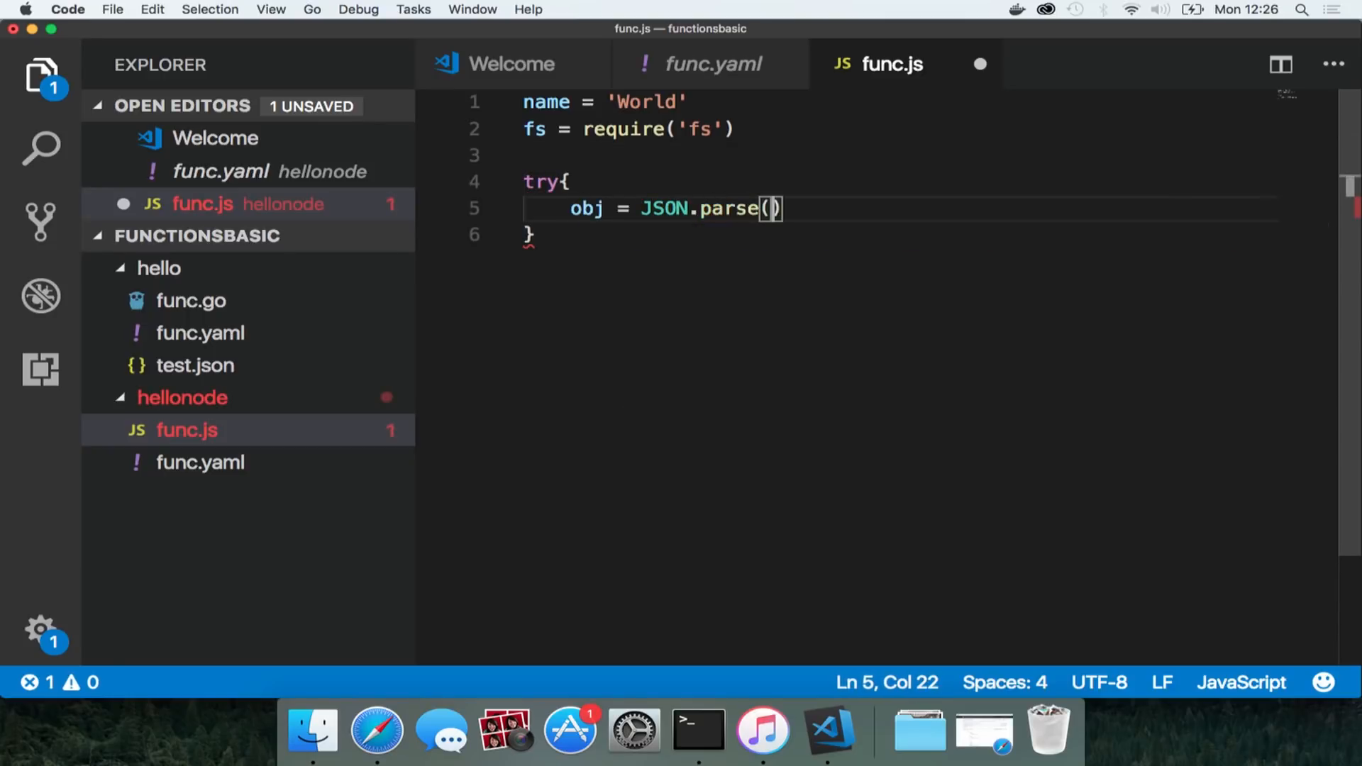
type("fs.readFileSync")
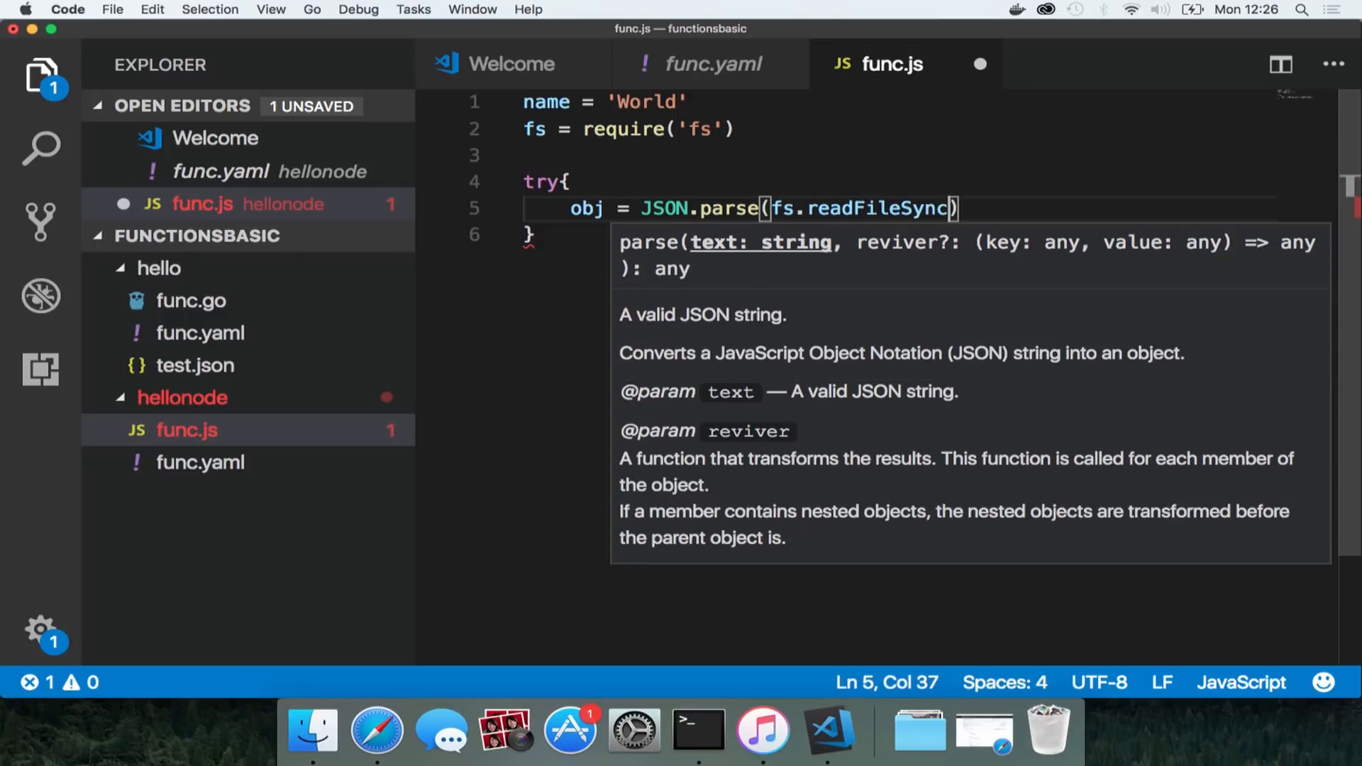
type("'/dev/")
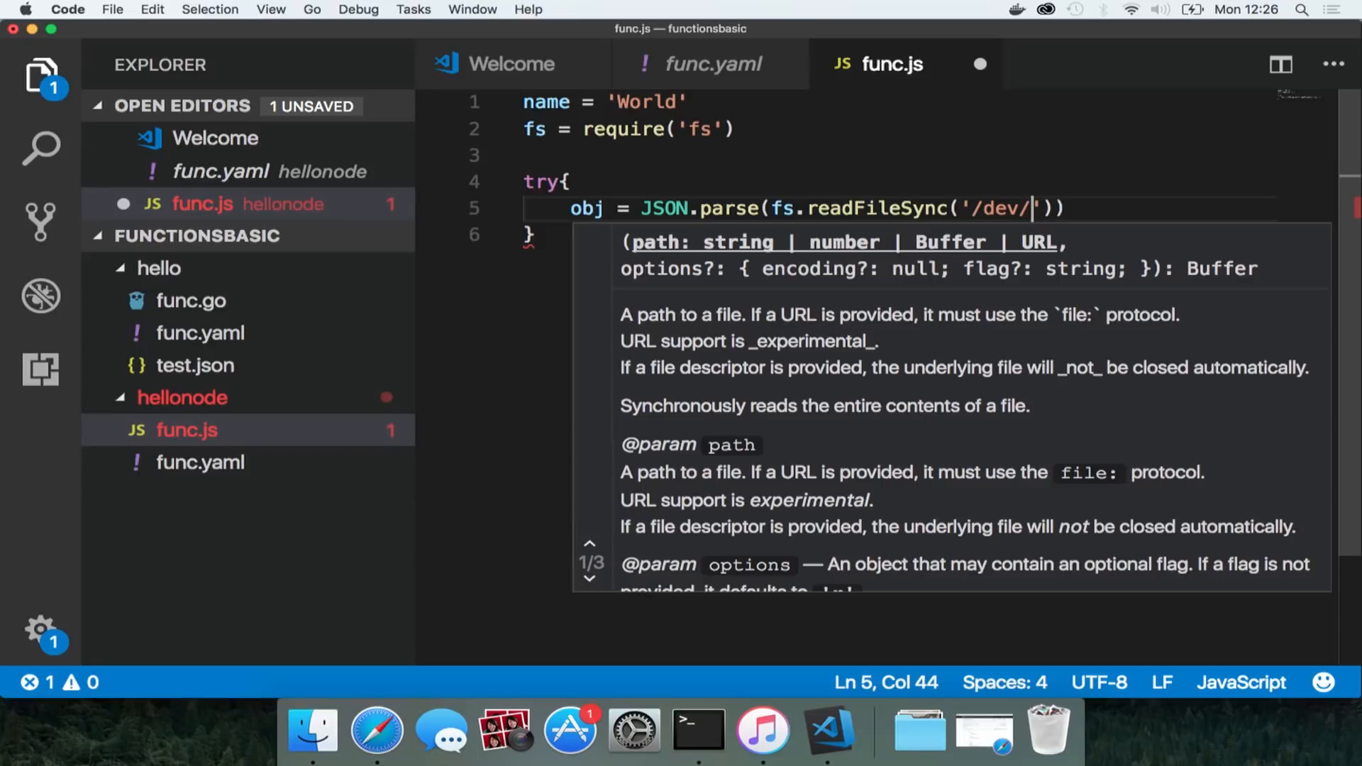
type("stdin'")
type("if")
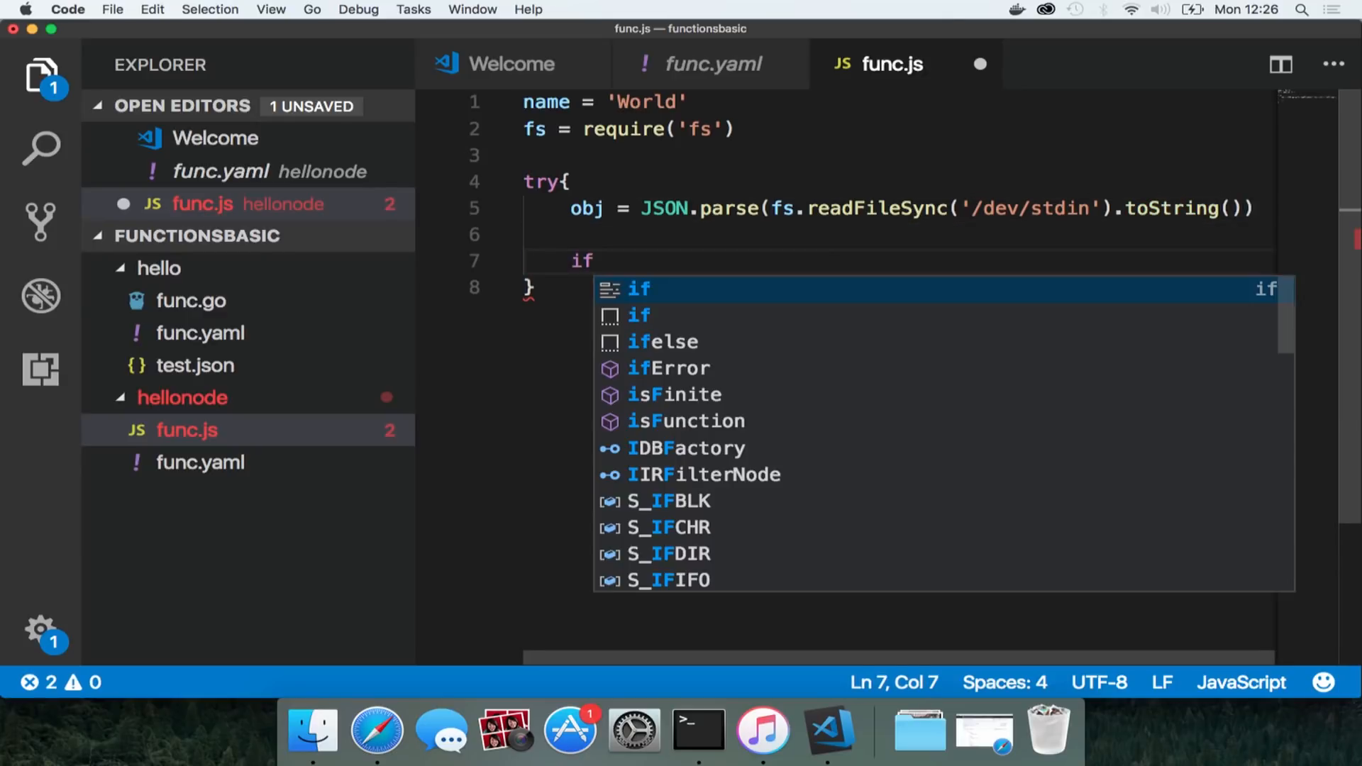
Use obj.name when non-empty, catch errors, build the Hello ${name} message and log it as JSON
type("(obj.na")
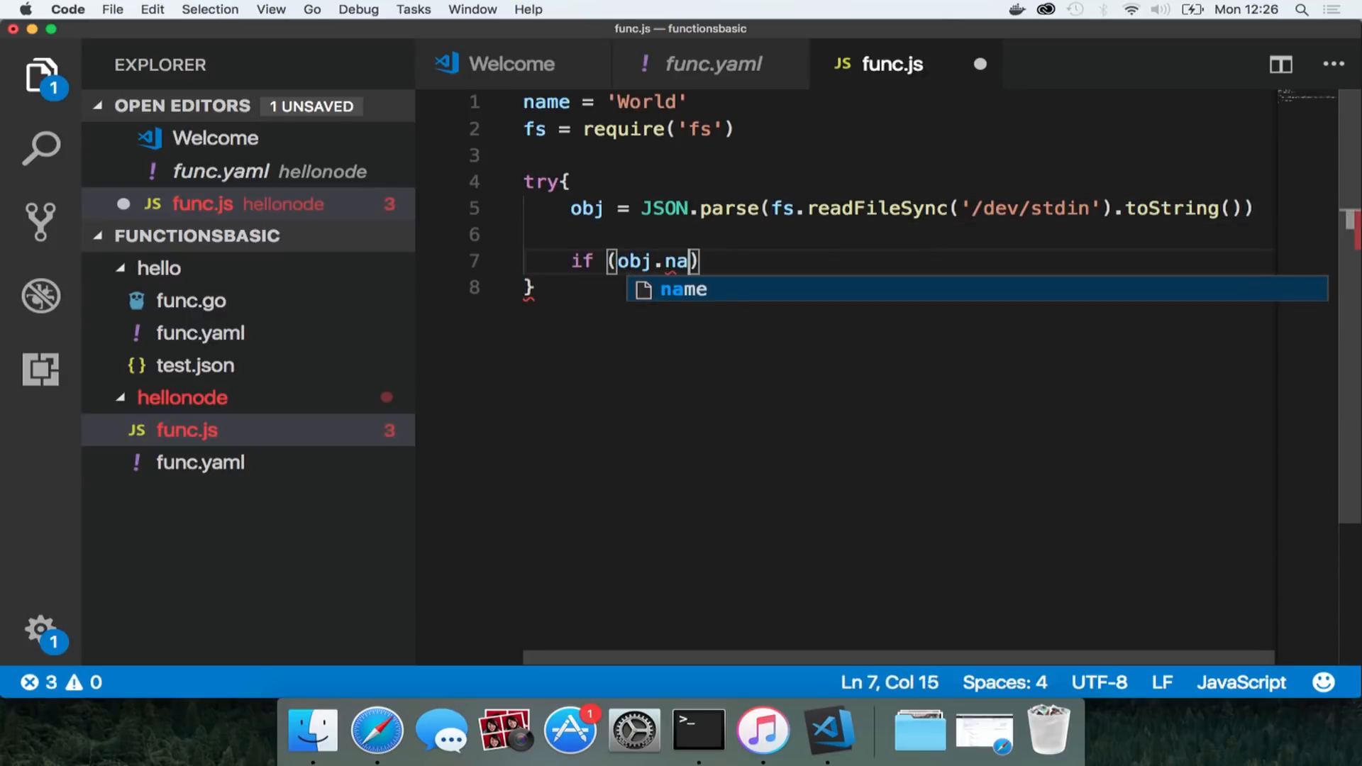
type("me != \"\"")
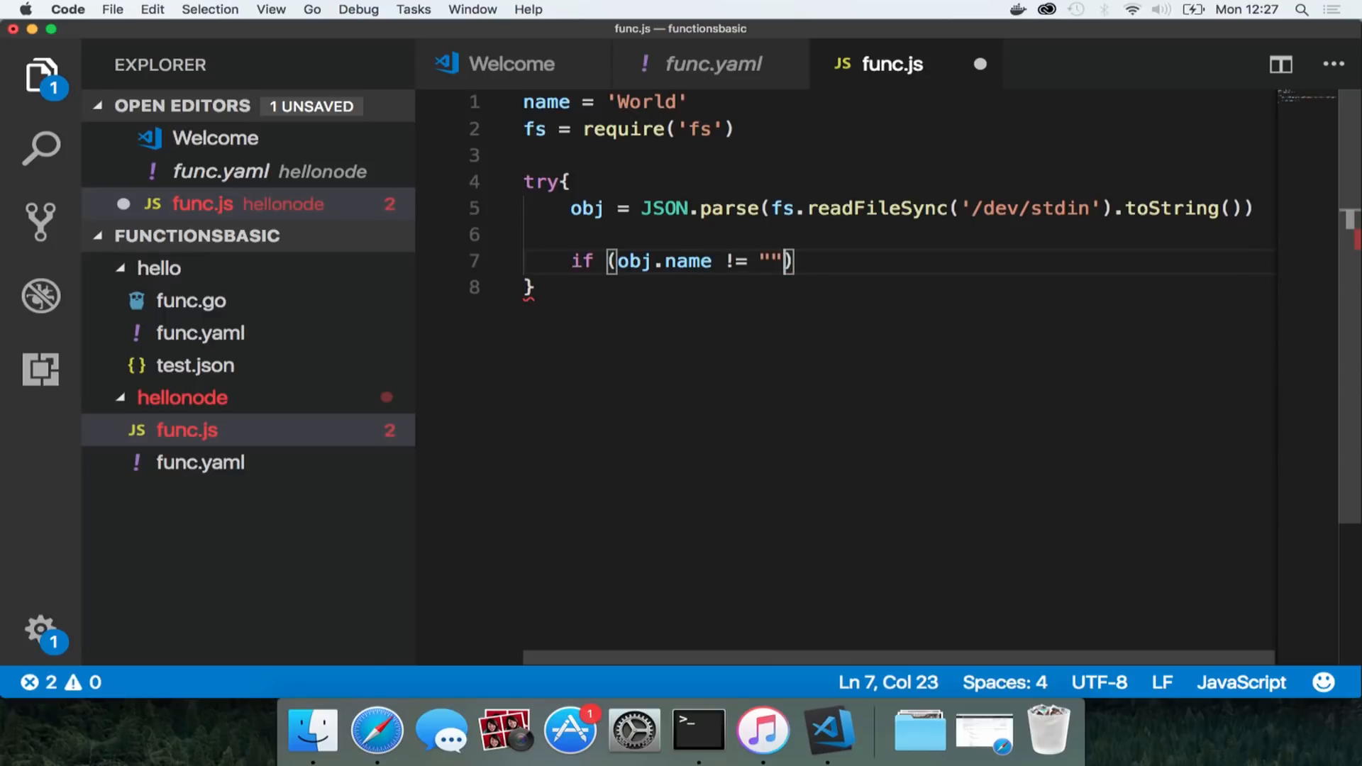
type("{")
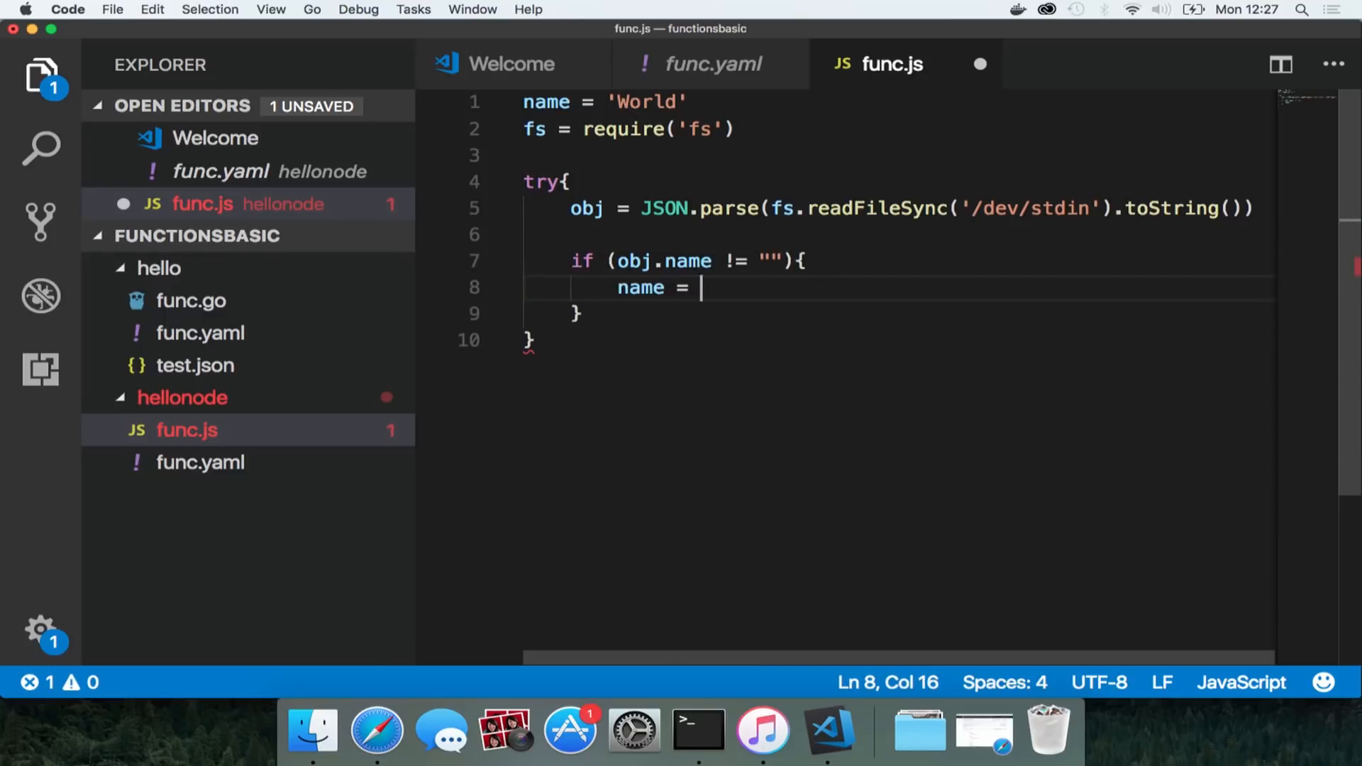
type("obj.name;")
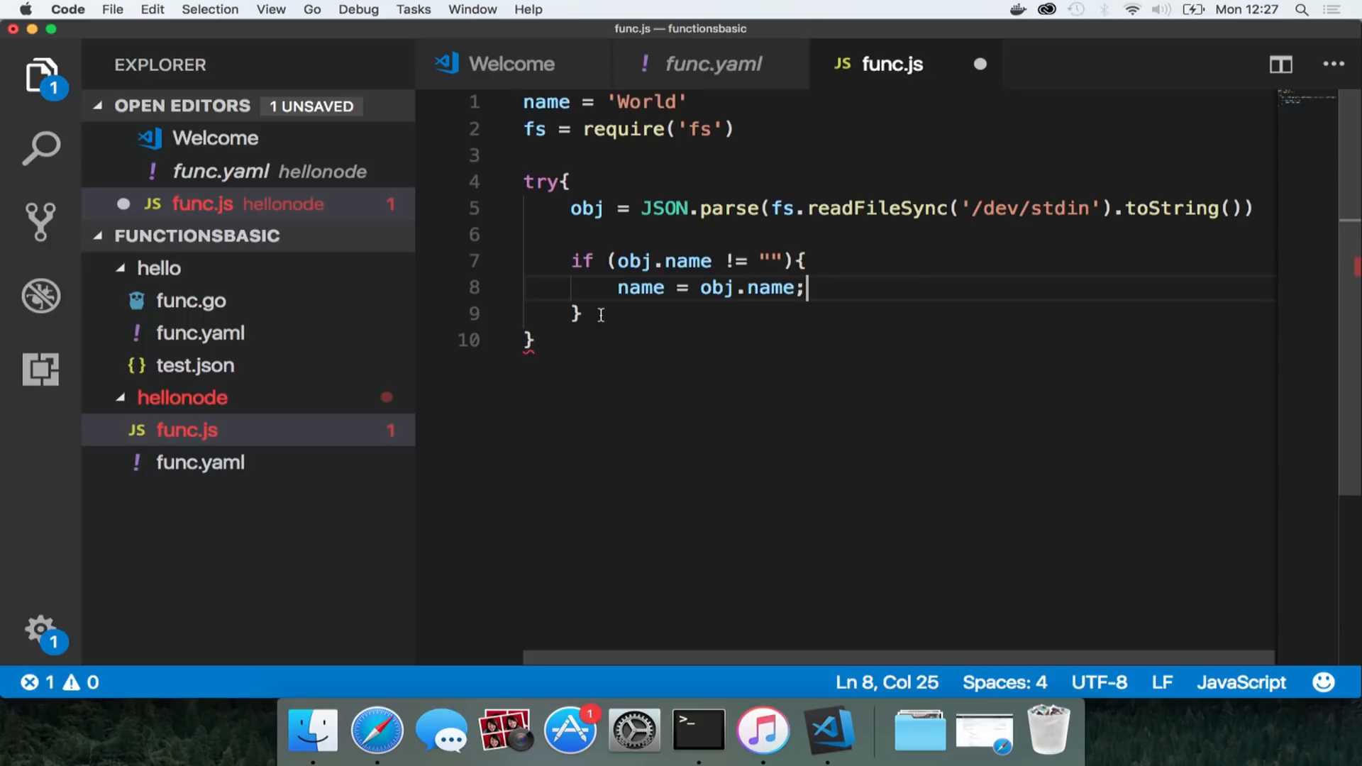
type("catch(e){")
type("var")
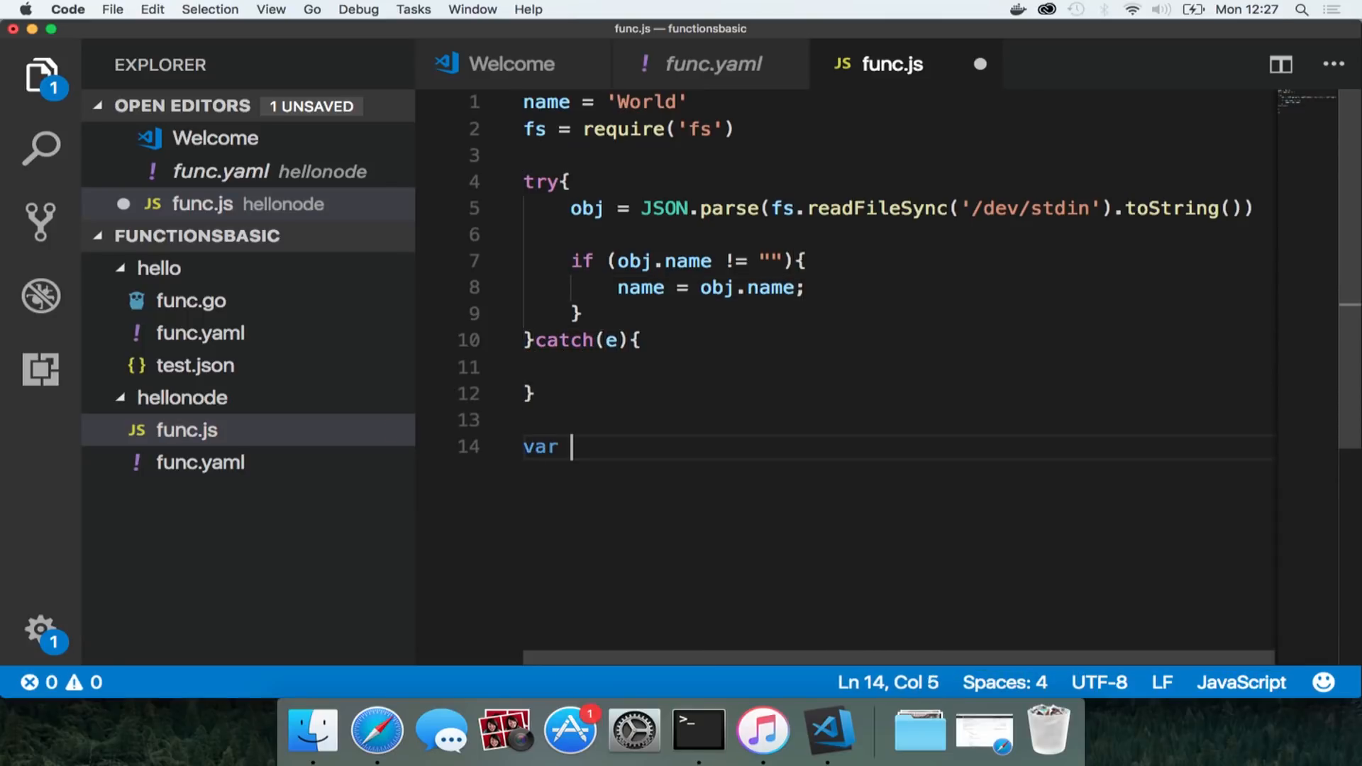
type("message = `He")
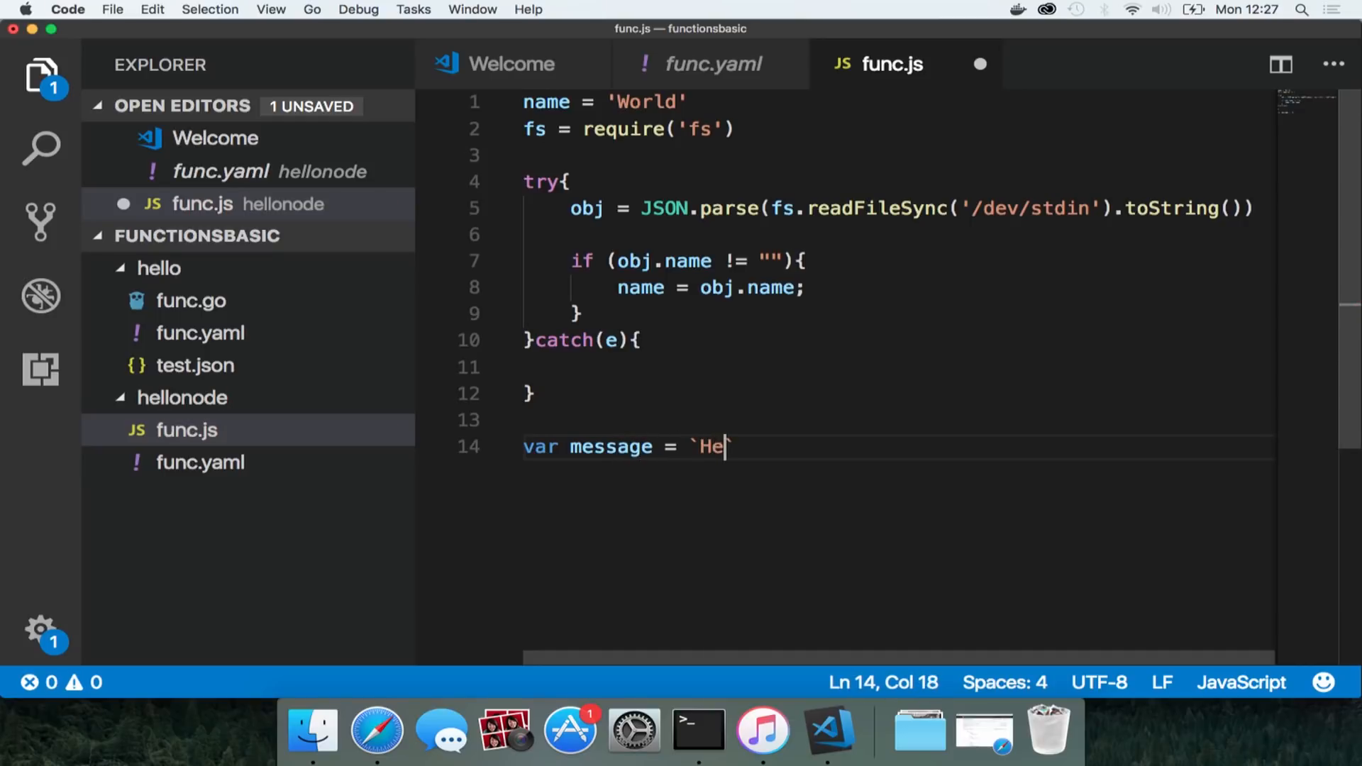
type("llo ${name}")
type("var output =")
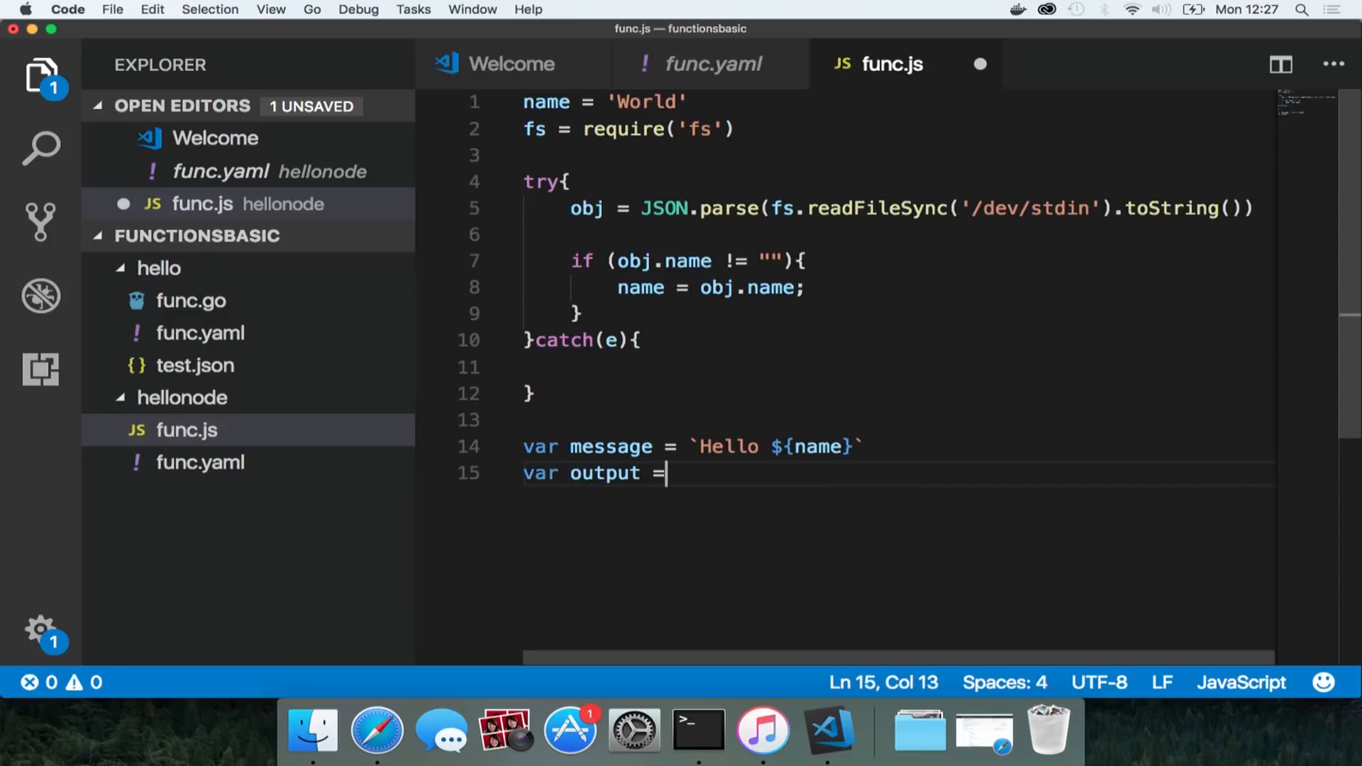
type("output.message = message;")
type("console.log")
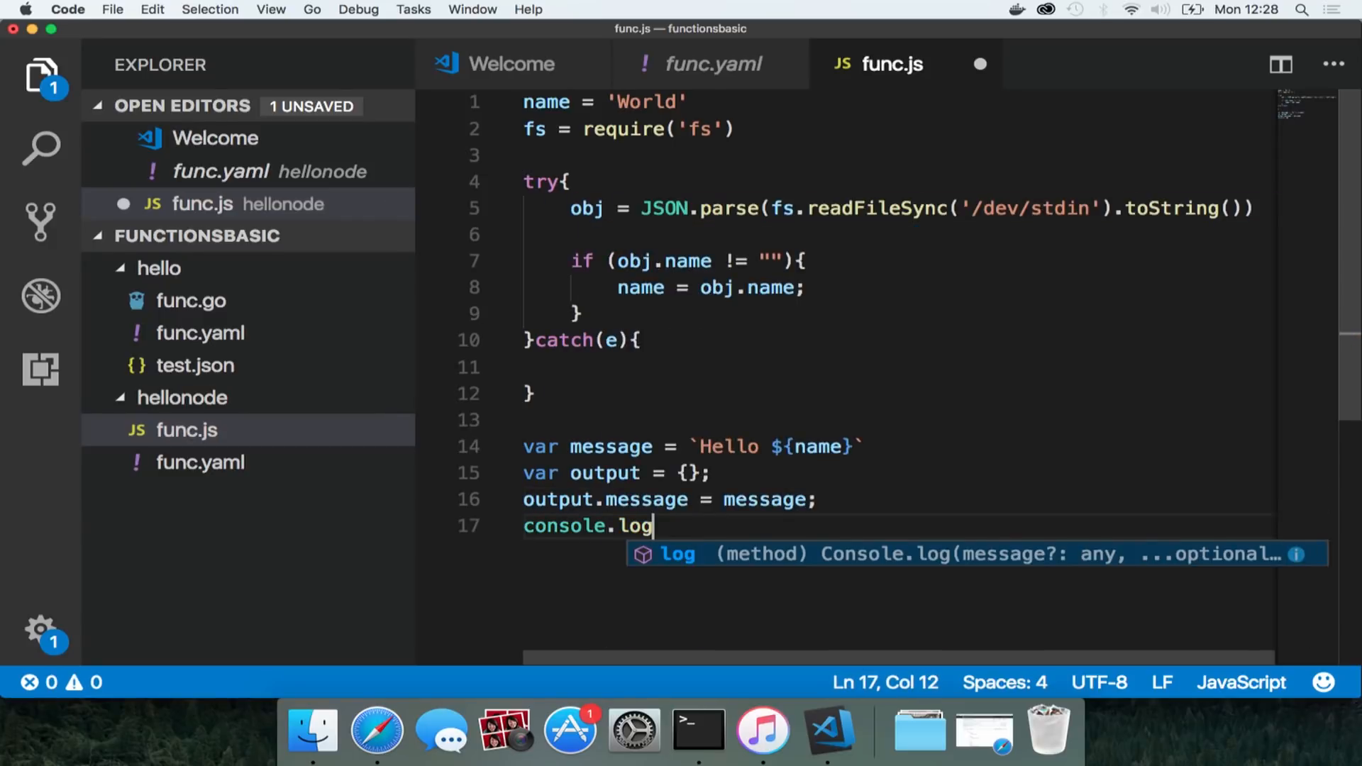
type("(JSON.stringify)")
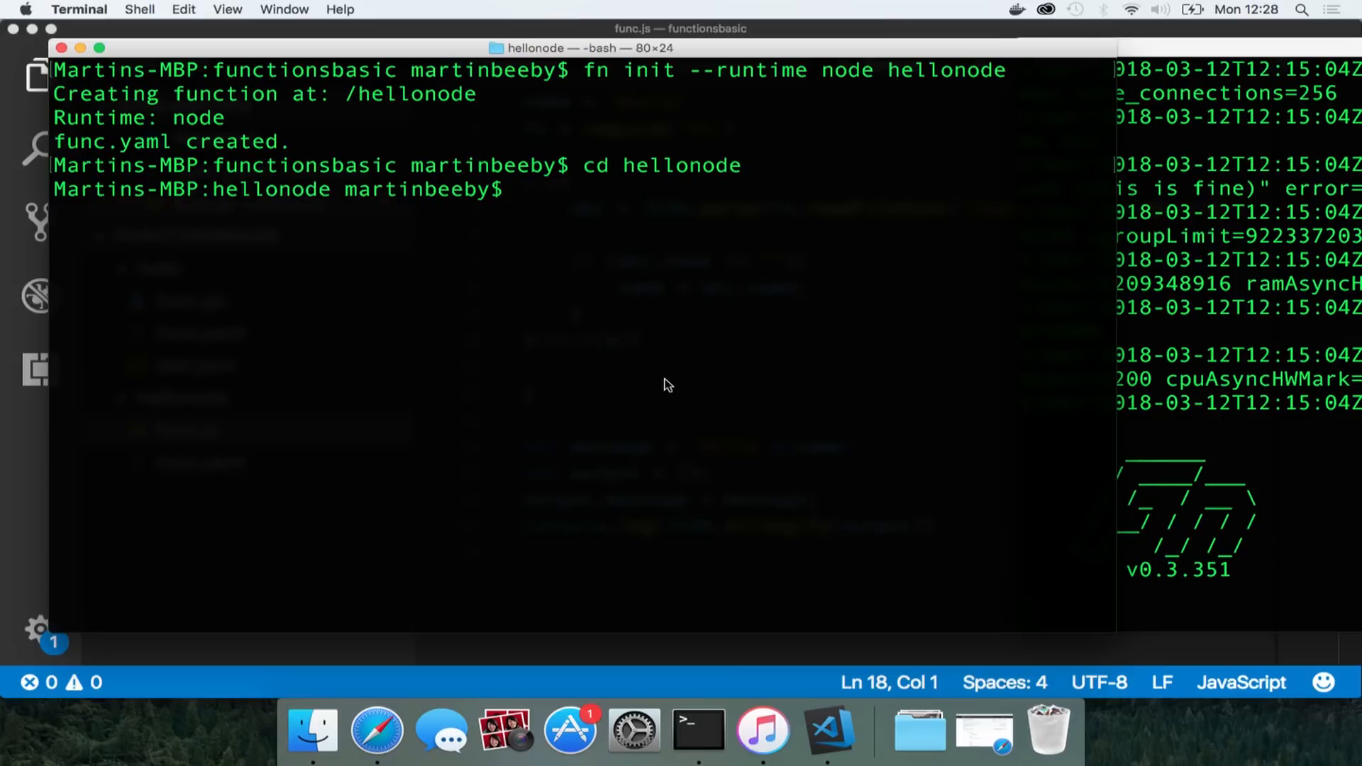
Run hellonode locally with fn run to return the Hello World message
type("fn run")
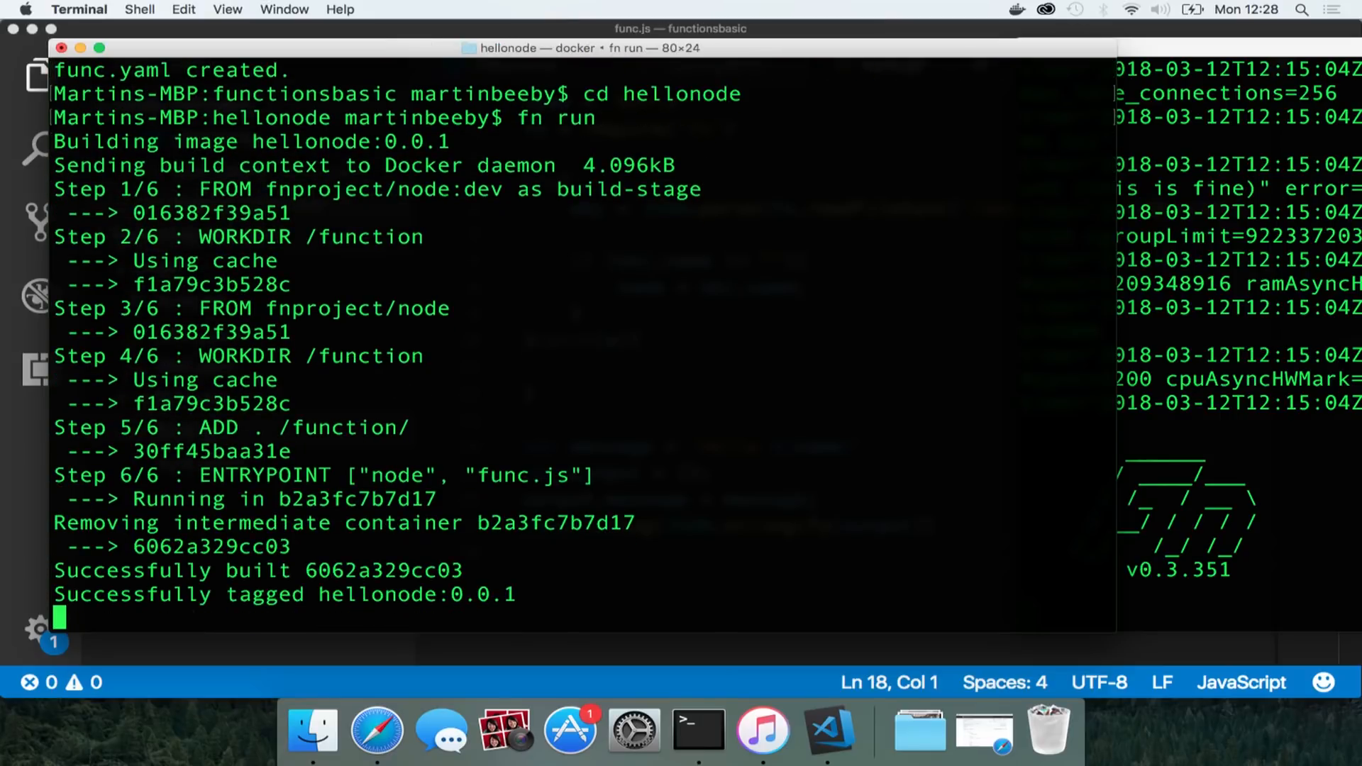
key("Return")
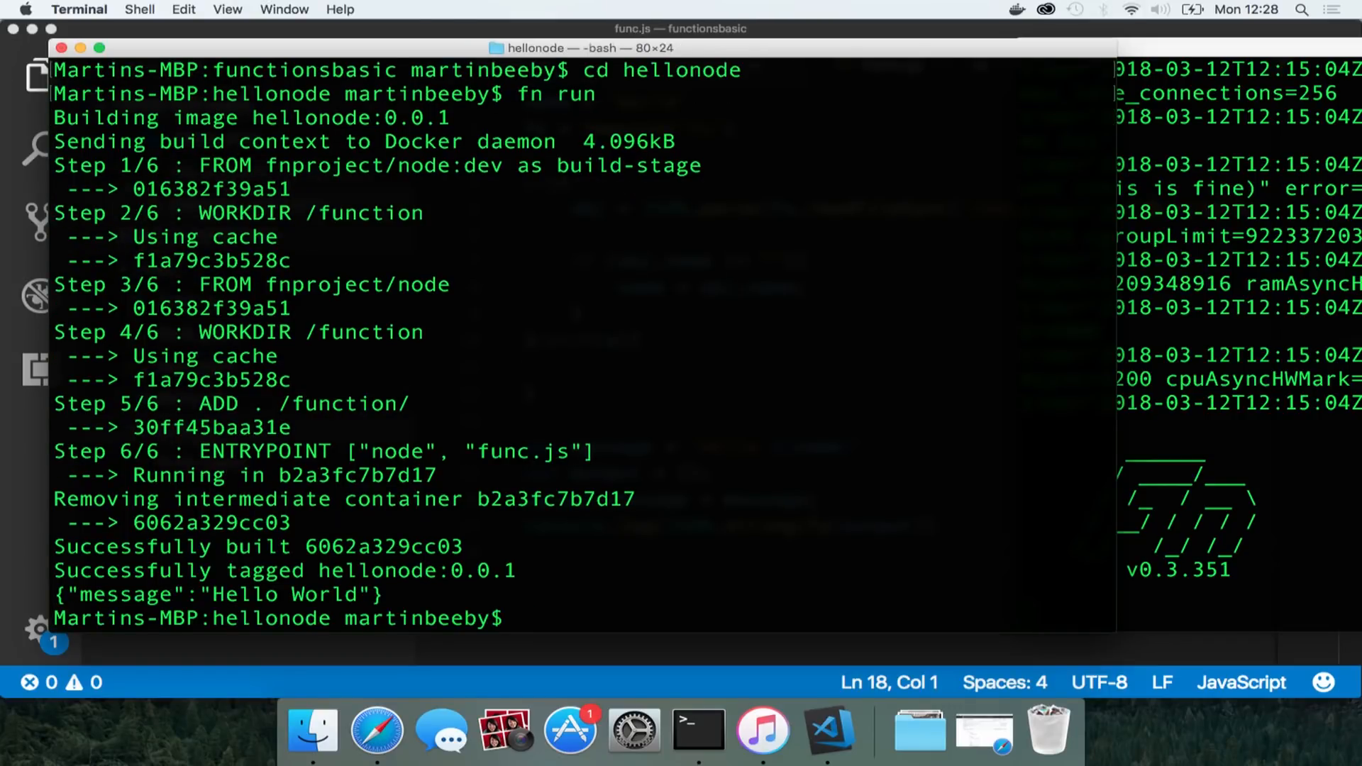
type("fn de")
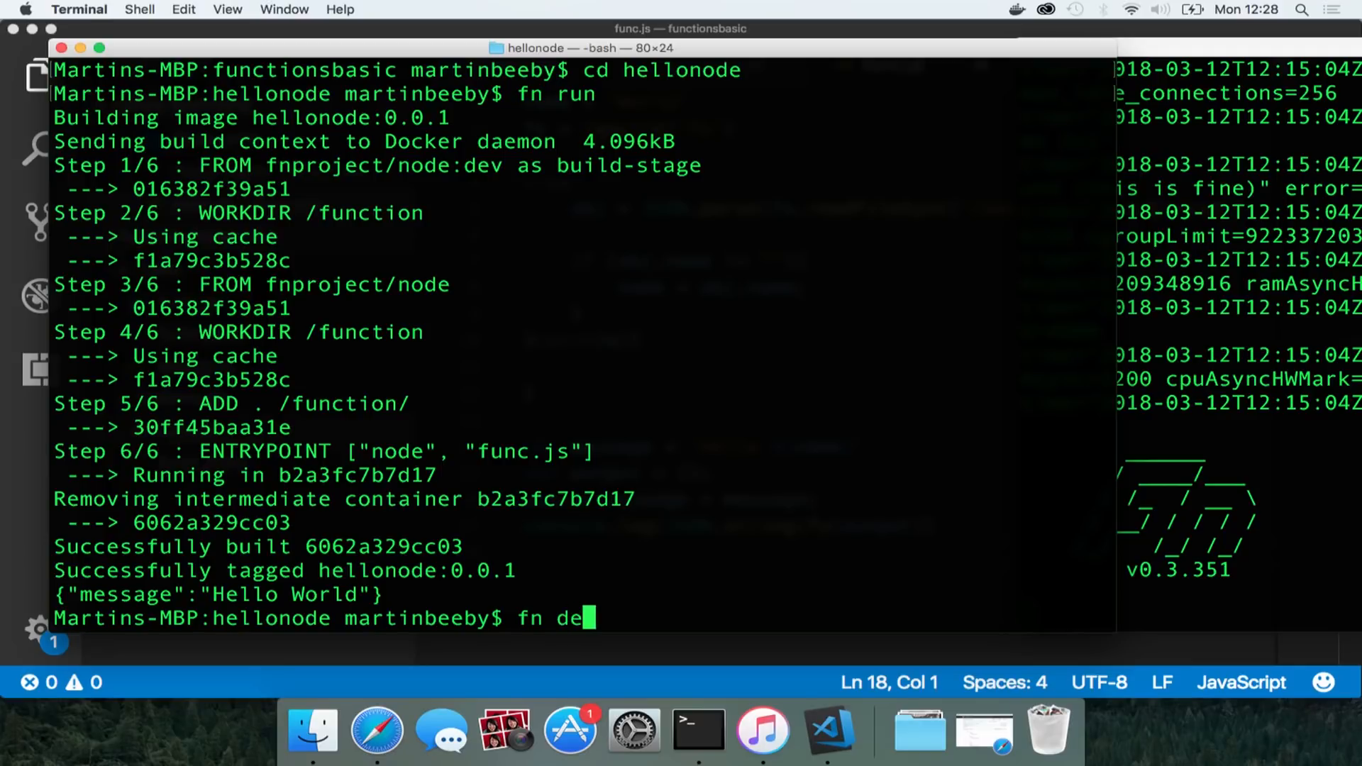
Deploy hellonode with fn deploy --app myapp --local, then clear the screen
type("ploy")
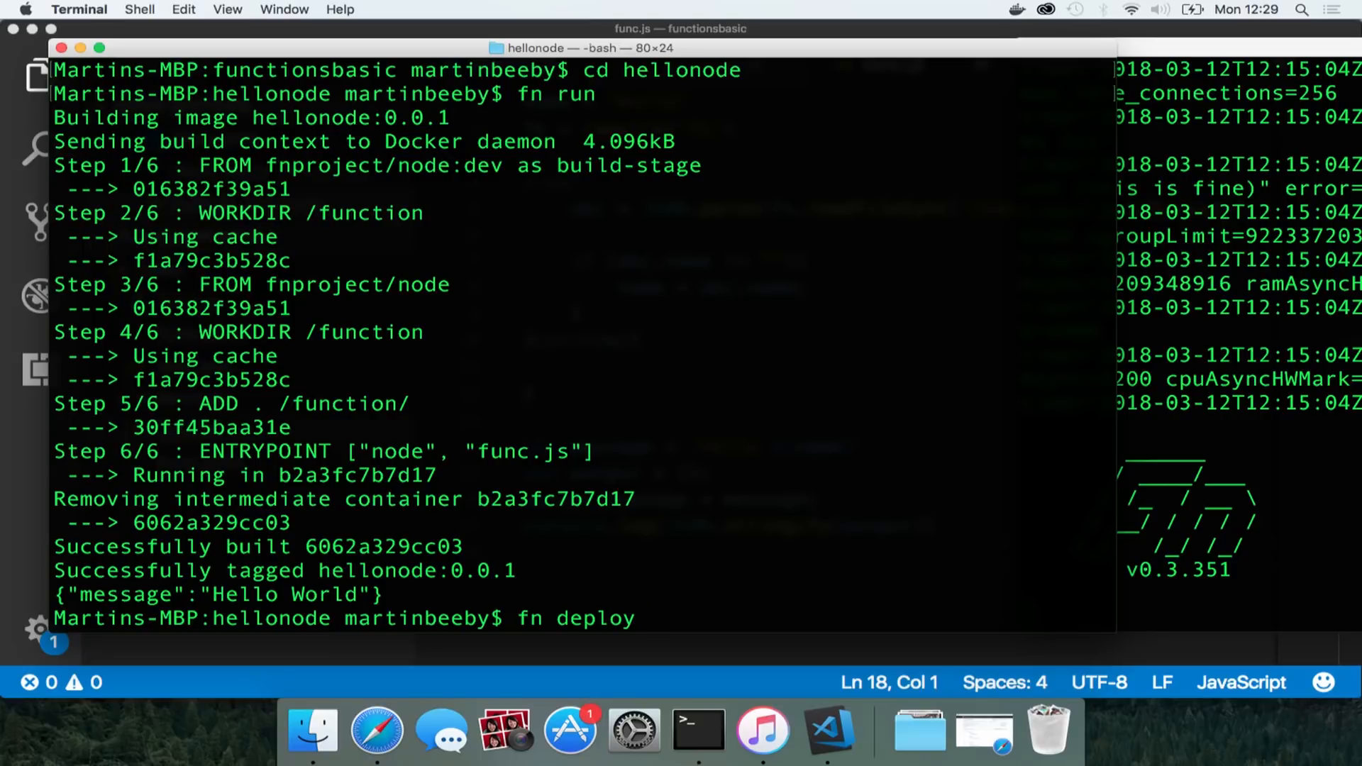
type("--app mya")
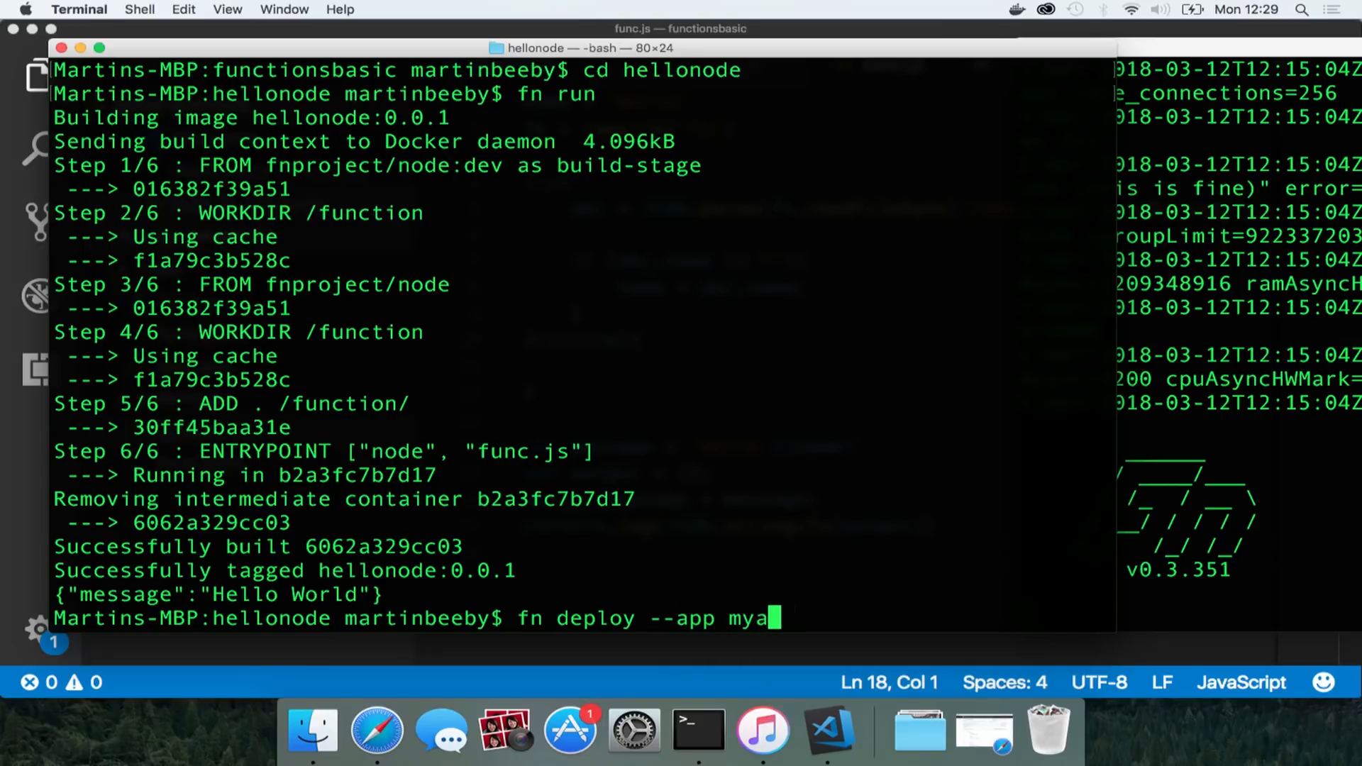
type("pp --loca")
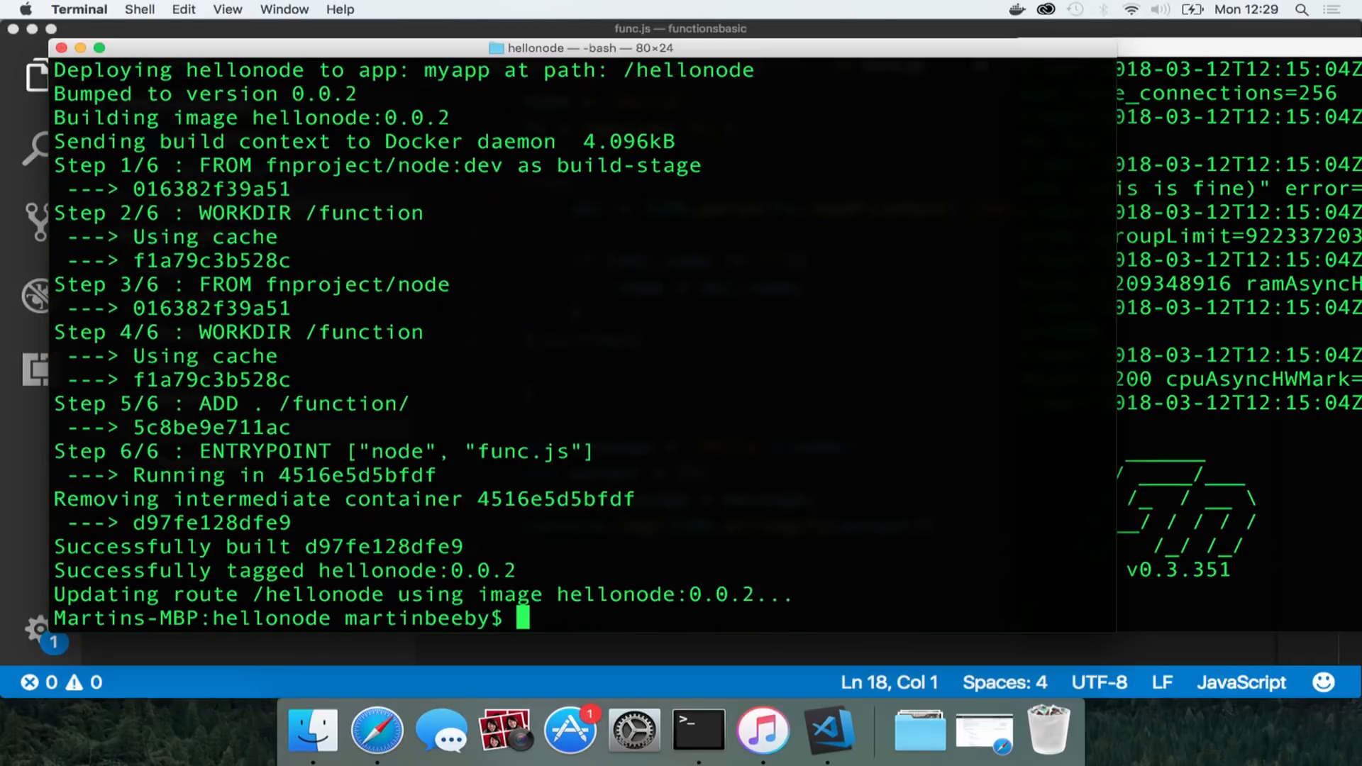
type("c")
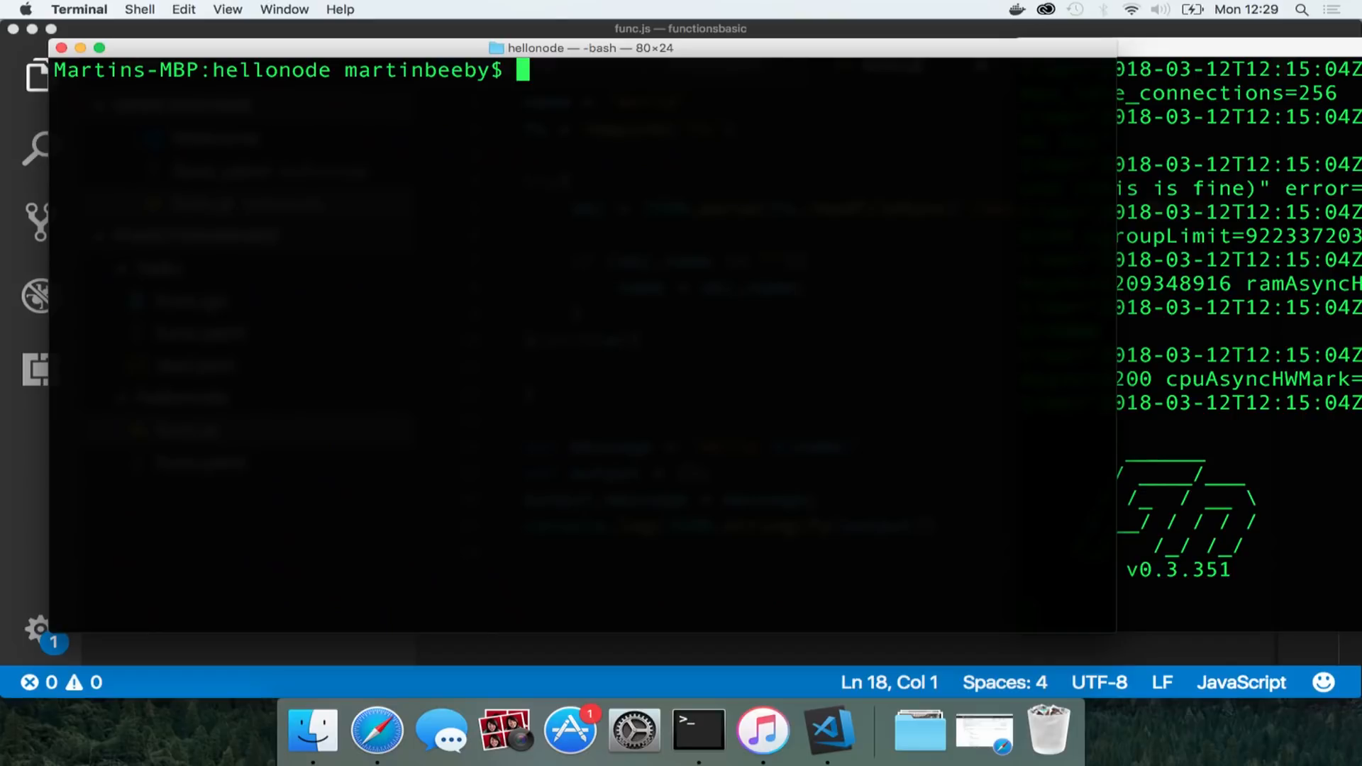
Run 'fn routes list myapp' after fixing the 'rountes' typo, showing /hello and /hellonode routes
type("fn")
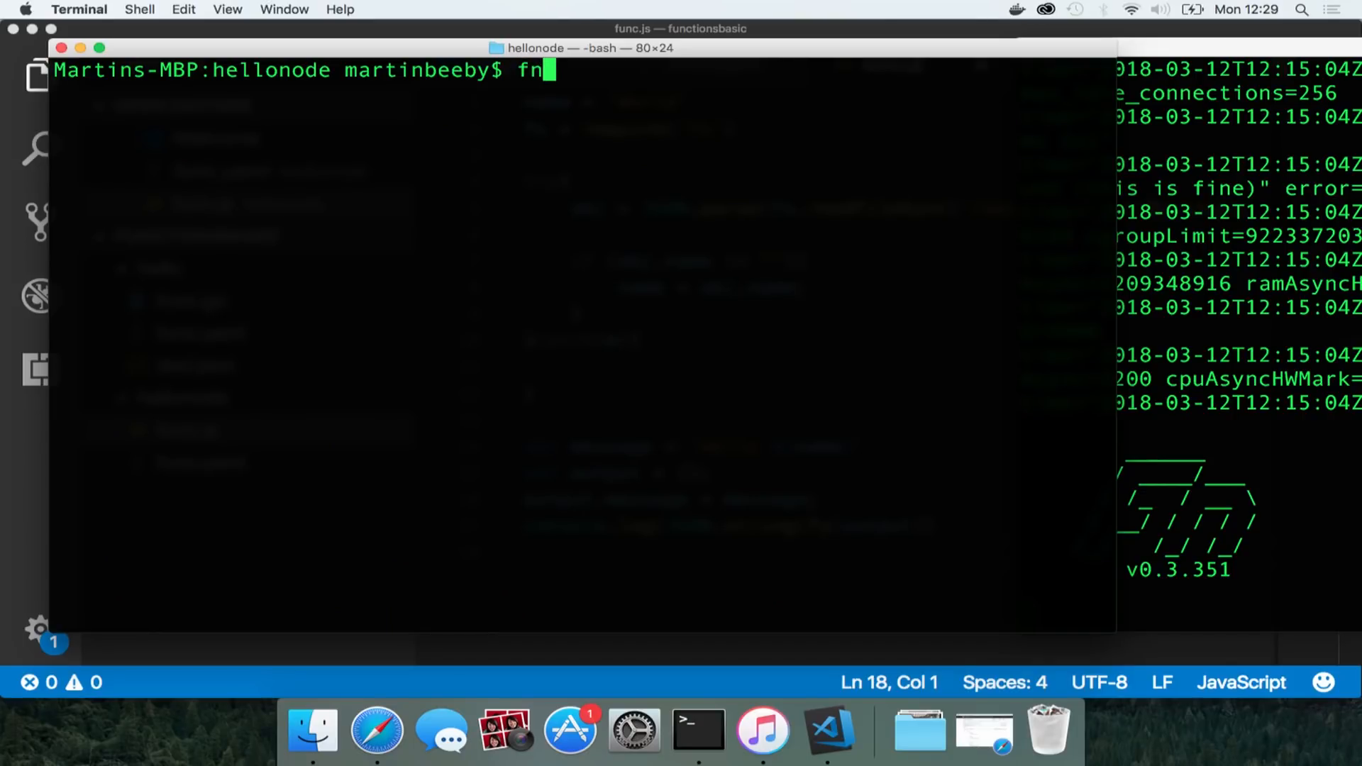
type("rountes")
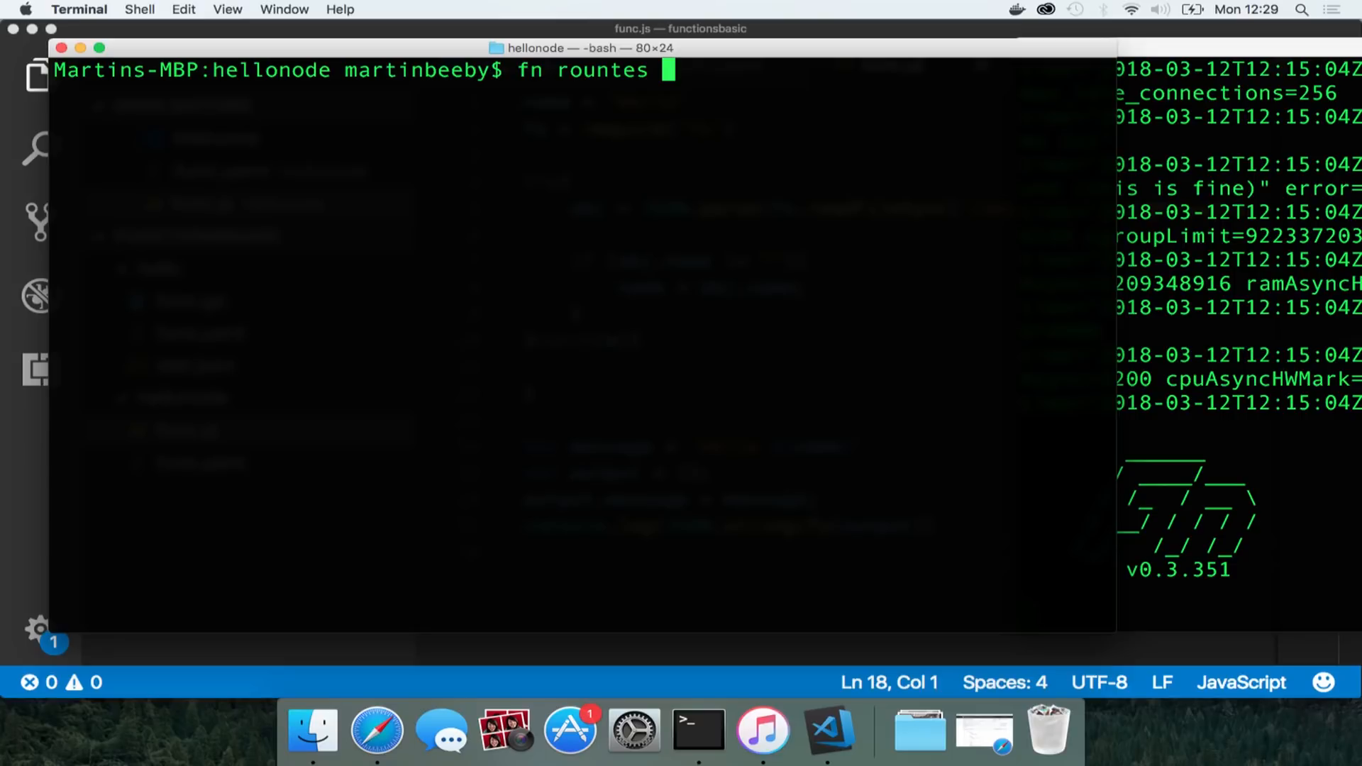
type("list myapp")
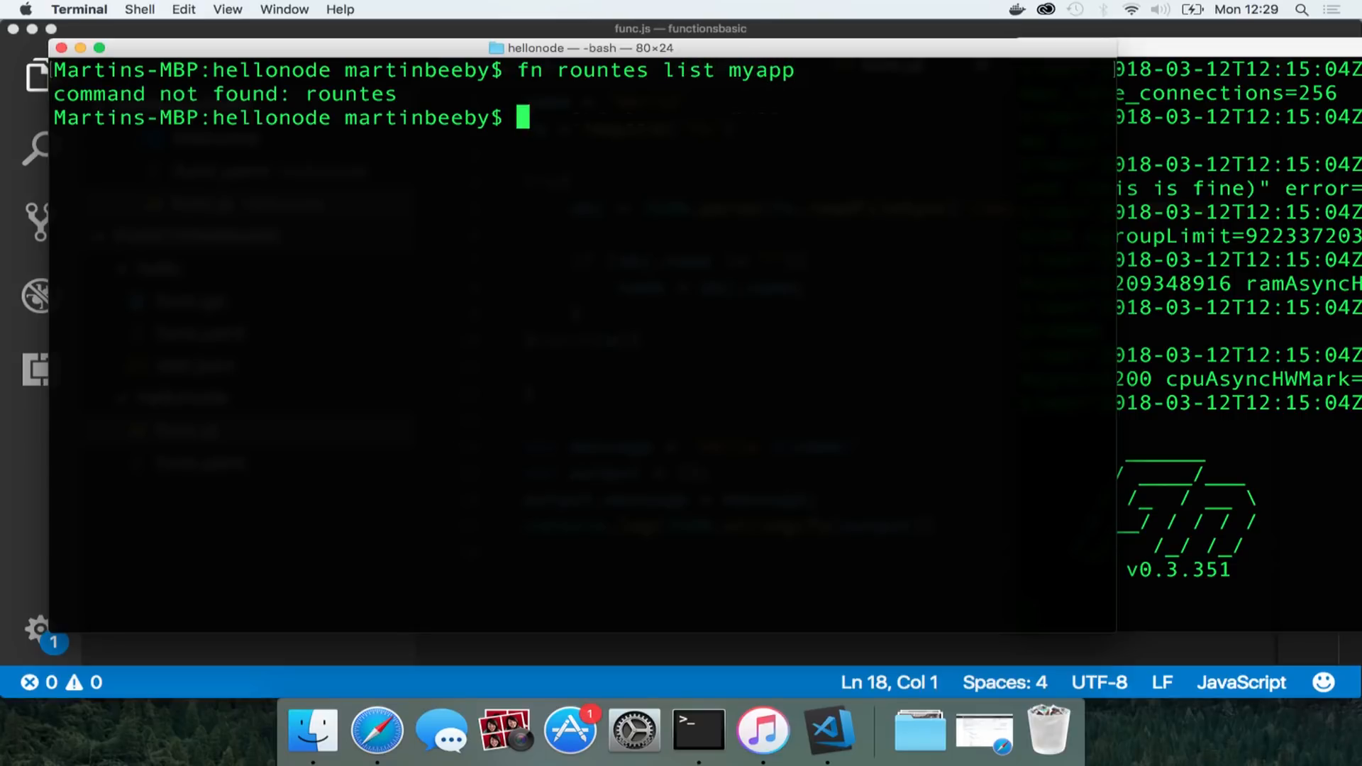
type("fn routes list myapp")
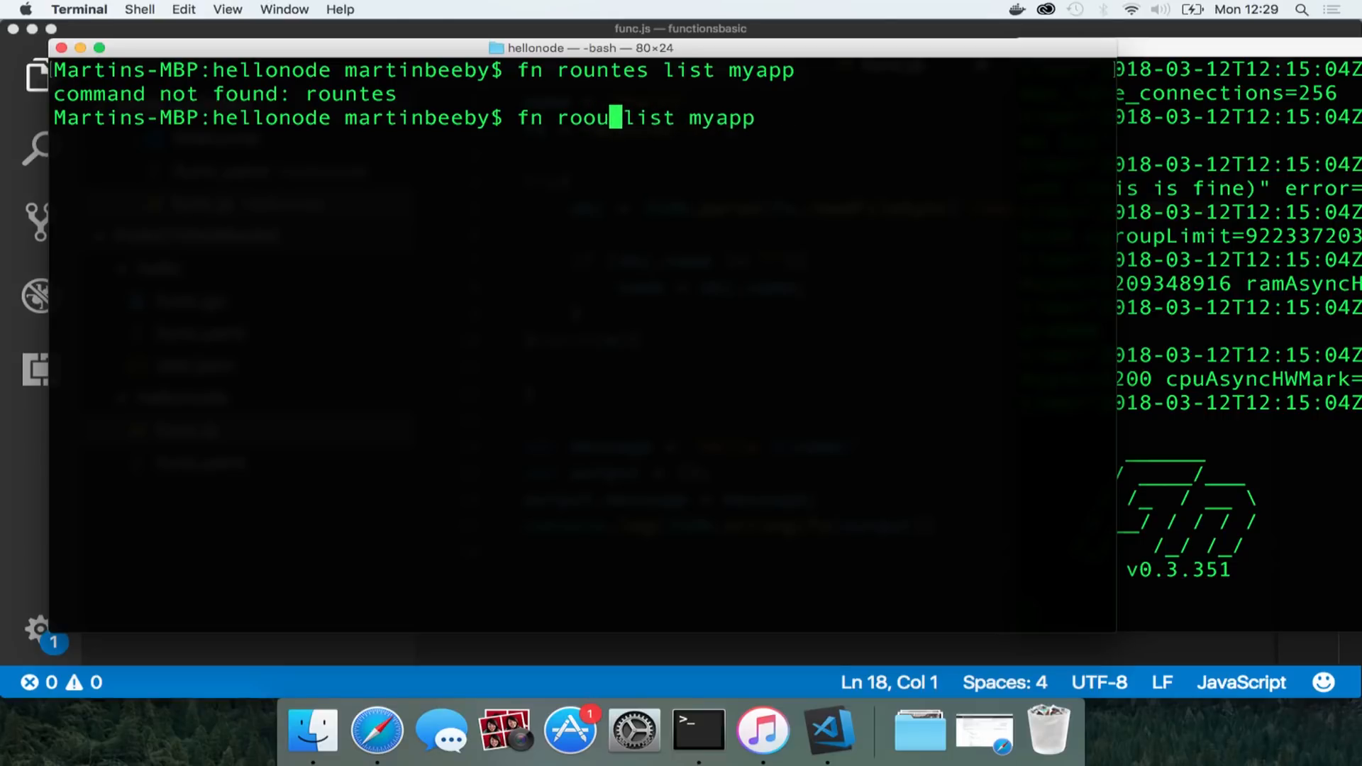
key("Backspace")
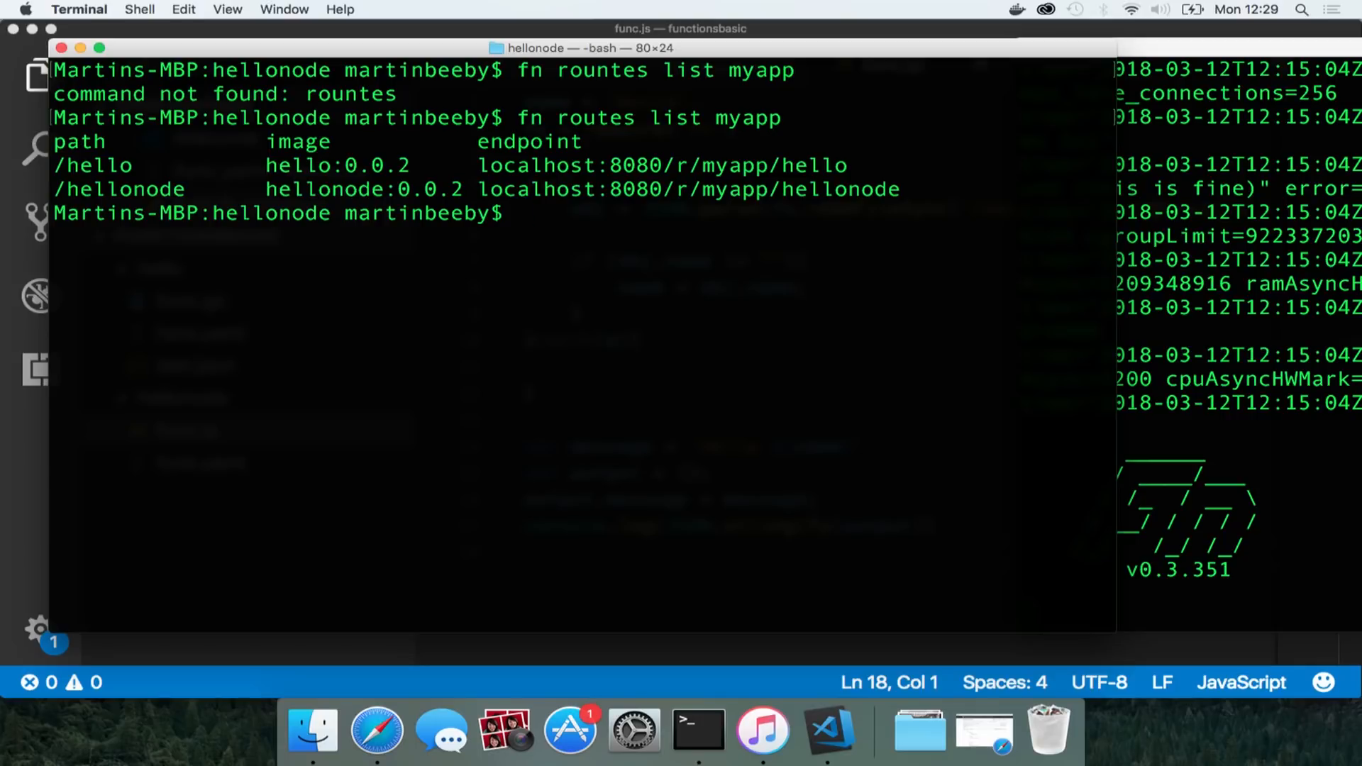
mouse_move(403, 9)
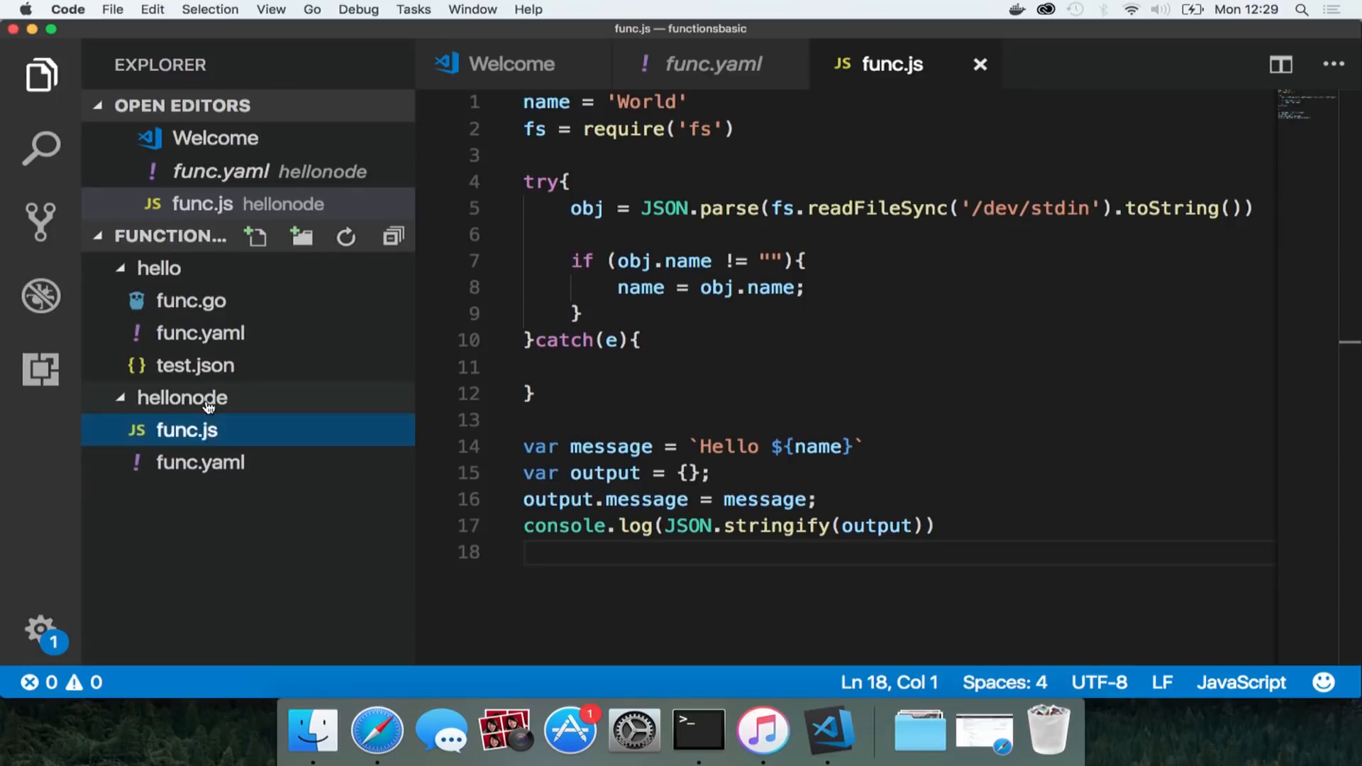
Create input.json at the functionsbasic root, moved out of hellonode, and start its contents with {}
left_click(159, 268)
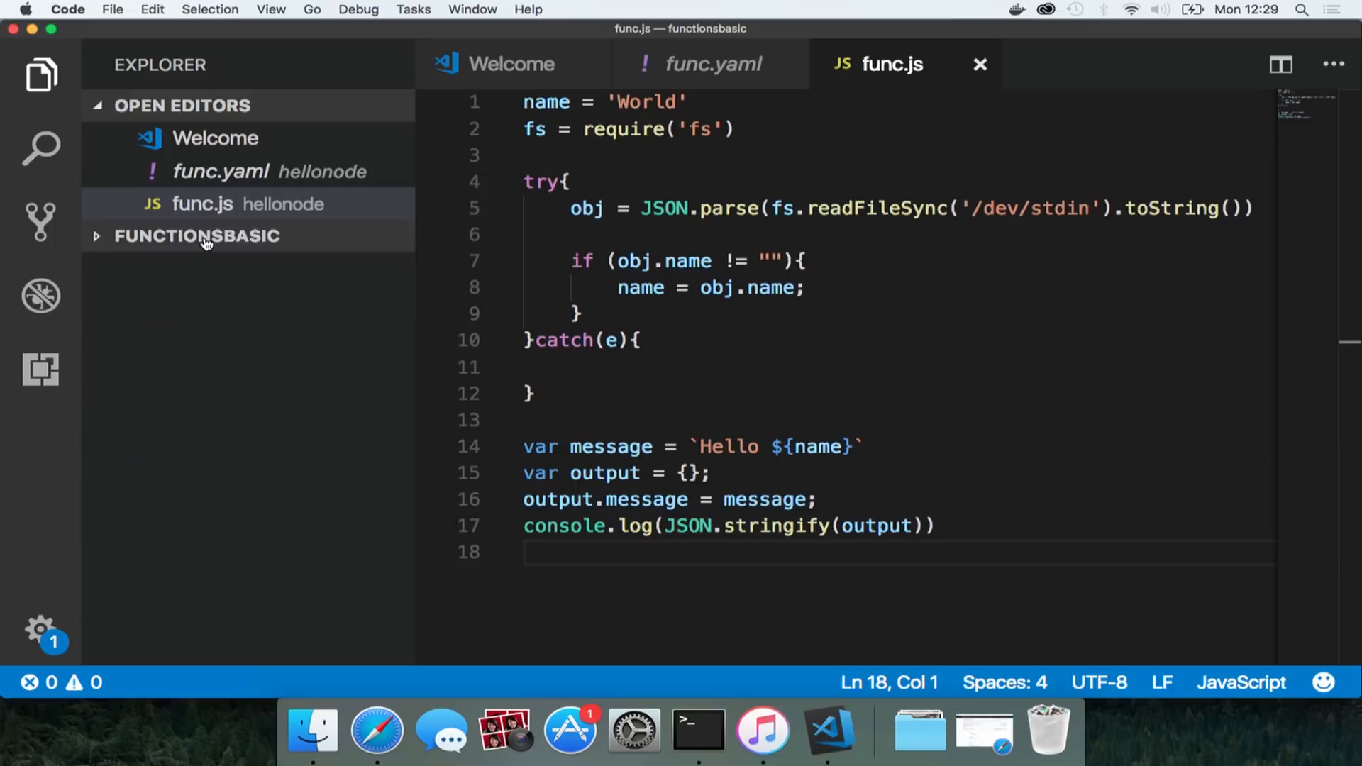
left_click(199, 236)
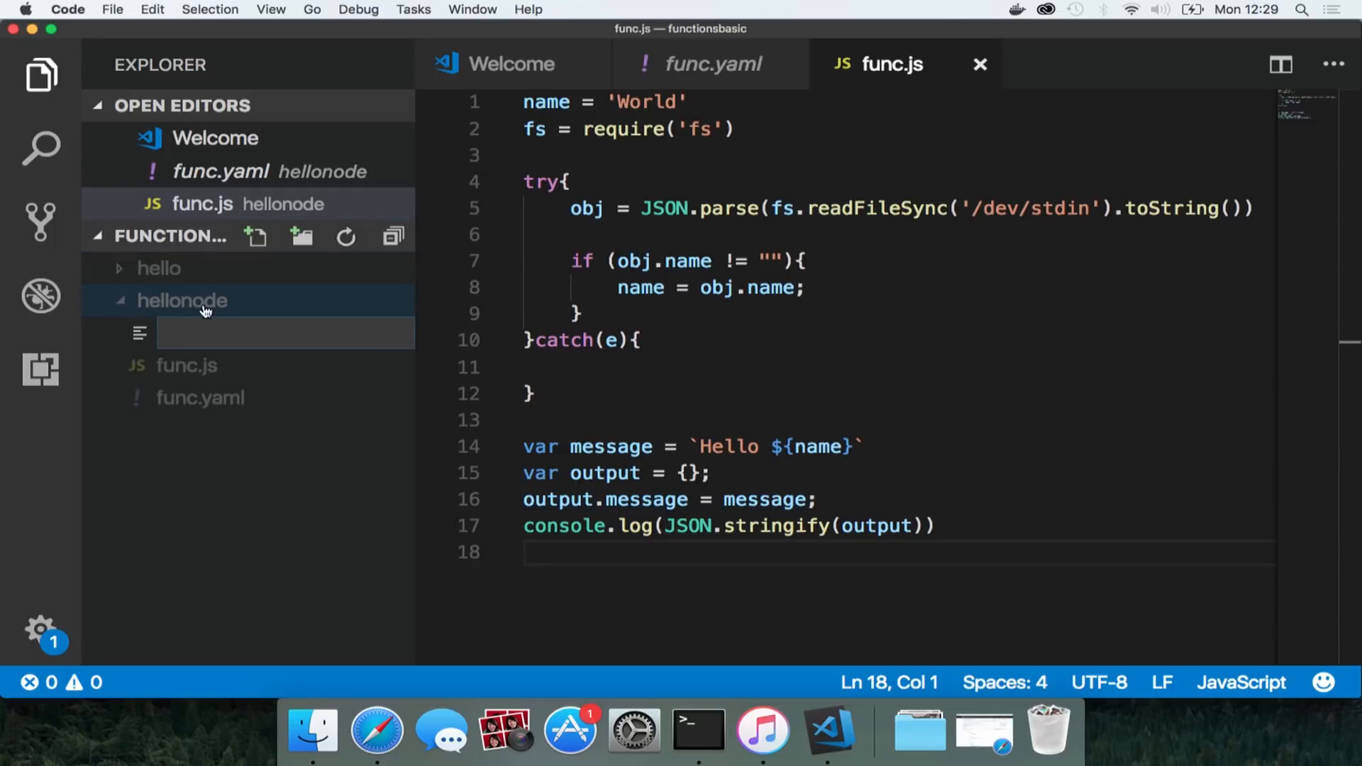
type("input.json")
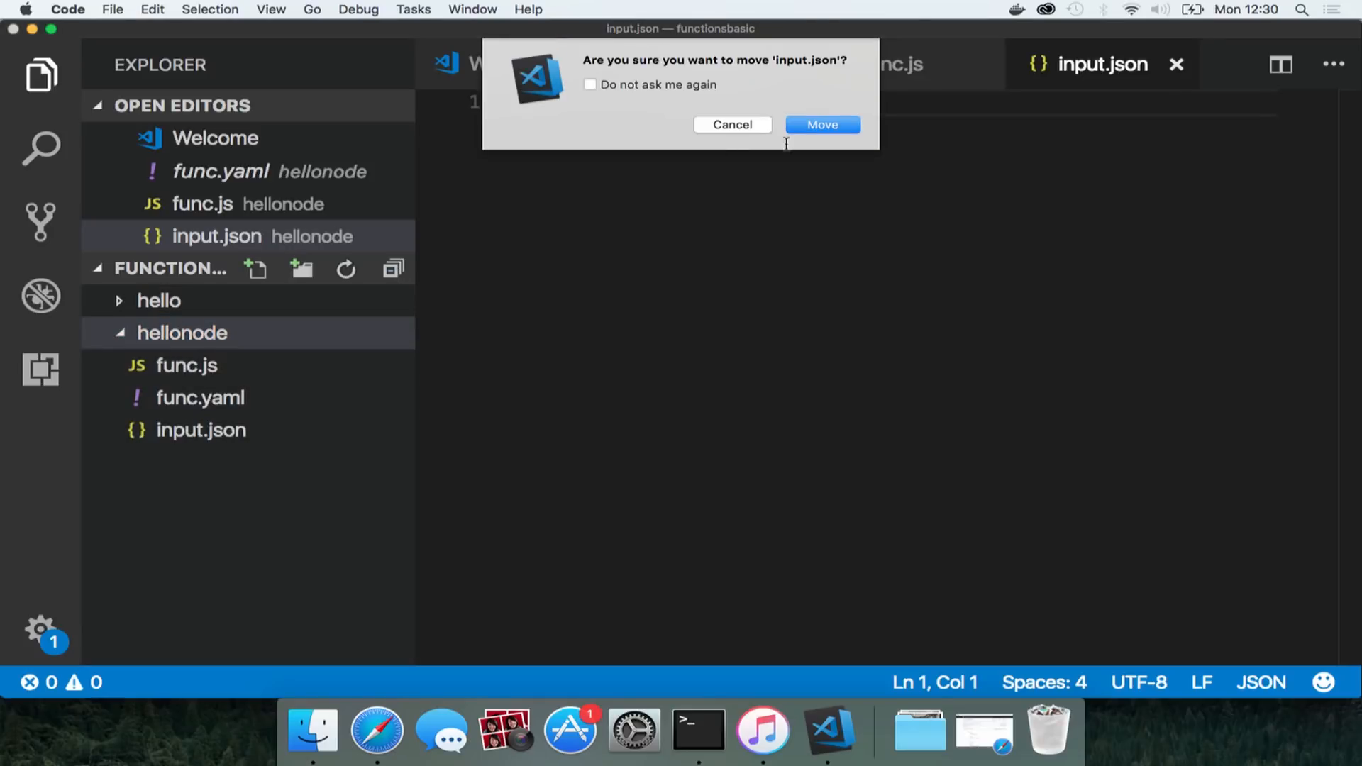
left_click(823, 125)
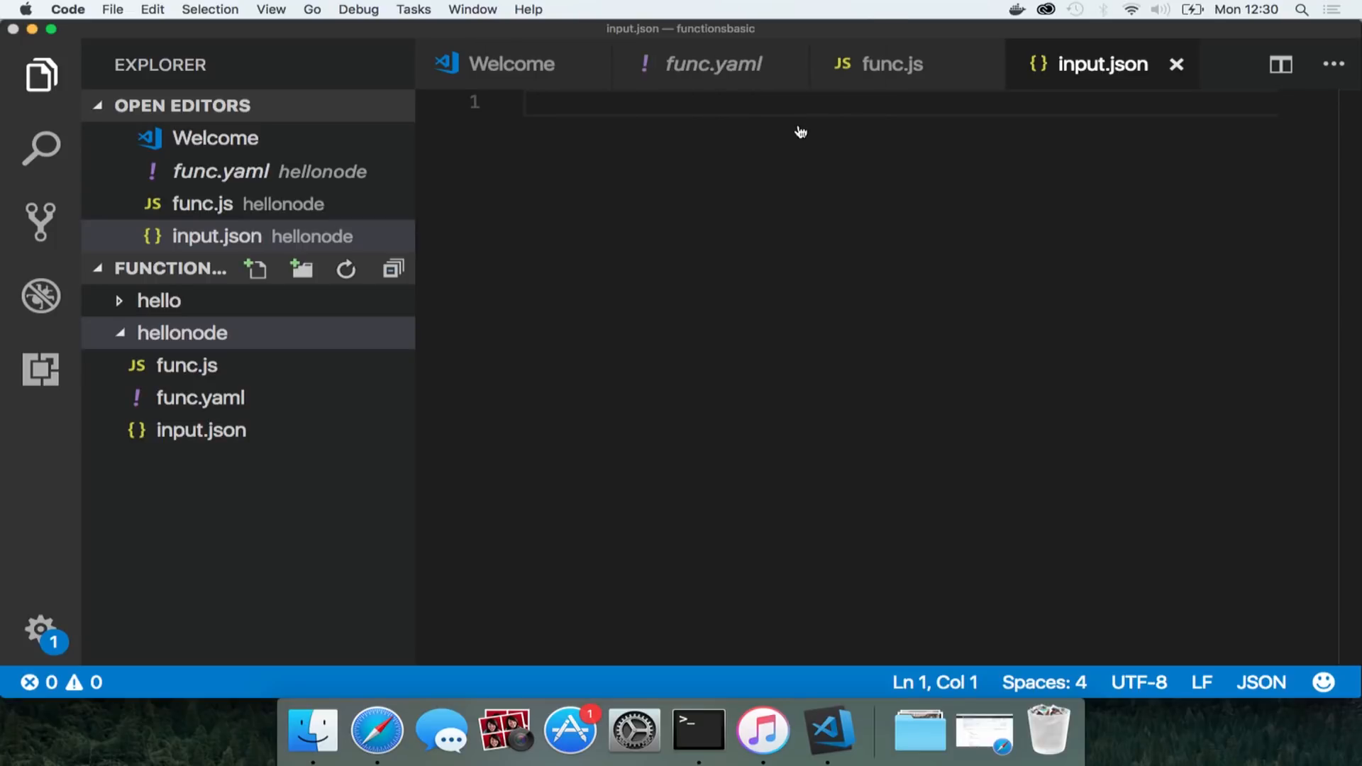
left_click(183, 333)
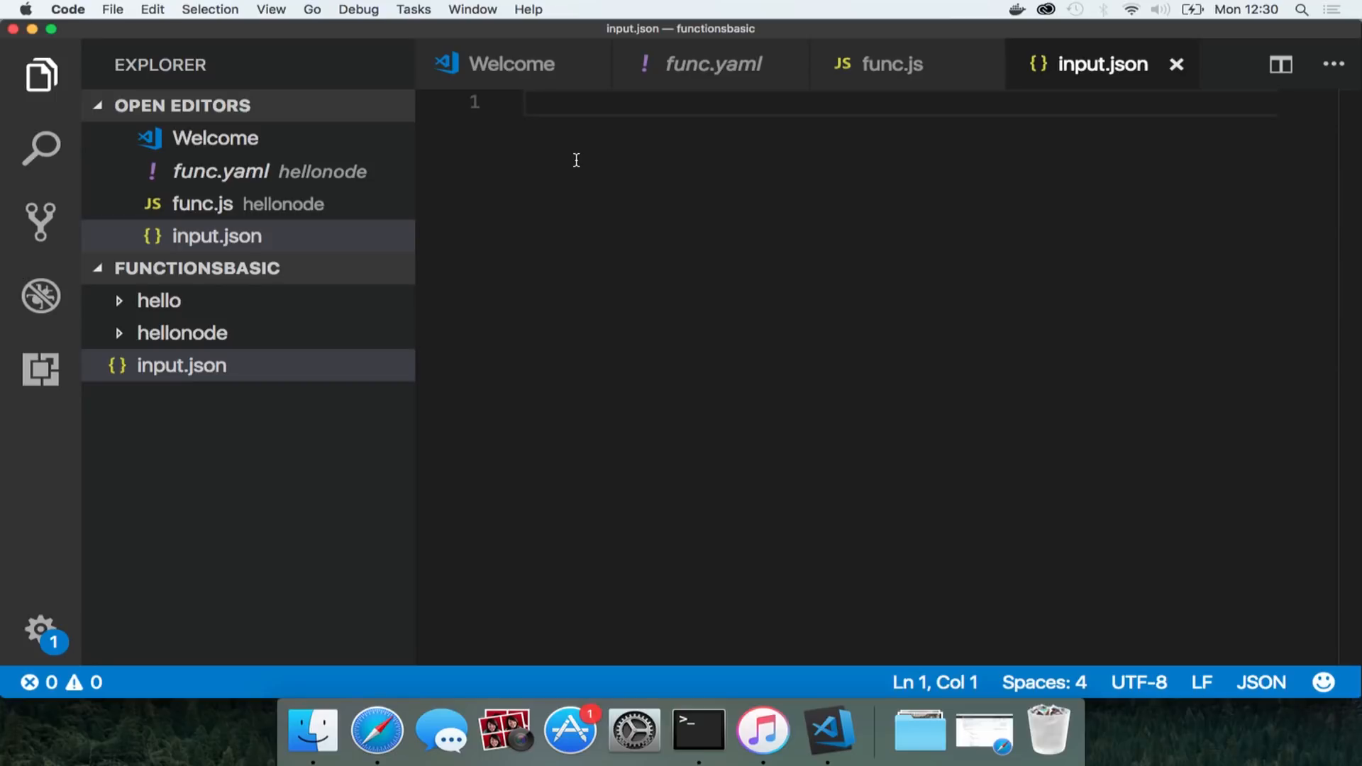
type("{}")
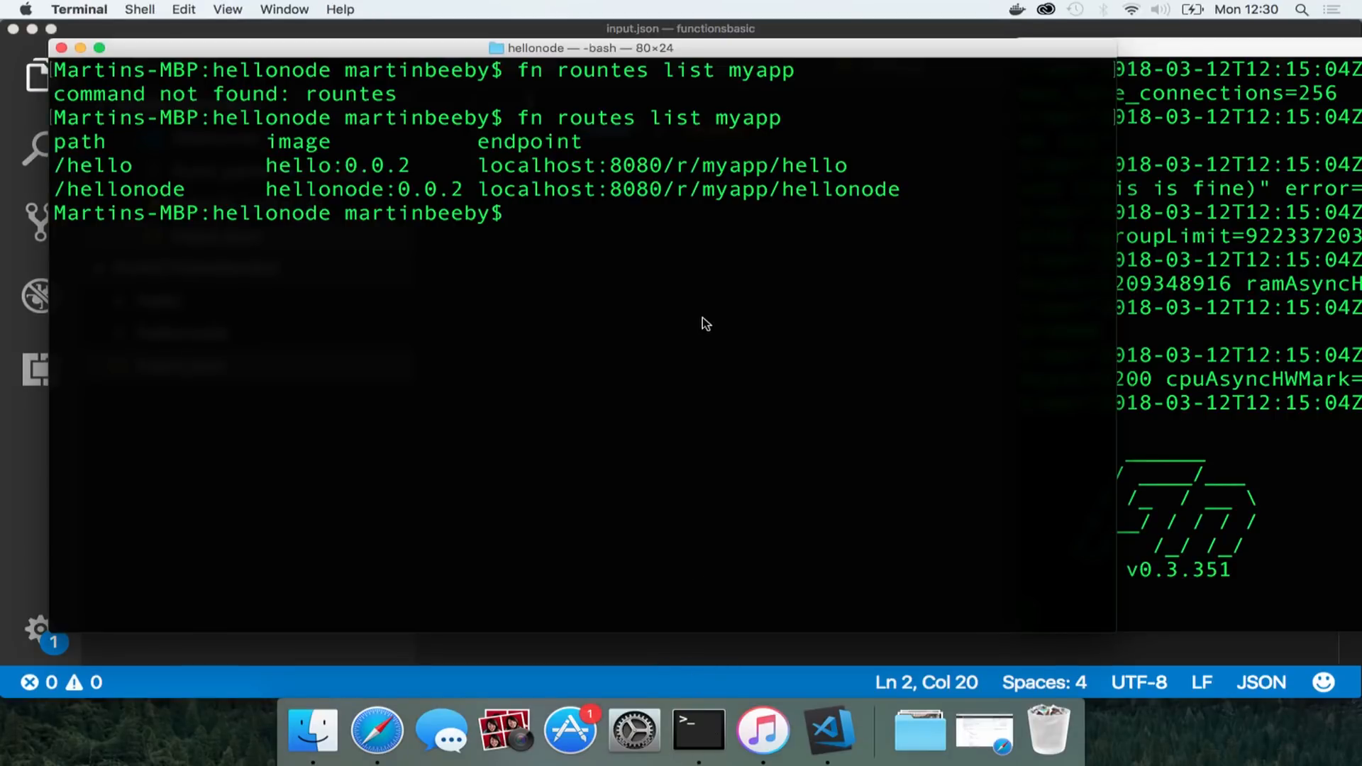
Pipe input.json into 'fn call myapp hellonode' and 'fn call myapp hello', both returning Hello Dubai
type("cat input.json | f")
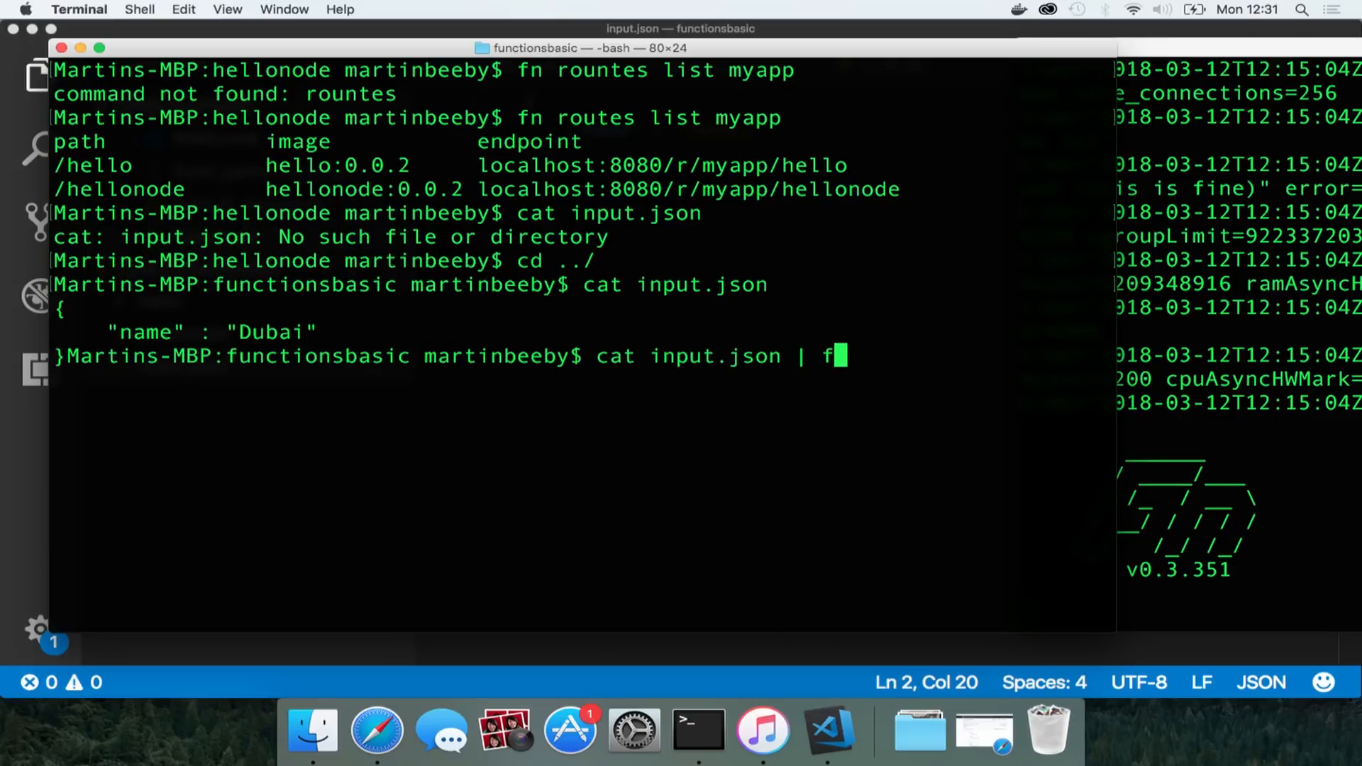
type("n call")
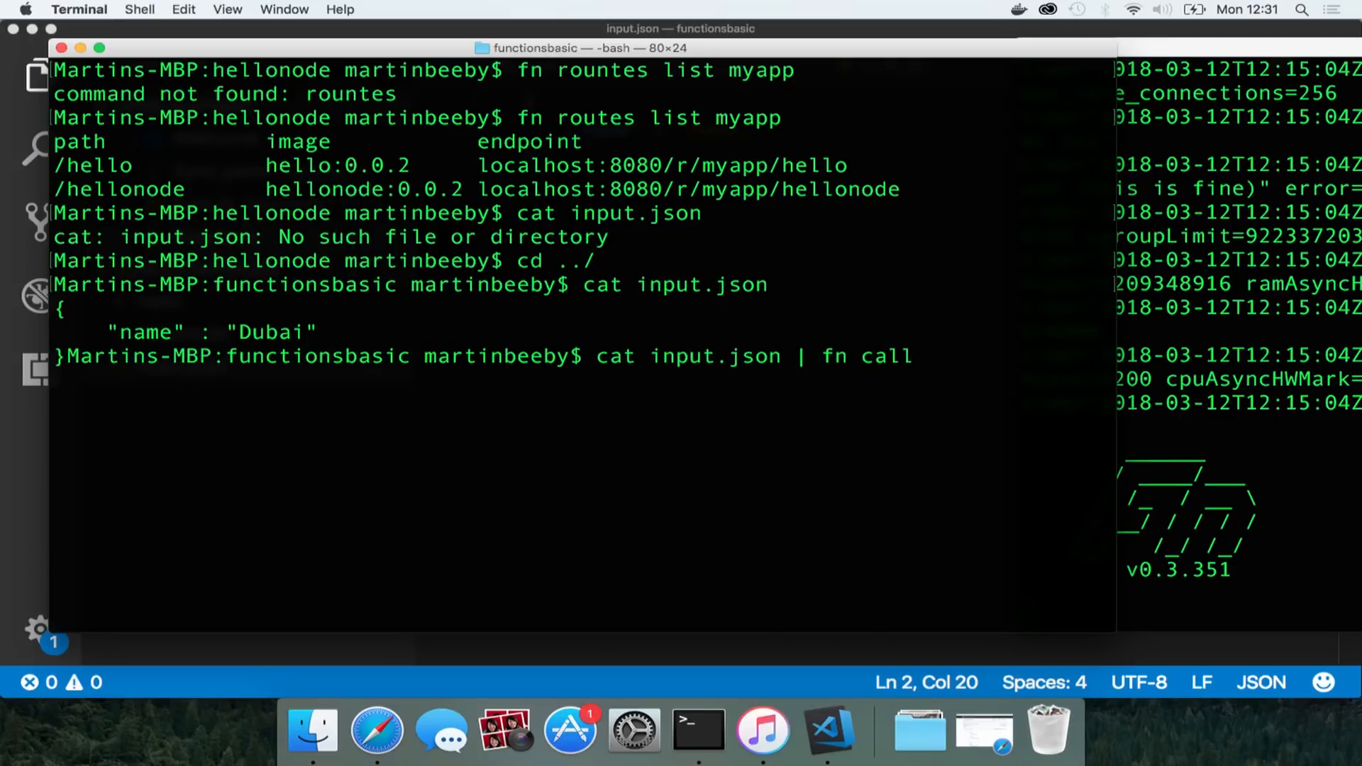
type("myapp hellonoe")
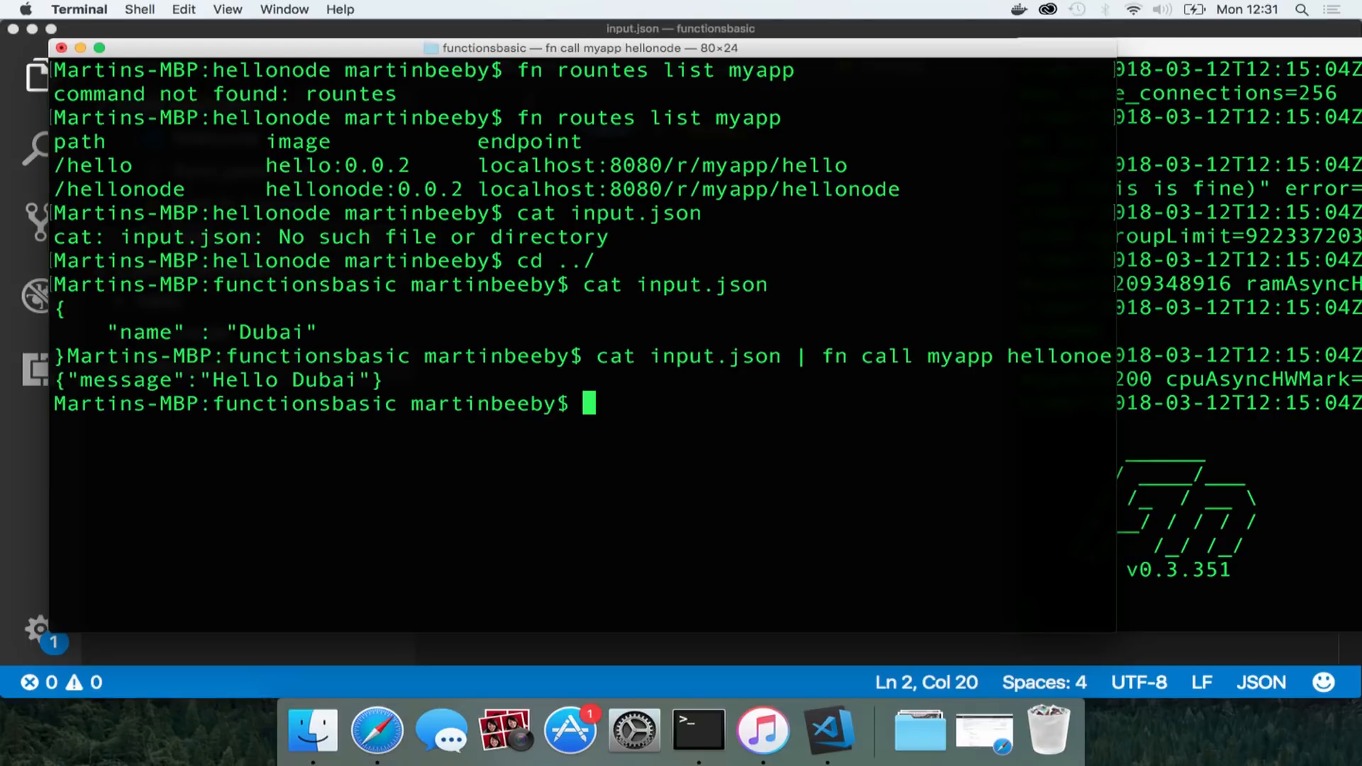
type("cat input.json | fn call myapp hello")
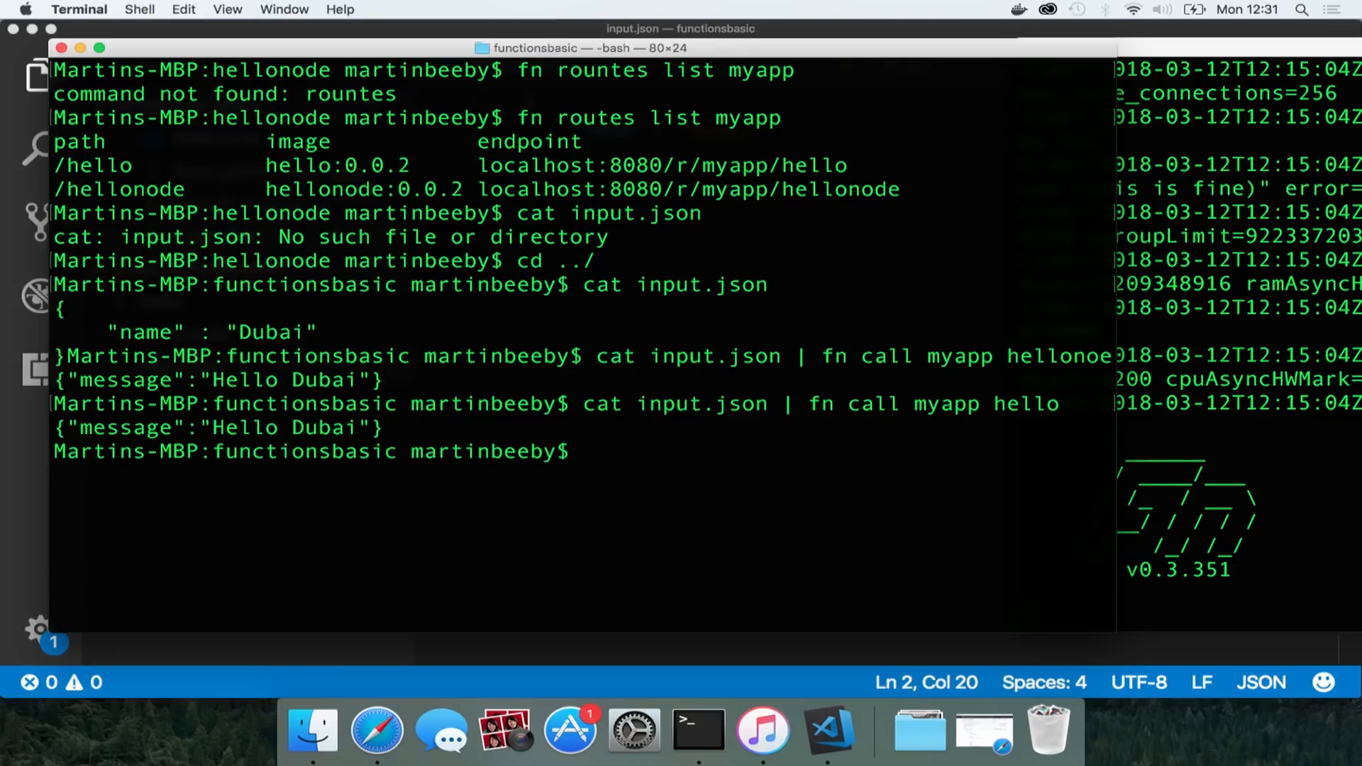
type("cd h")
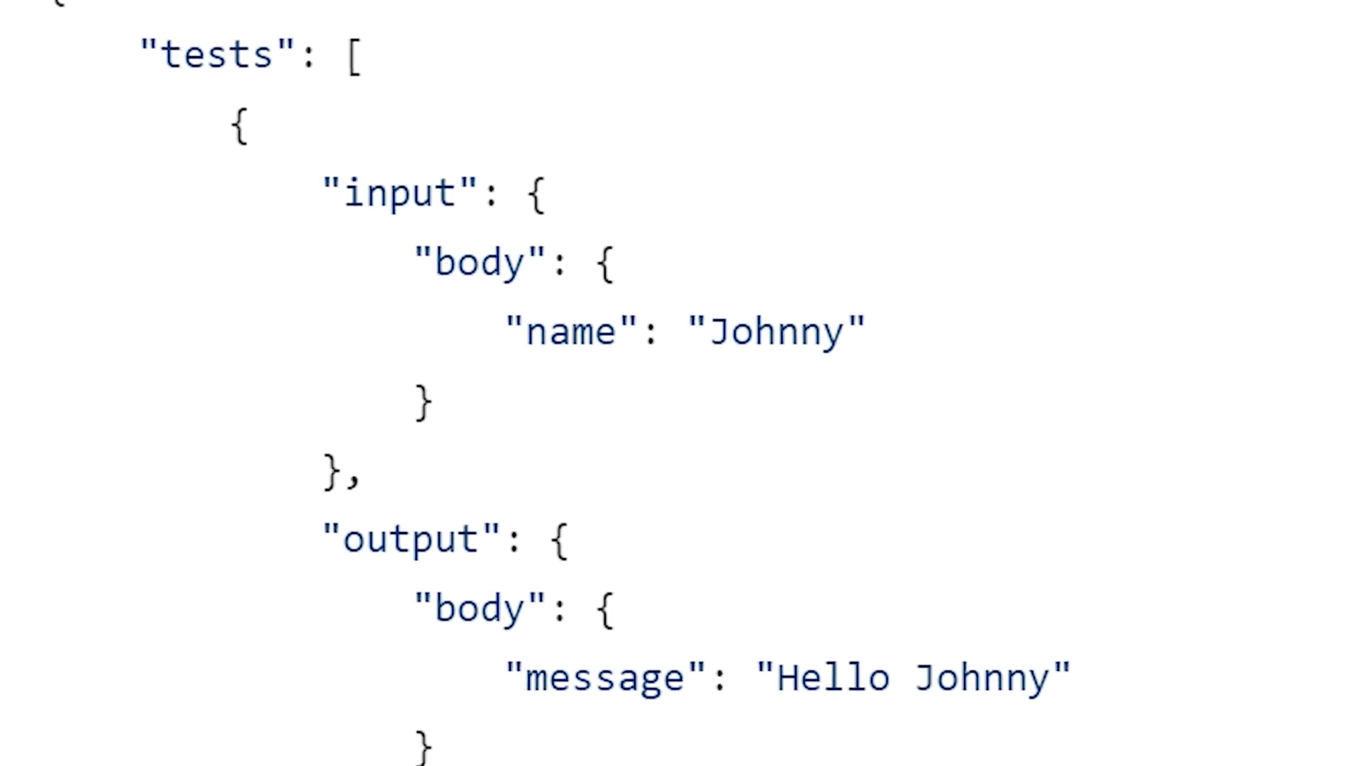
Run 'fn test' in the hello folder, rebuilding hello:0.0.2 with 2 tests passed
scroll("down", 3)
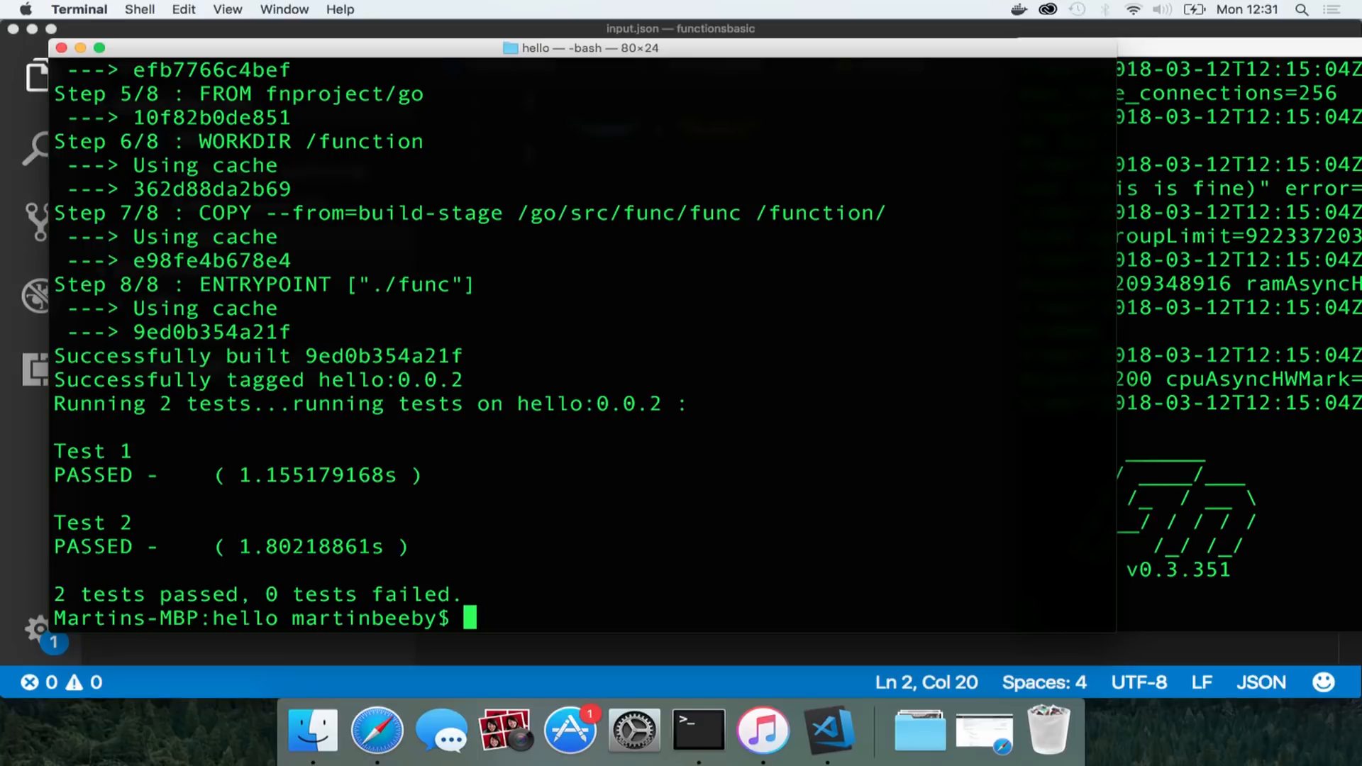
Review hello/test.json's cases (Johnny, empty input) and copy test.json into the hellonode folder
left_click(830, 734)
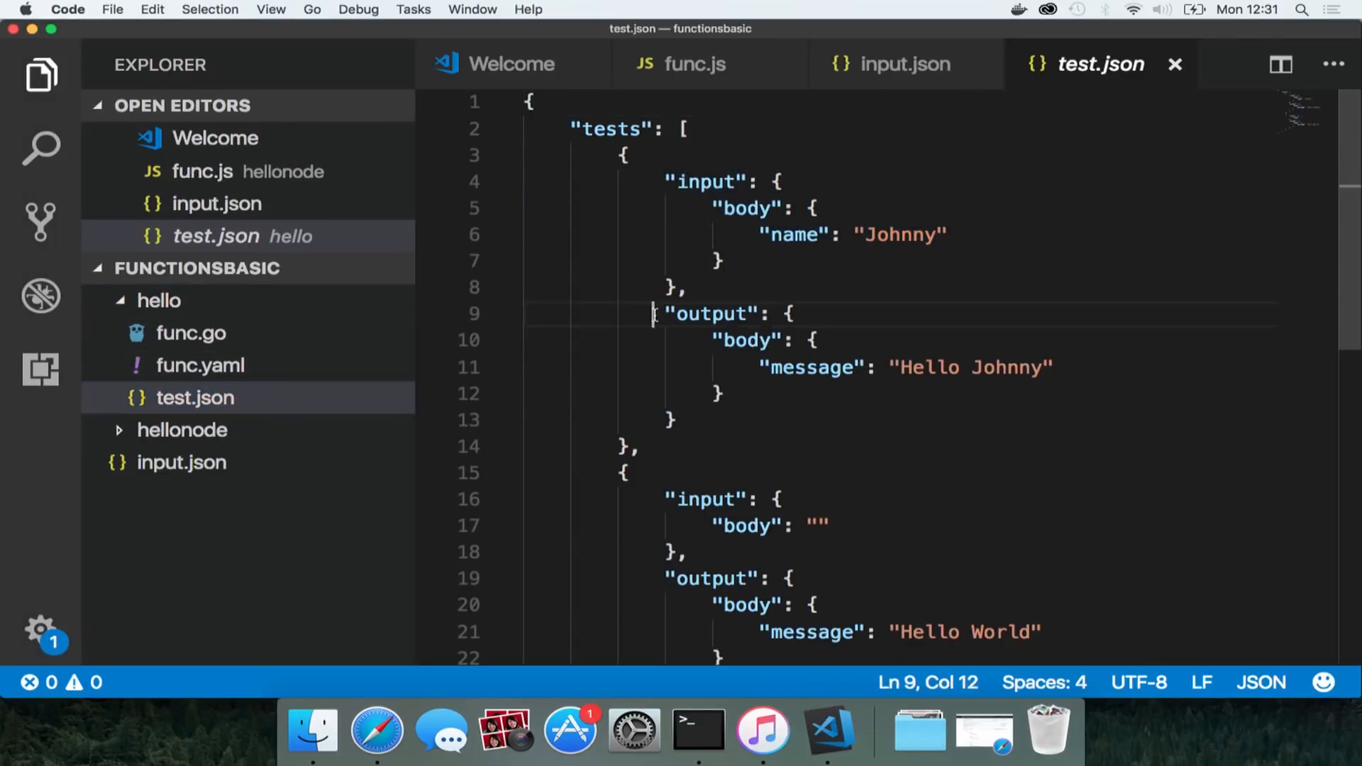
left_click_drag(653, 313, 676, 420)
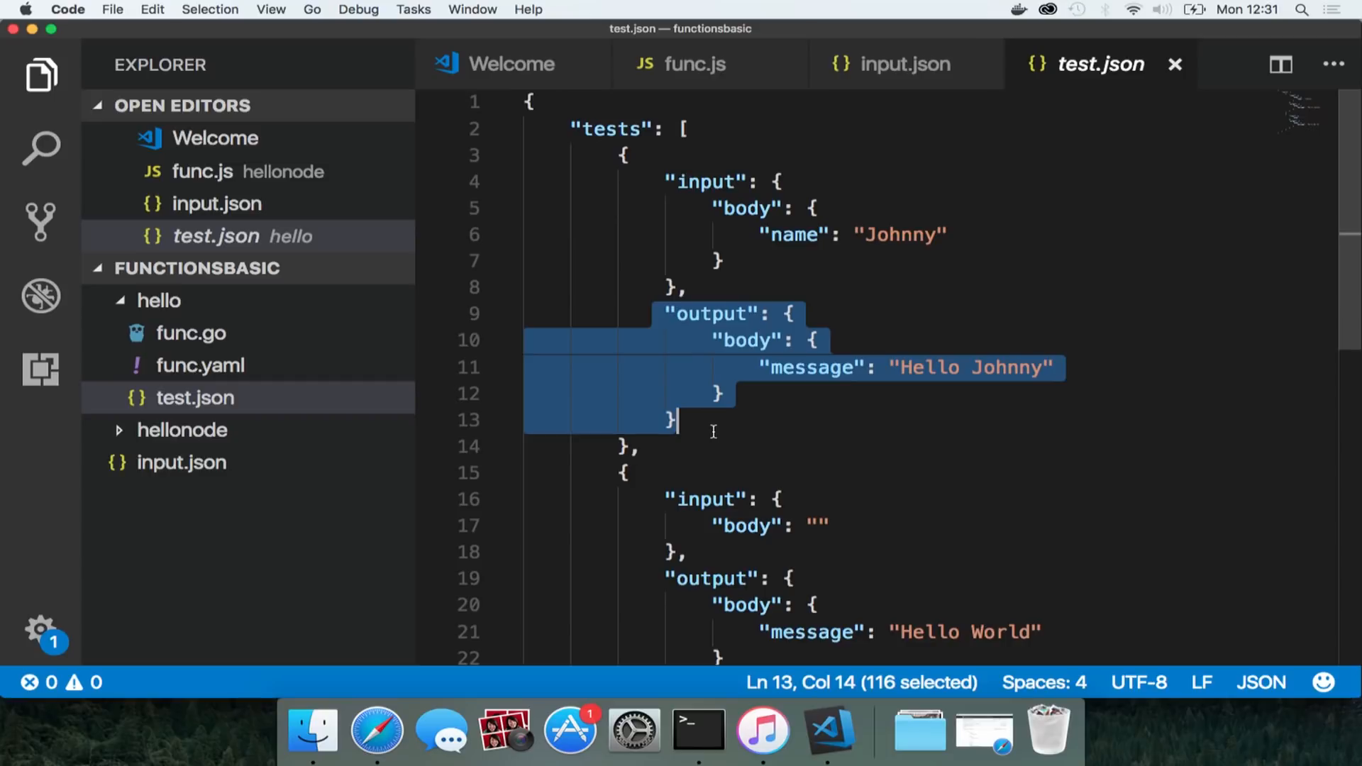
left_click(196, 398)
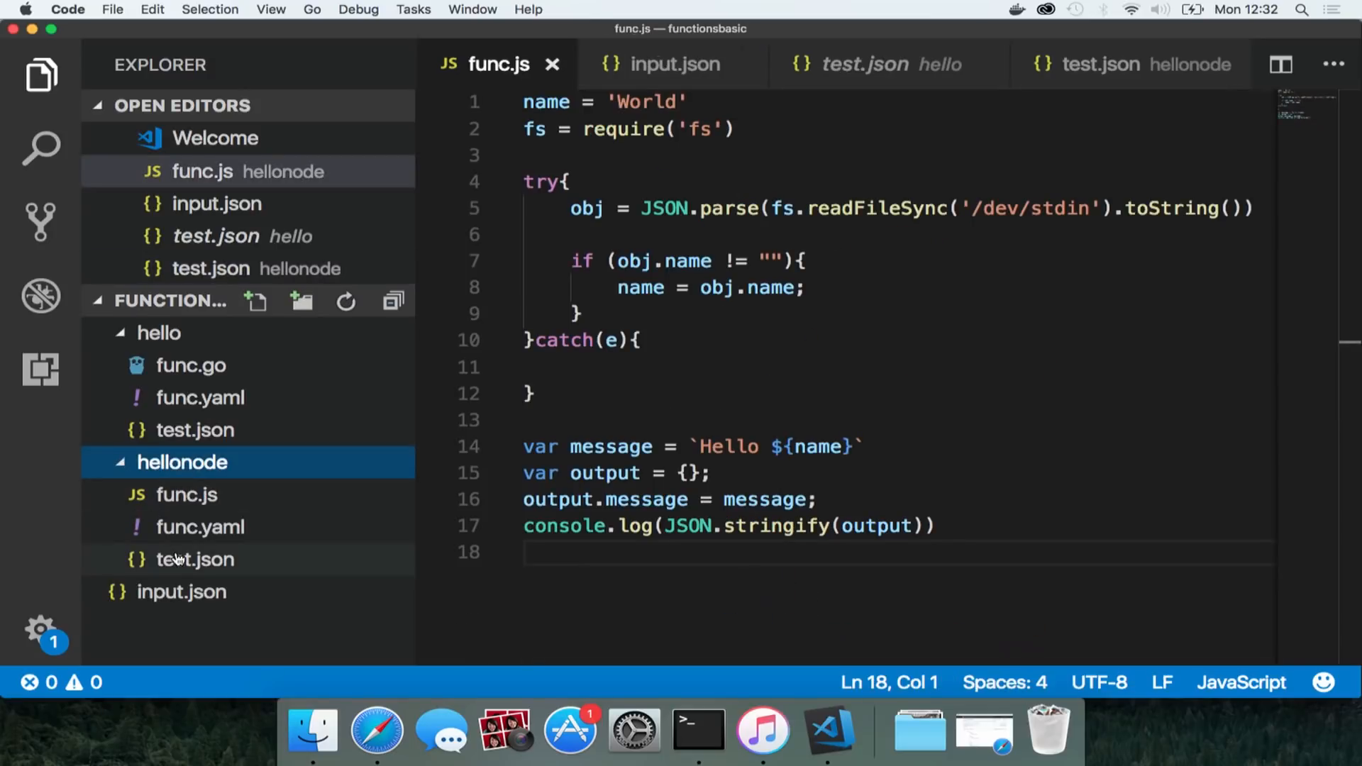
Move into the hellonode folder and run 'fn test', reporting 2 tests passed, 0 failed
left_click(704, 730)
type("cd he")
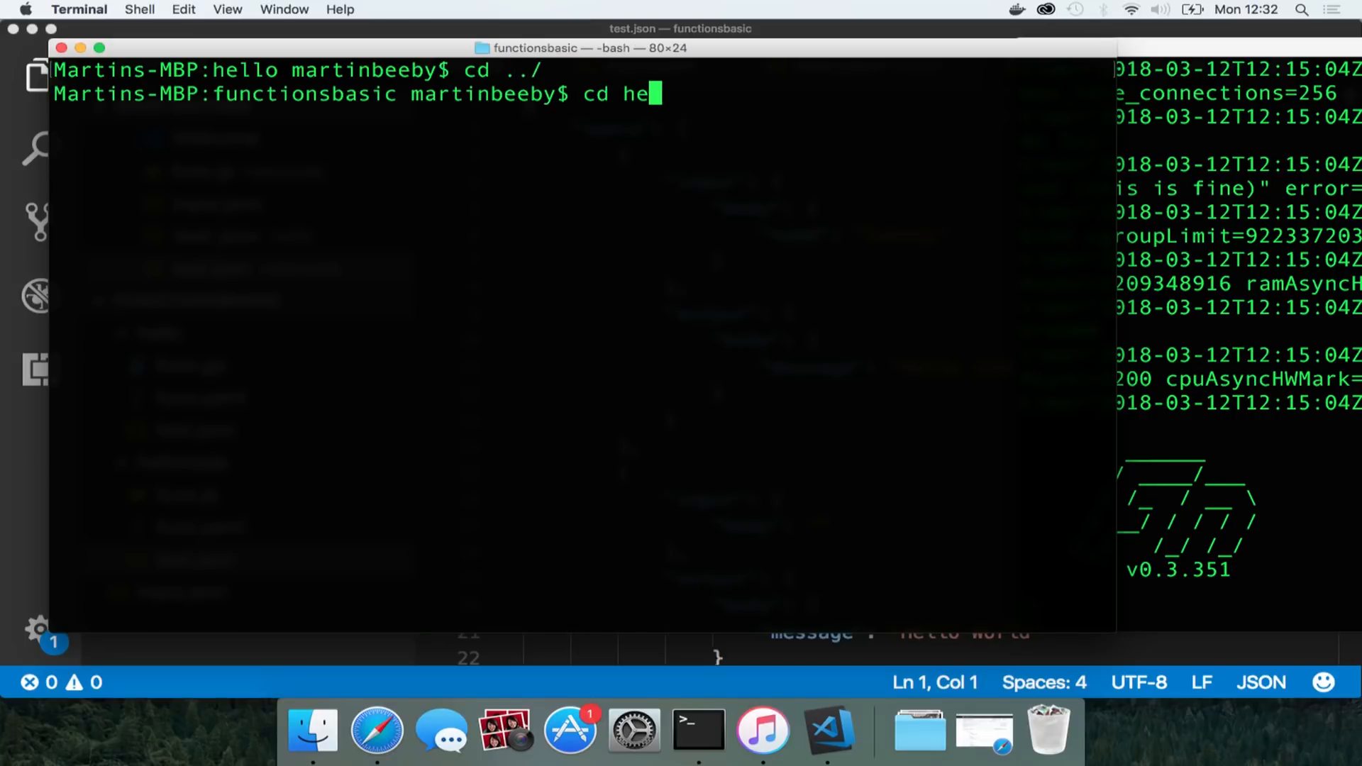
key("Enter")
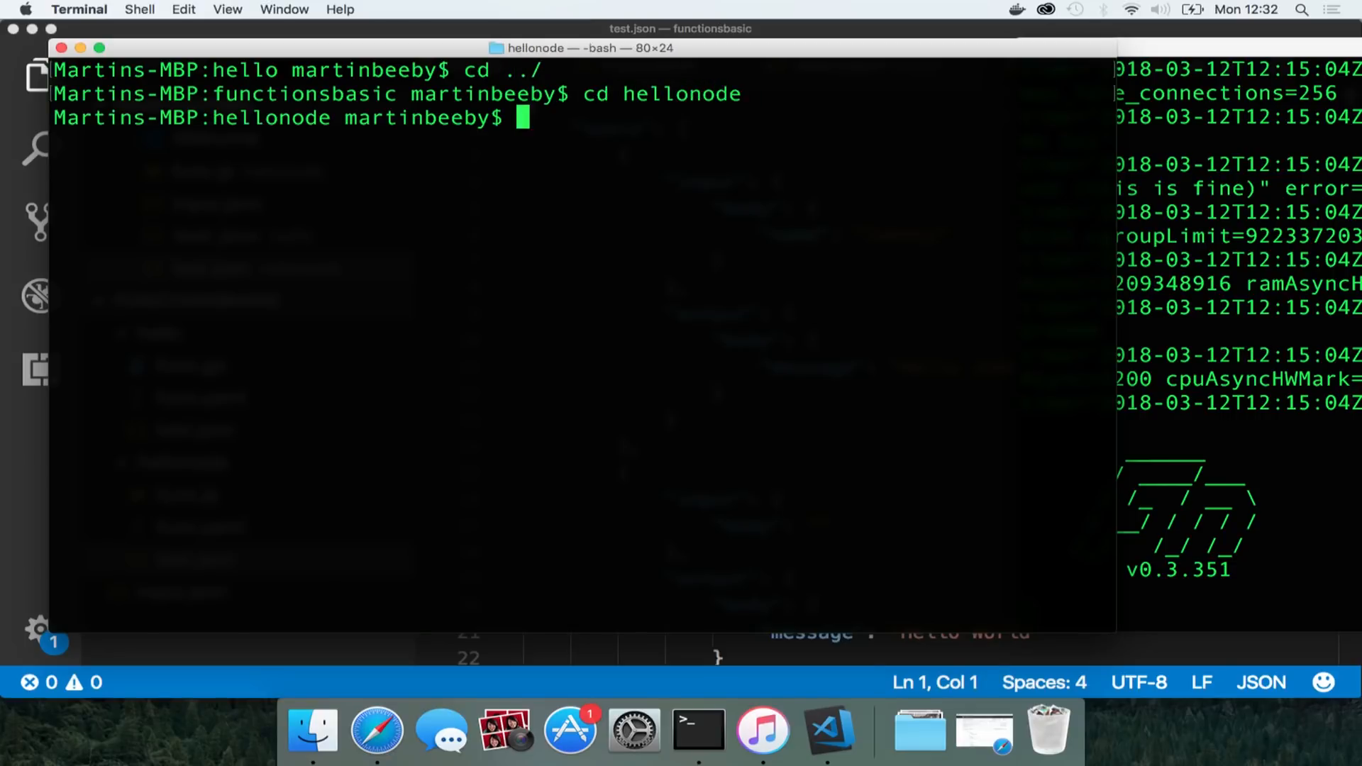
type("fn test")
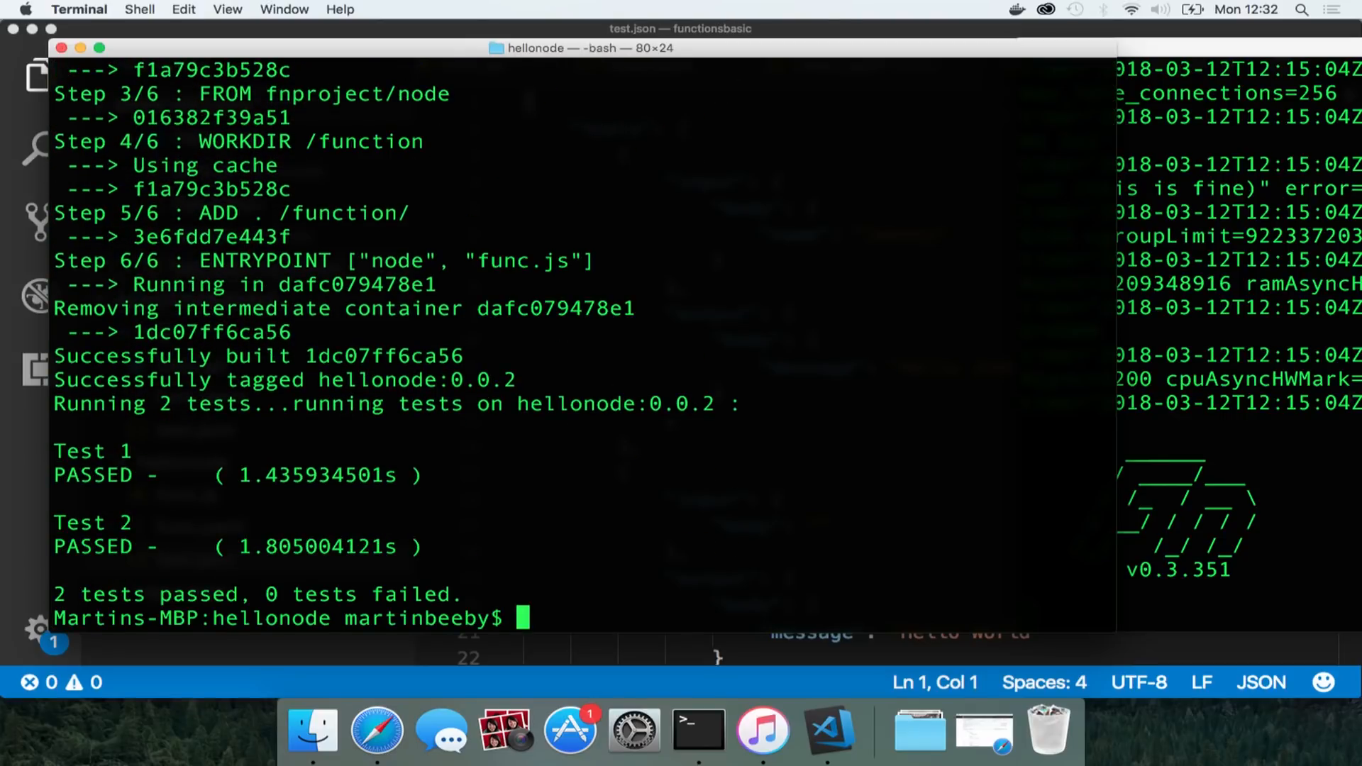
mouse_move(584, 596)
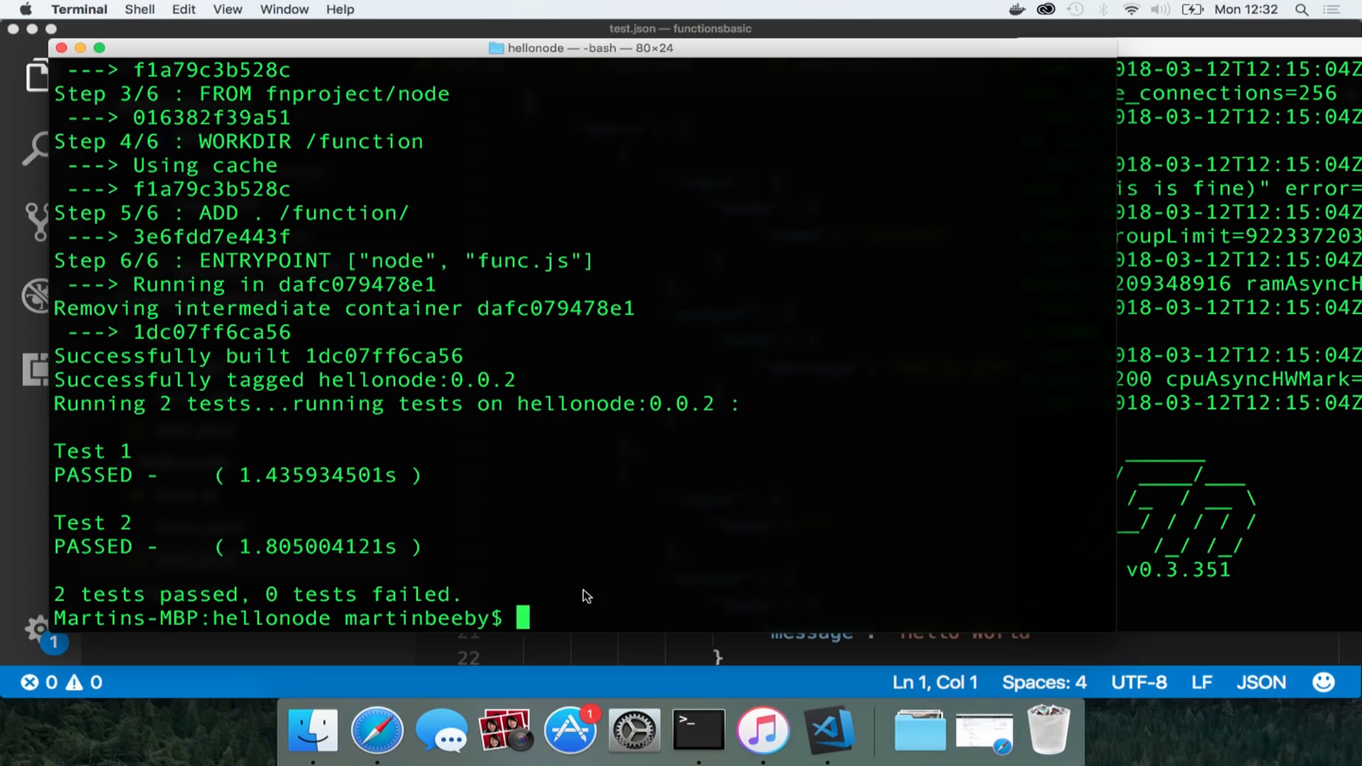